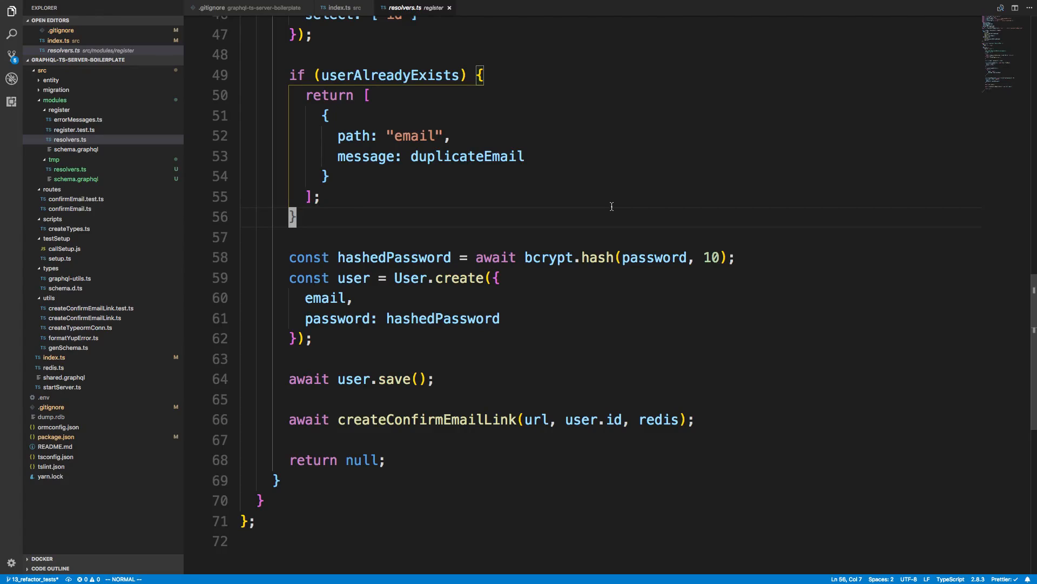
mouse_move(664, 292)
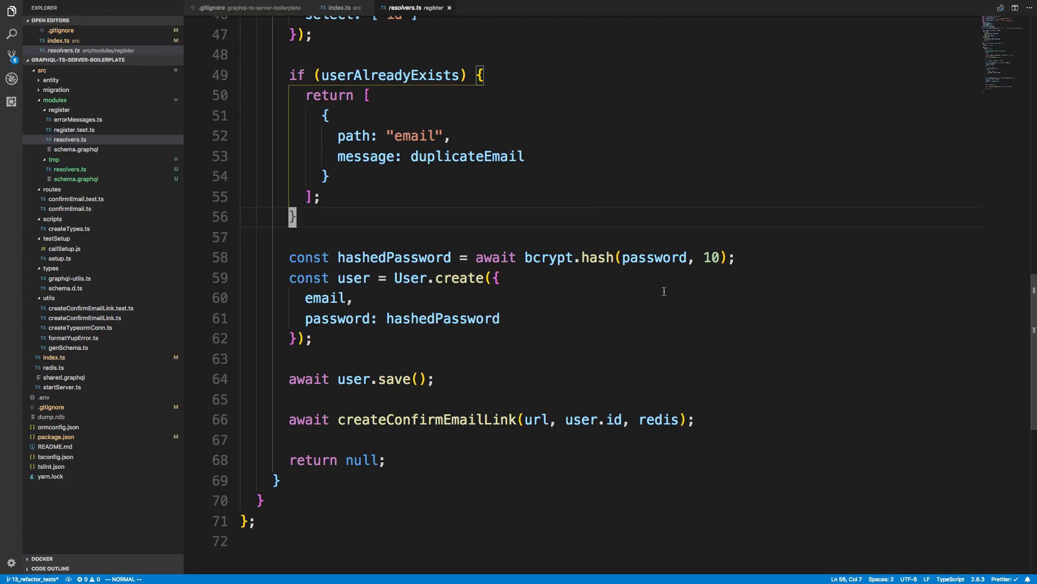
- Scroll through the SparkPost homepage describing its email delivery service
scroll("up", 3)
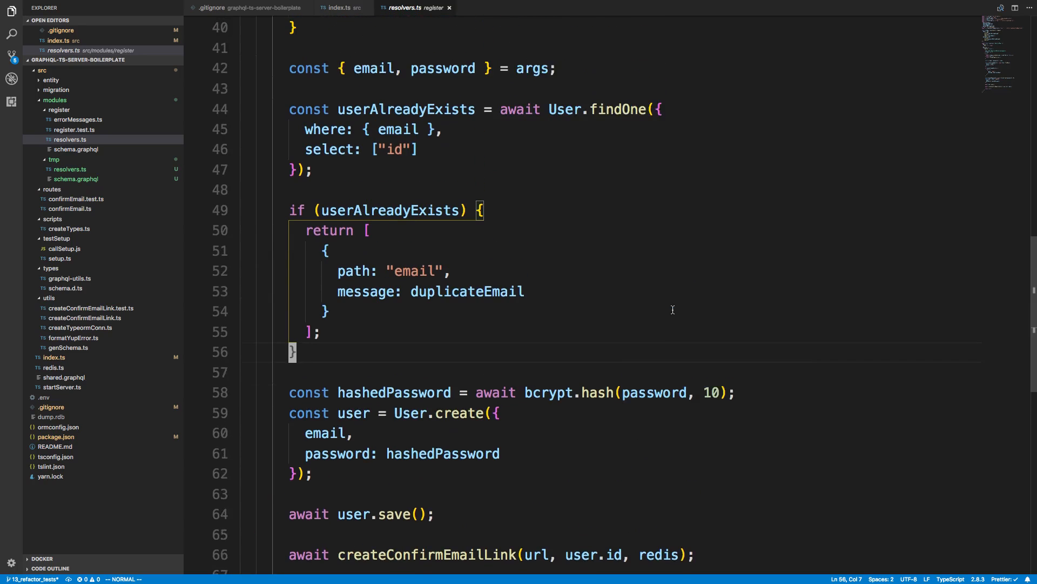
scroll("up", 3)
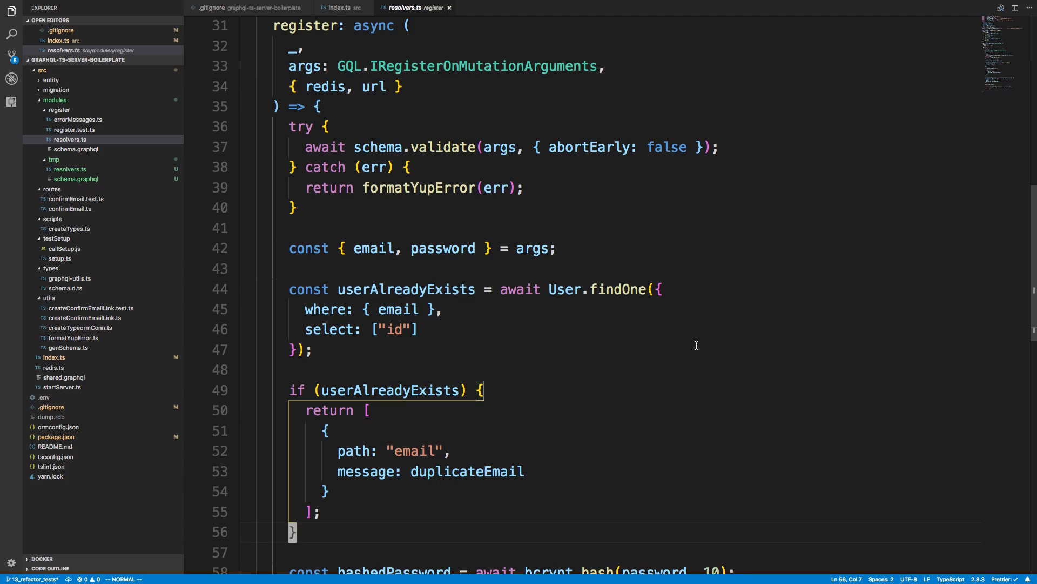
scroll("down", 3)
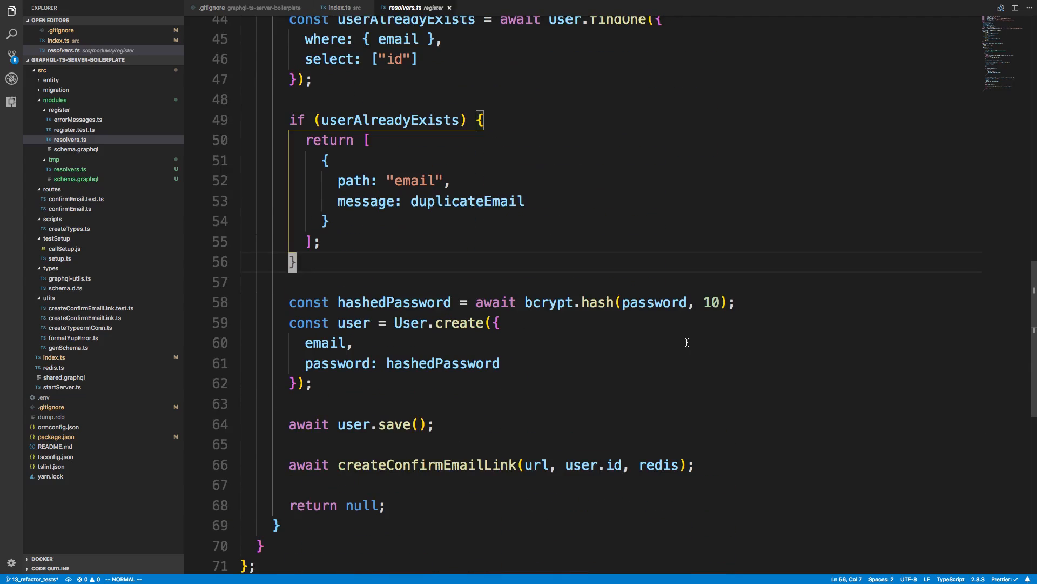
scroll("down", 3)
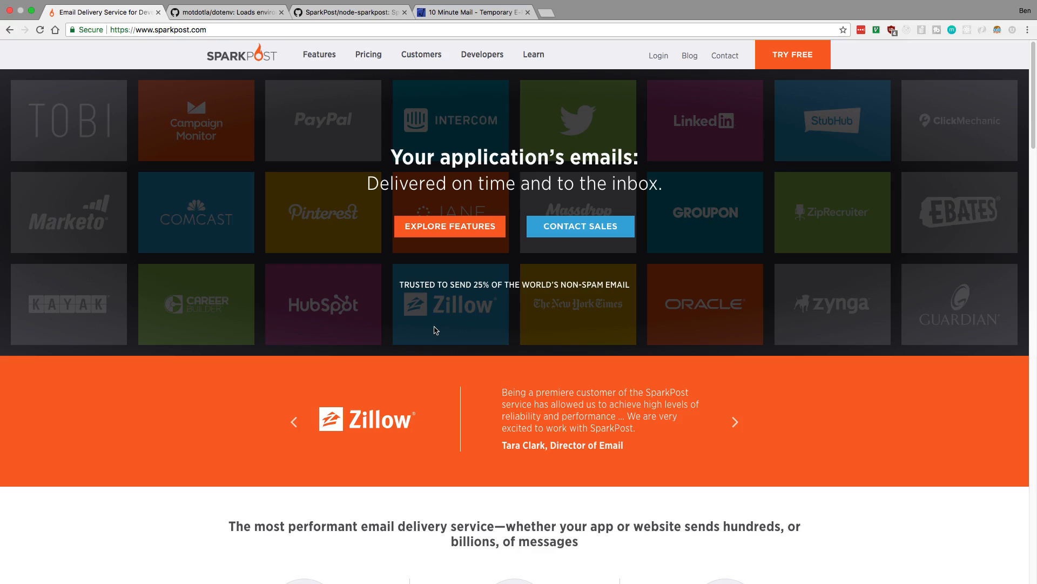
mouse_move(424, 323)
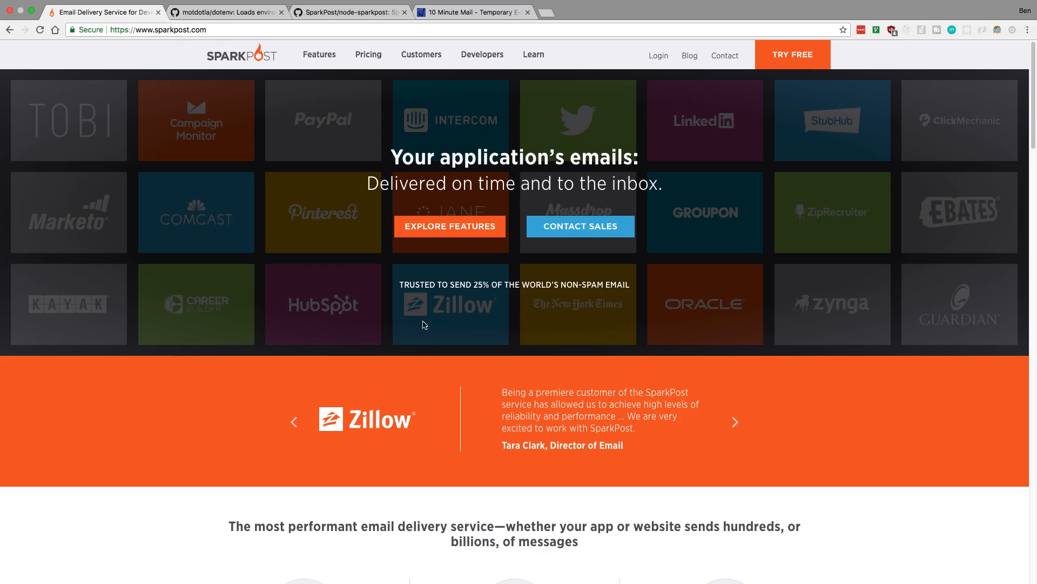
mouse_move(623, 193)
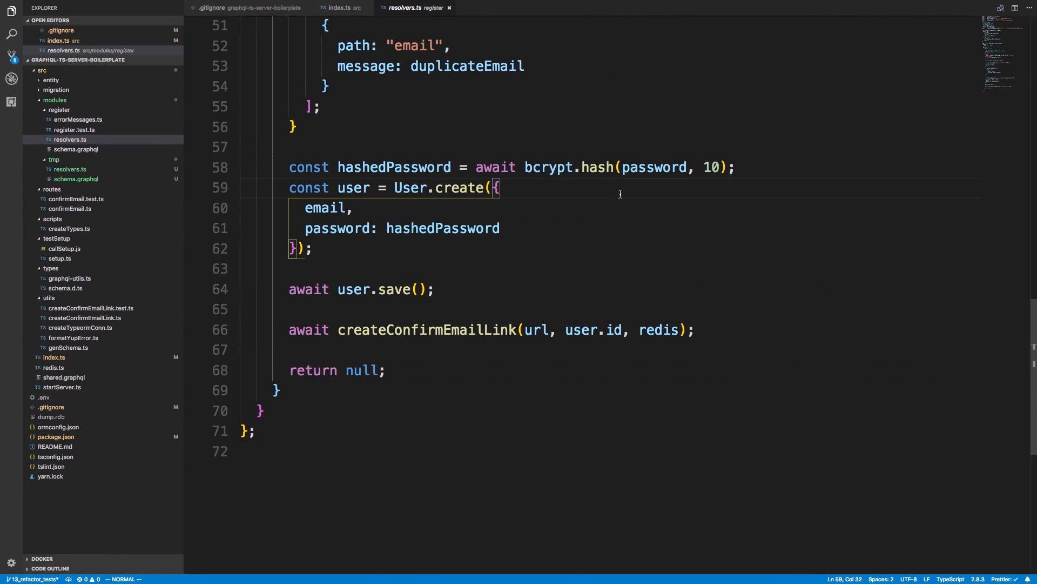
mouse_move(565, 200)
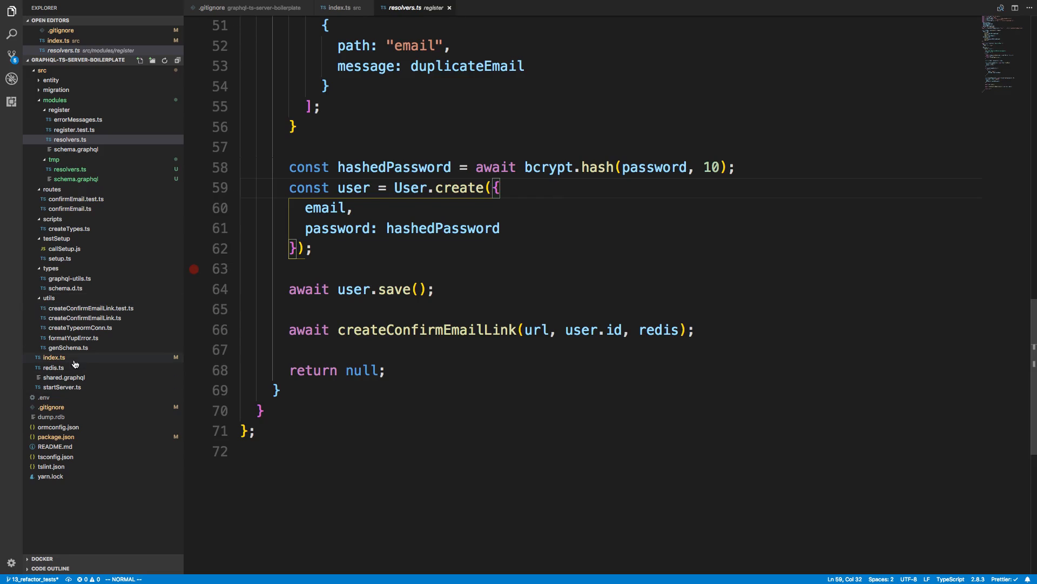
mouse_move(56, 402)
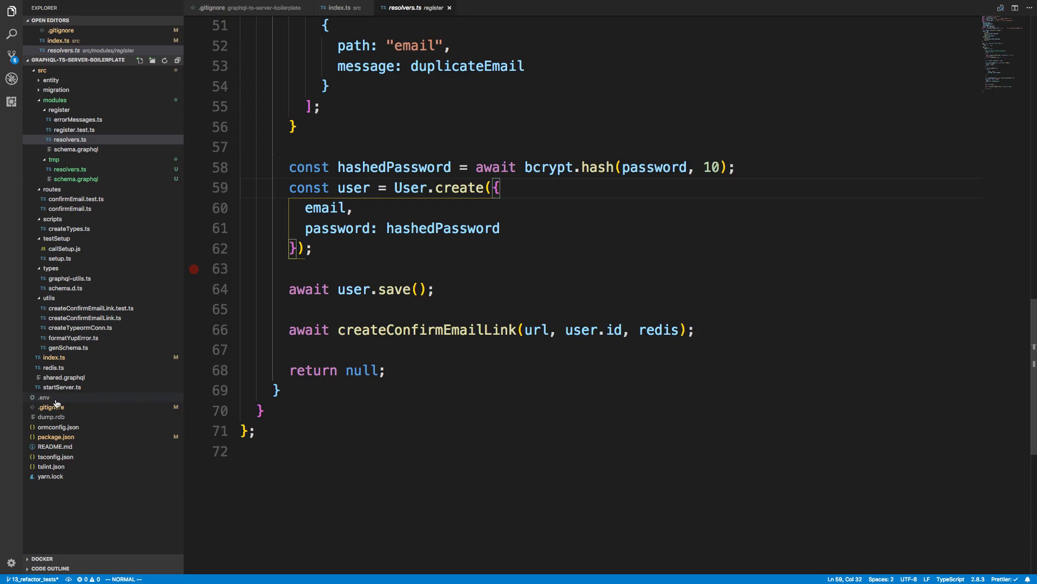
mouse_move(64, 402)
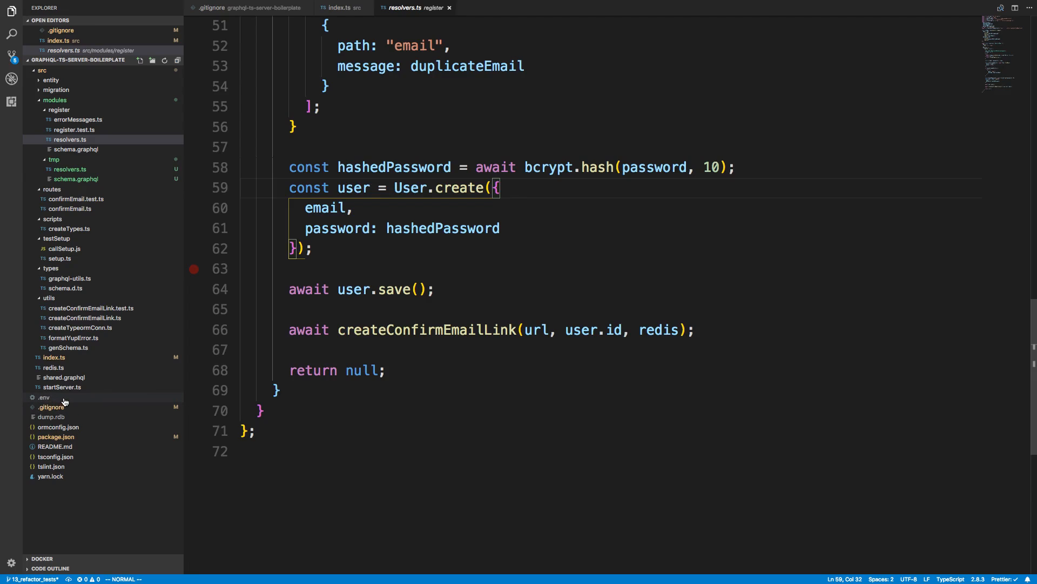
mouse_move(44, 397)
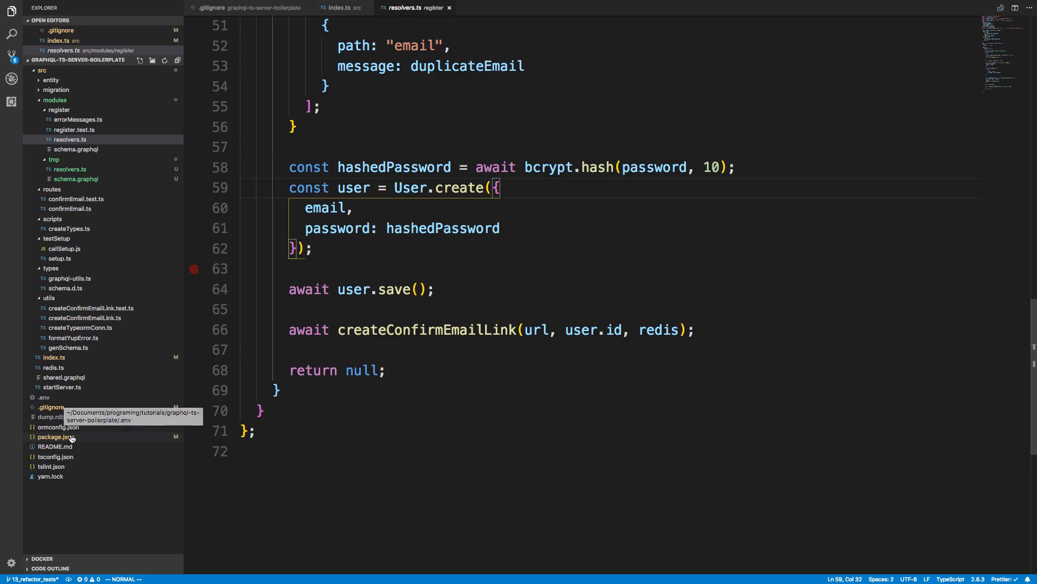
- Open package.json and scroll to its dependencies, where dotenv is listed
left_click(55, 436)
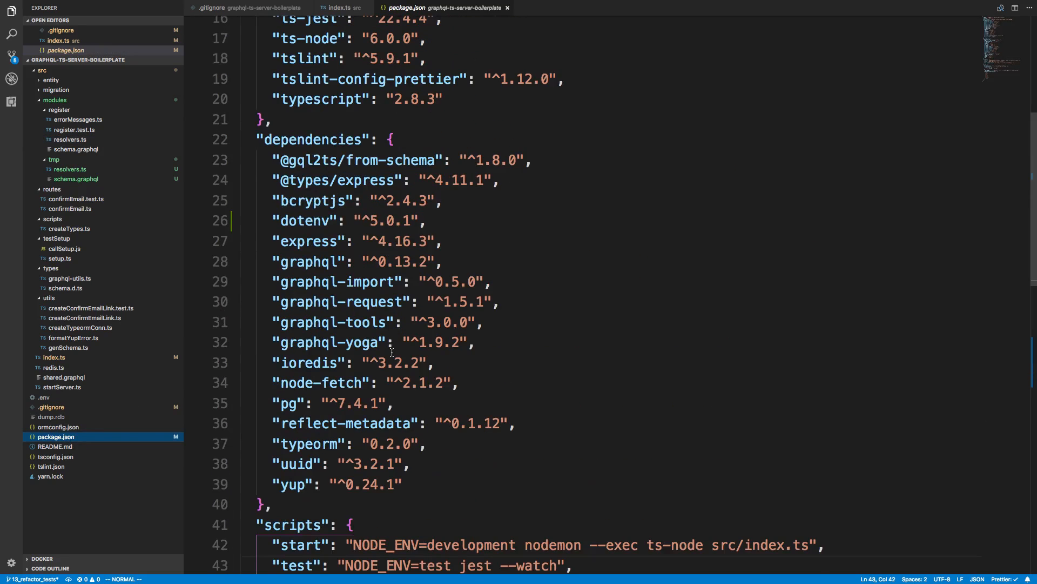
scroll("up", 3)
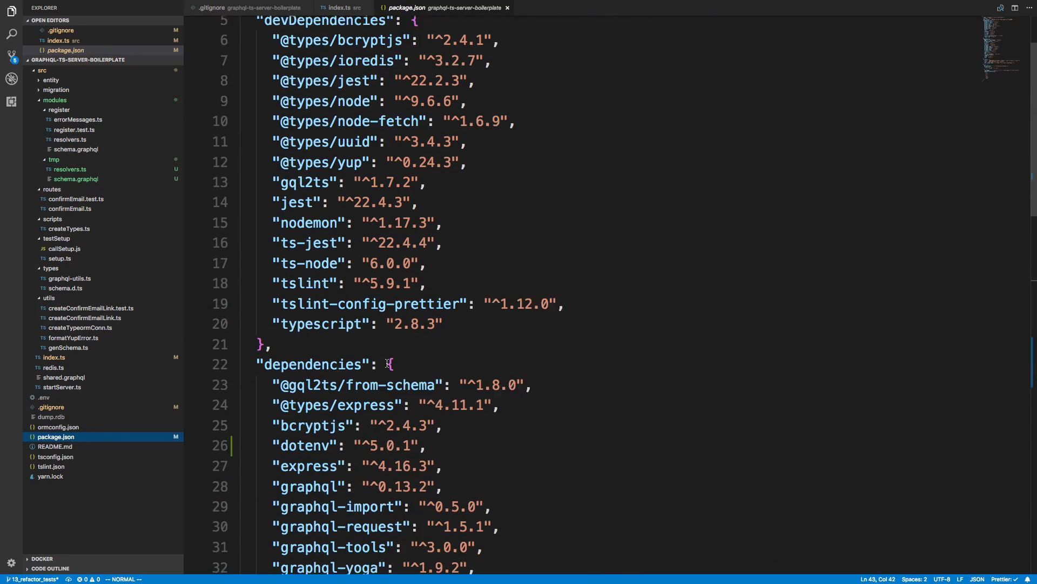
scroll("down", 3)
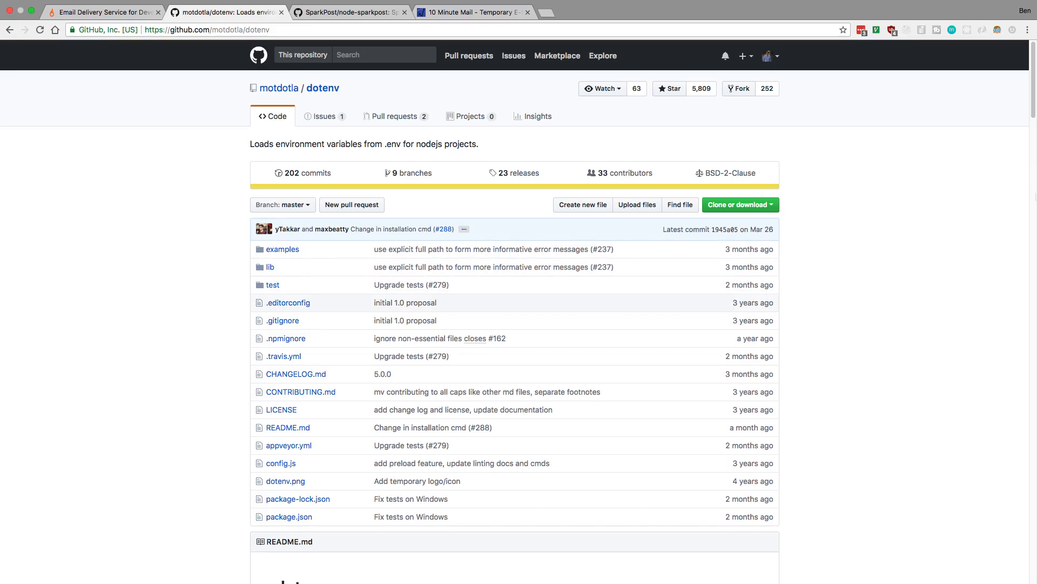
- Scroll the dotenv GitHub README to its .env file usage instructions
scroll("down", 3)
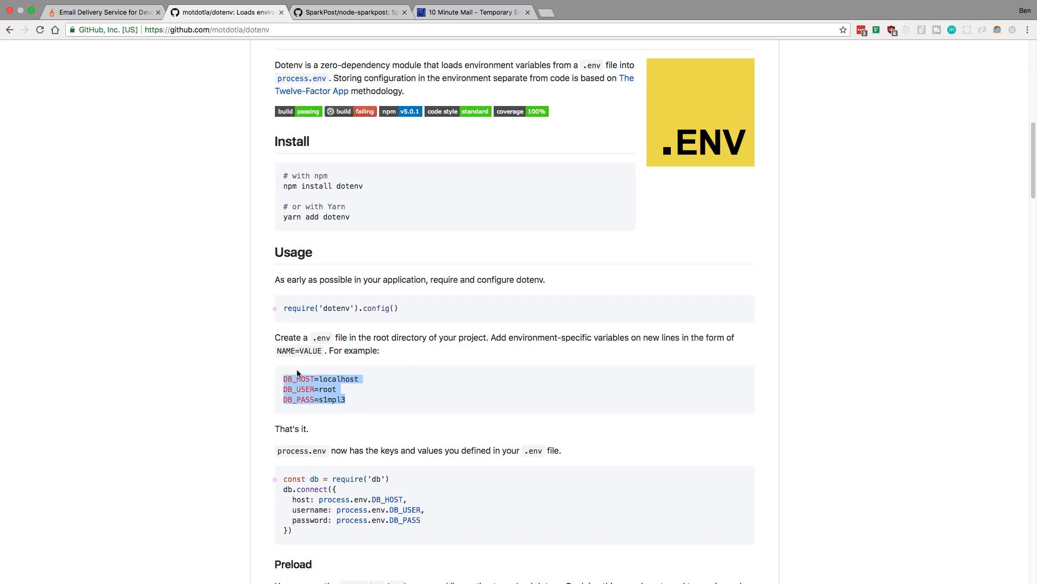
left_click(426, 387)
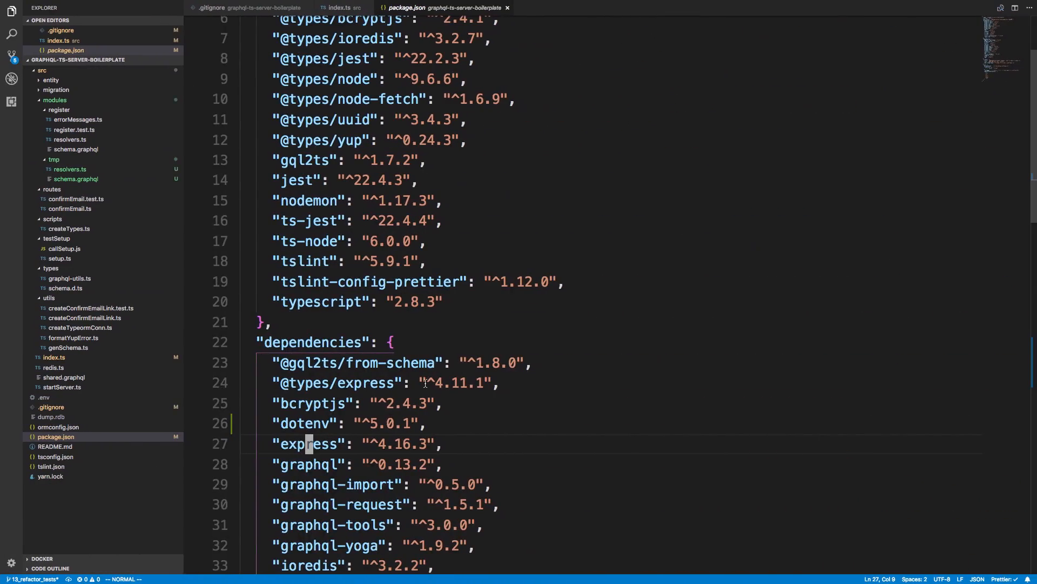
- In index.ts, add the line SPARKPOST_API_KEY=<paste-key> below startServer
left_click(340, 7)
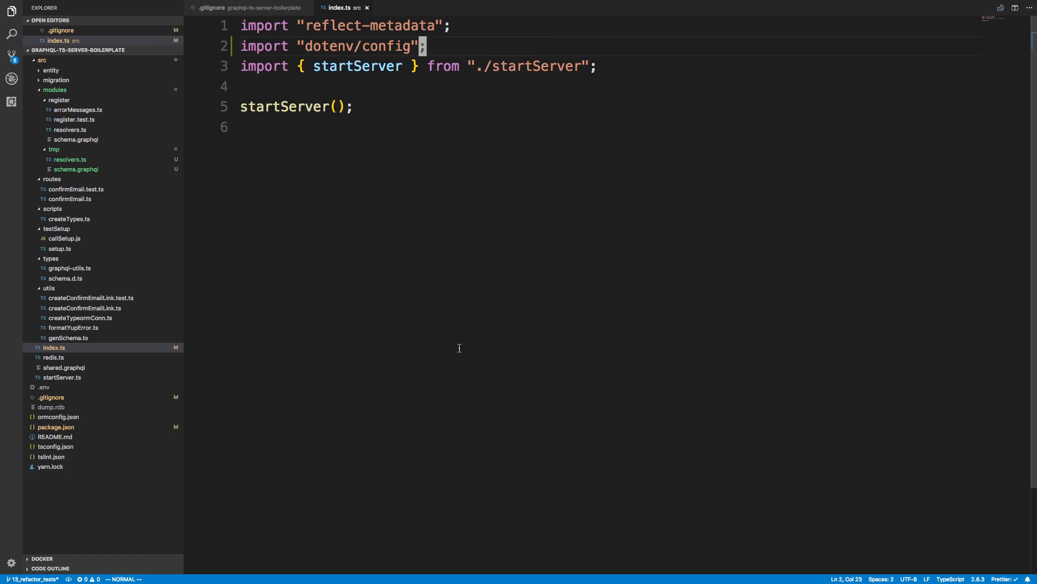
mouse_move(82, 389)
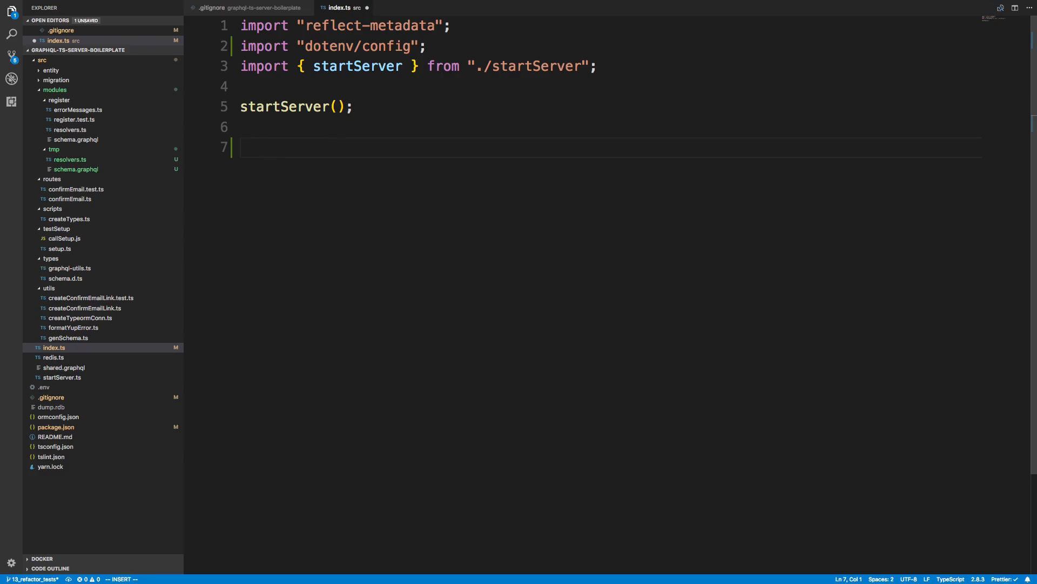
type("SPARKPOST_A")
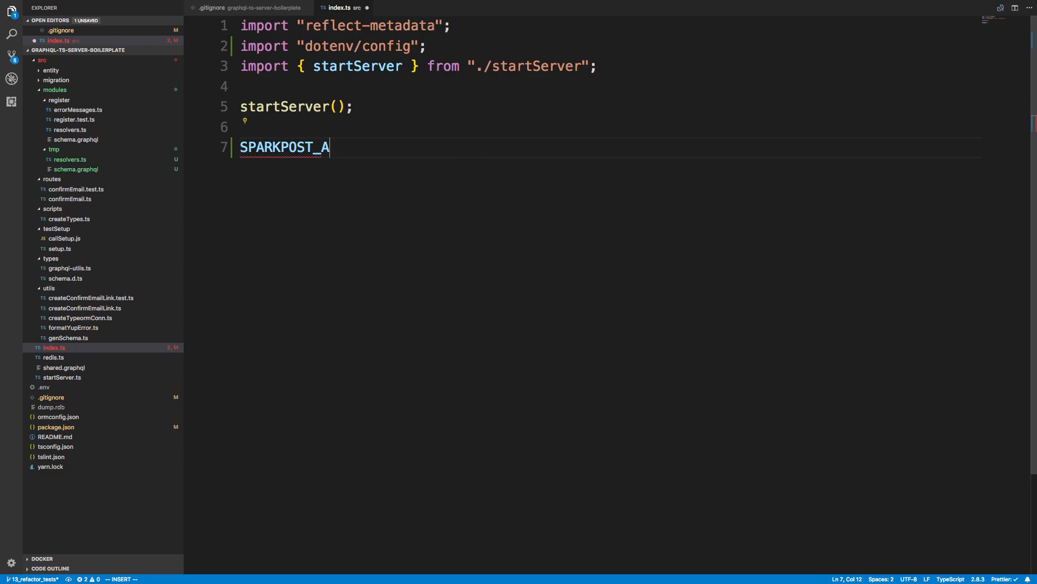
type("PI_KEY=")
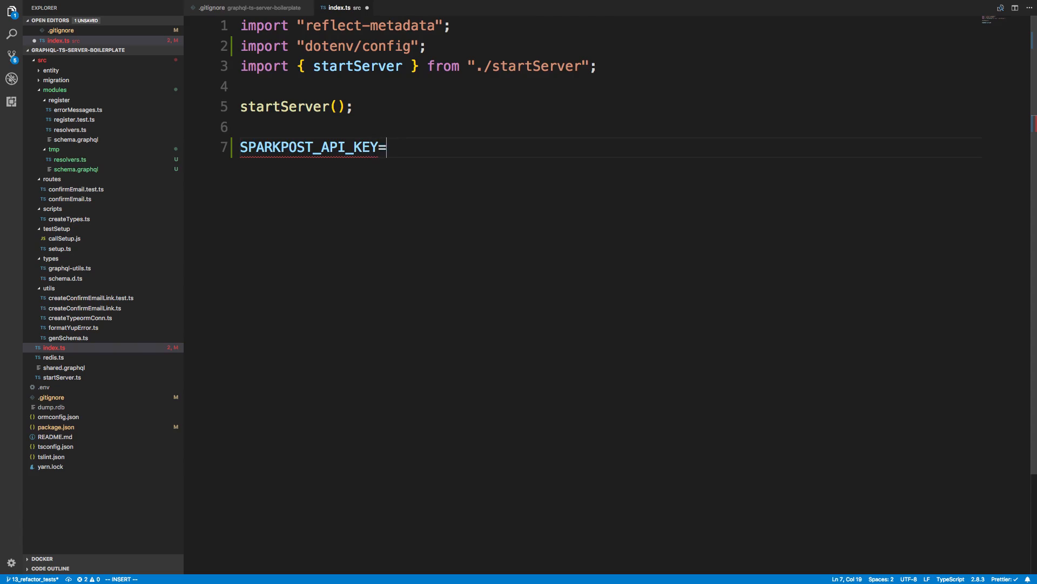
type("<paste-")
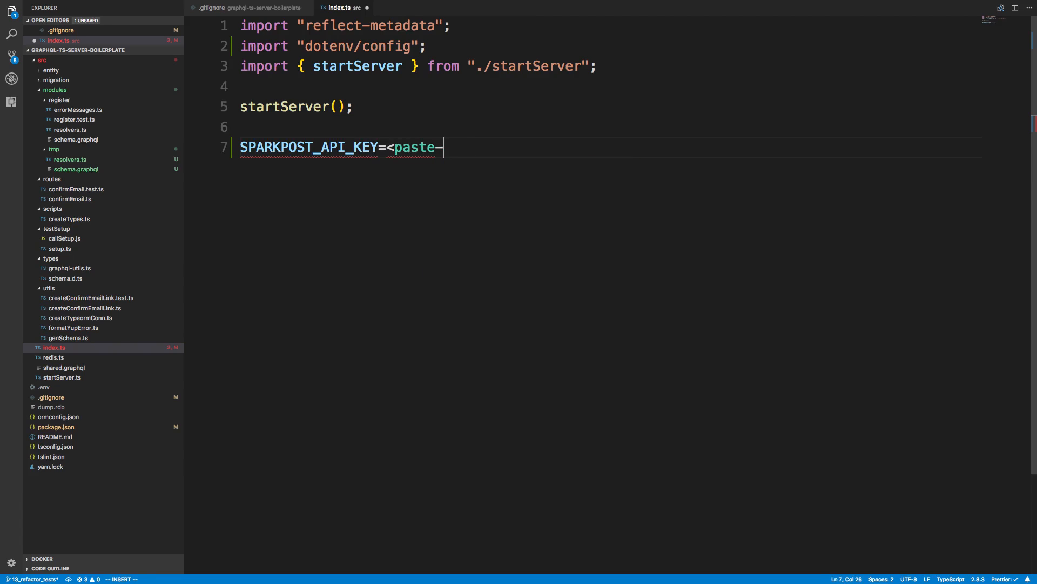
type("key>")
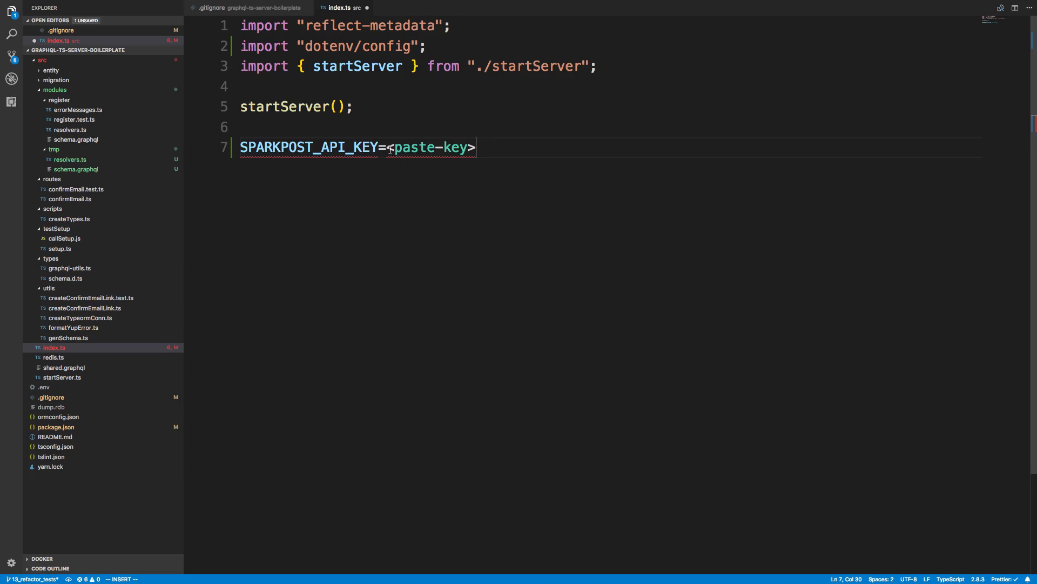
key("Escape")
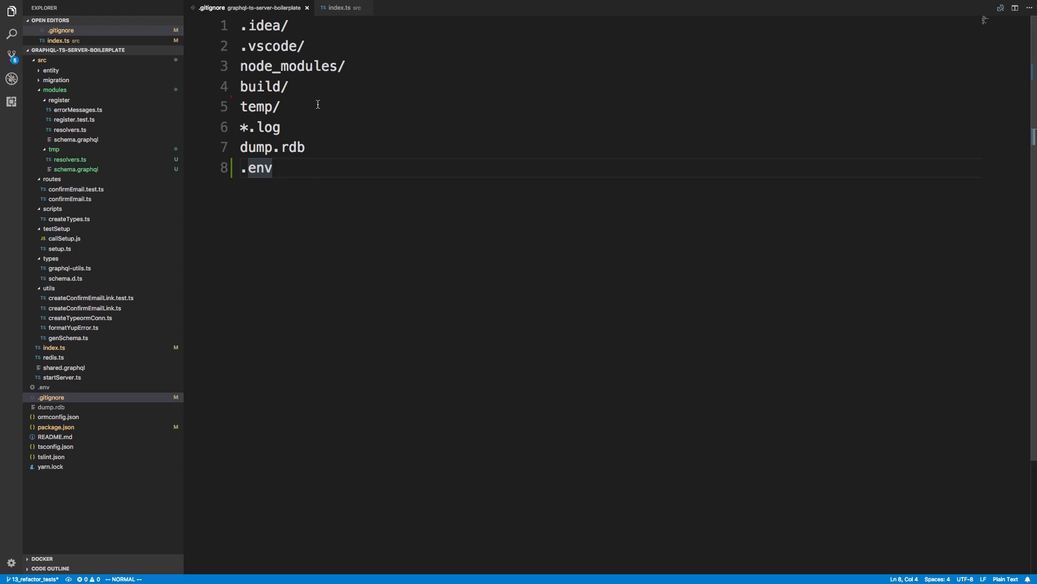
mouse_move(331, 149)
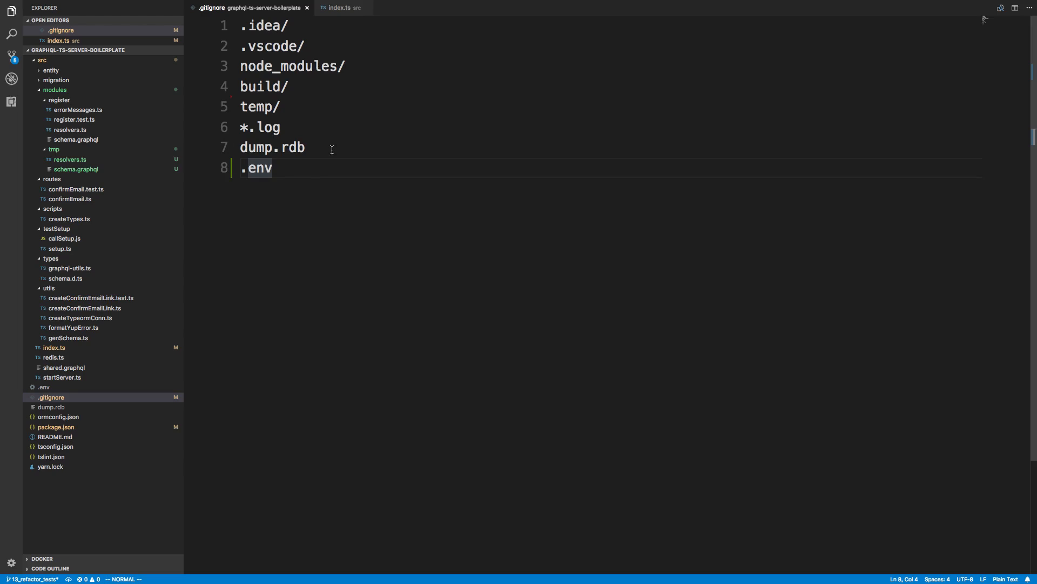
mouse_move(76, 149)
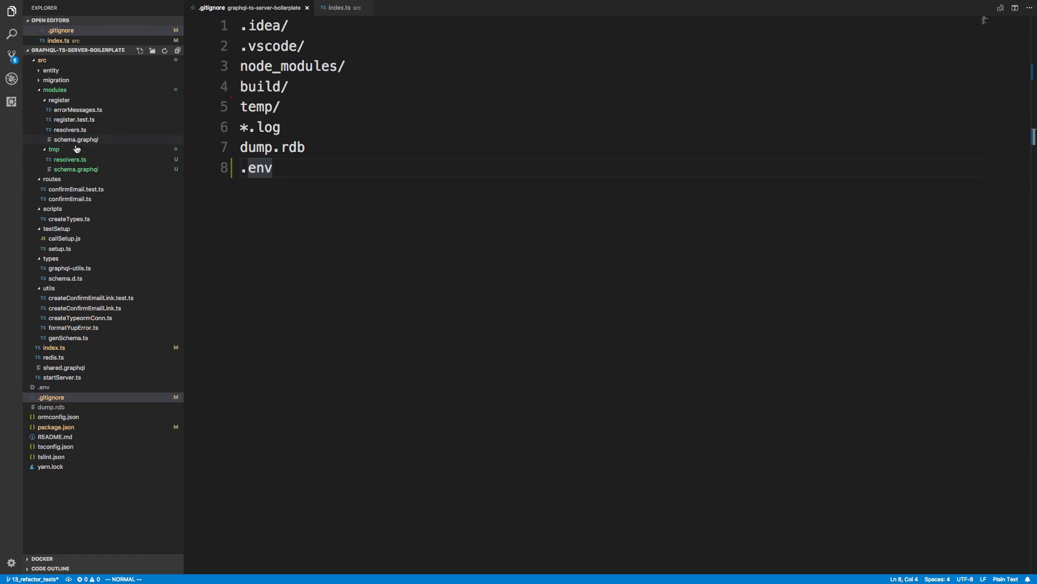
mouse_move(71, 150)
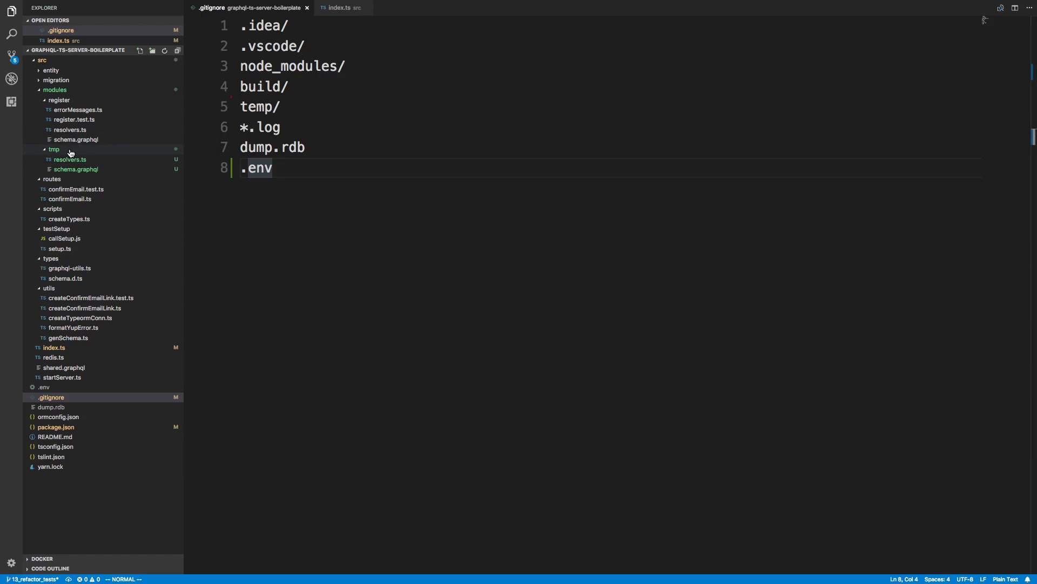
mouse_move(54, 149)
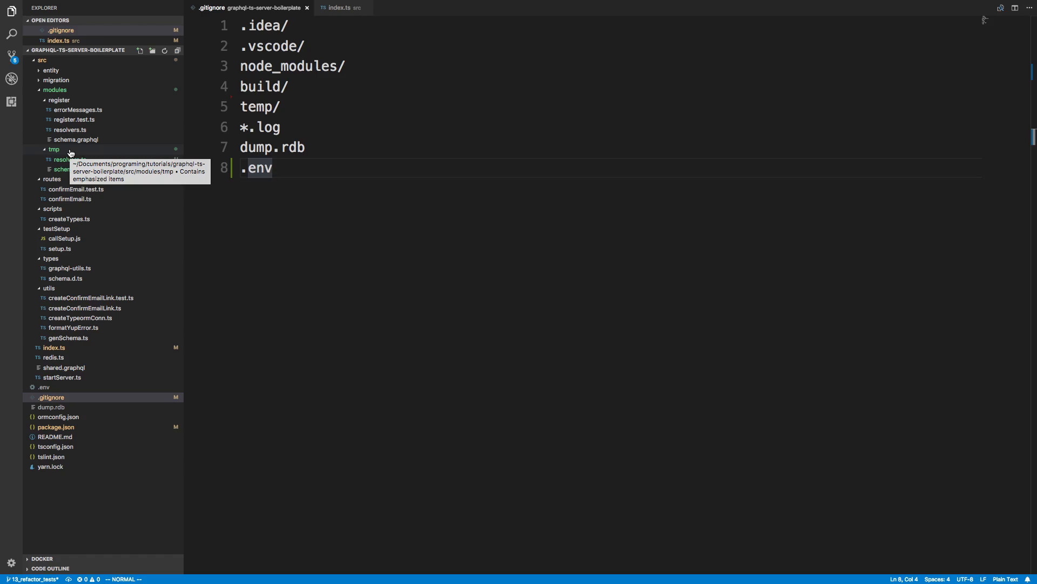
mouse_move(81, 151)
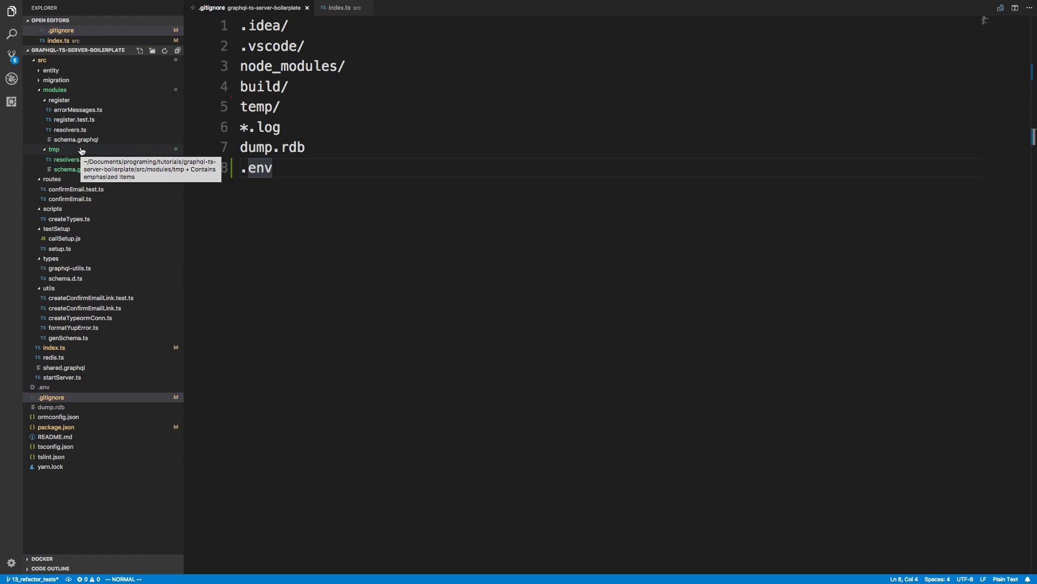
left_click(76, 169)
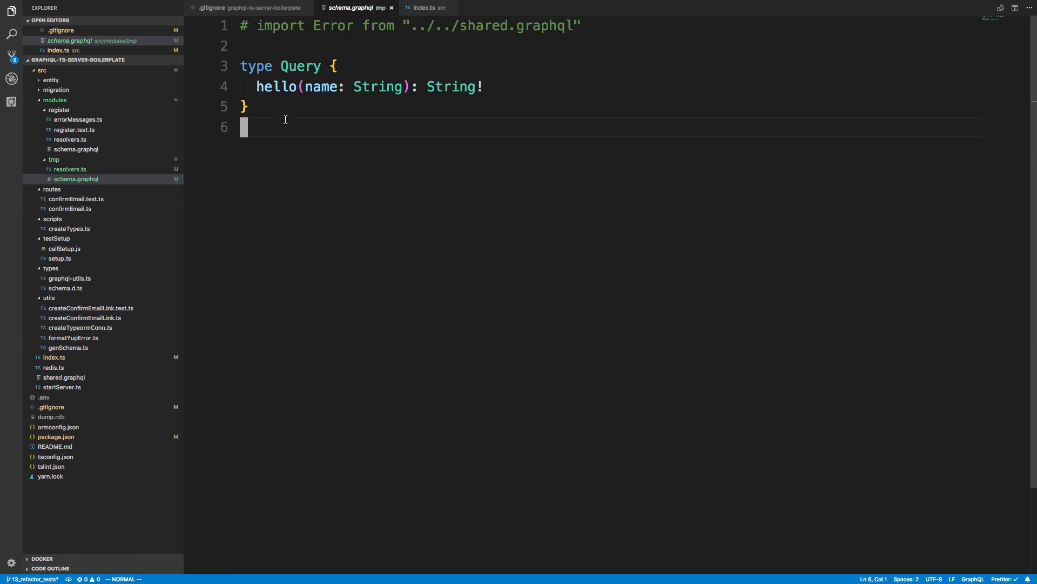
mouse_move(370, 183)
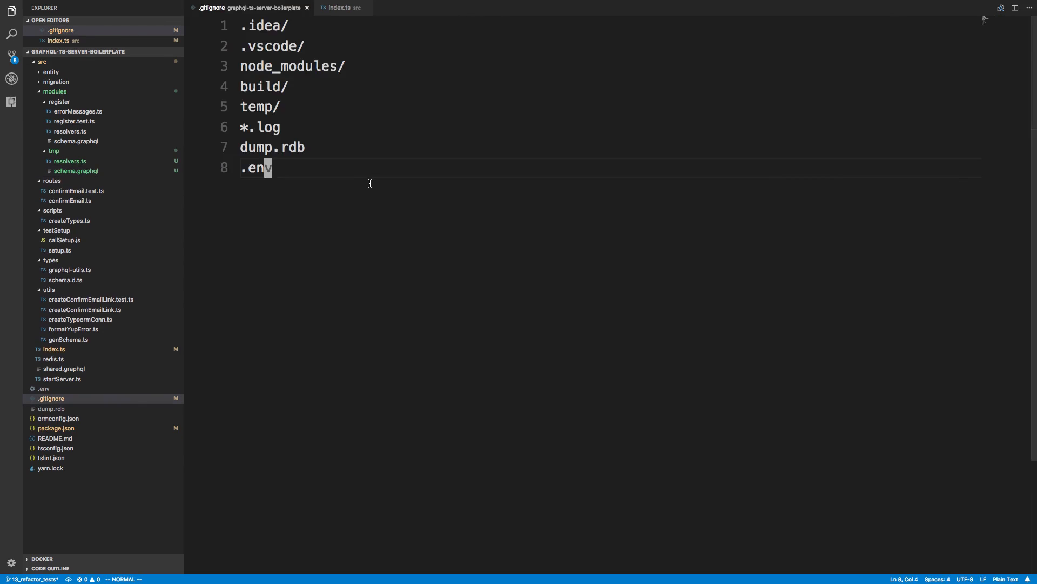
- On node-sparkpost's README, select 'sparkpost' under Installation and scroll to client creation
left_click(306, 7)
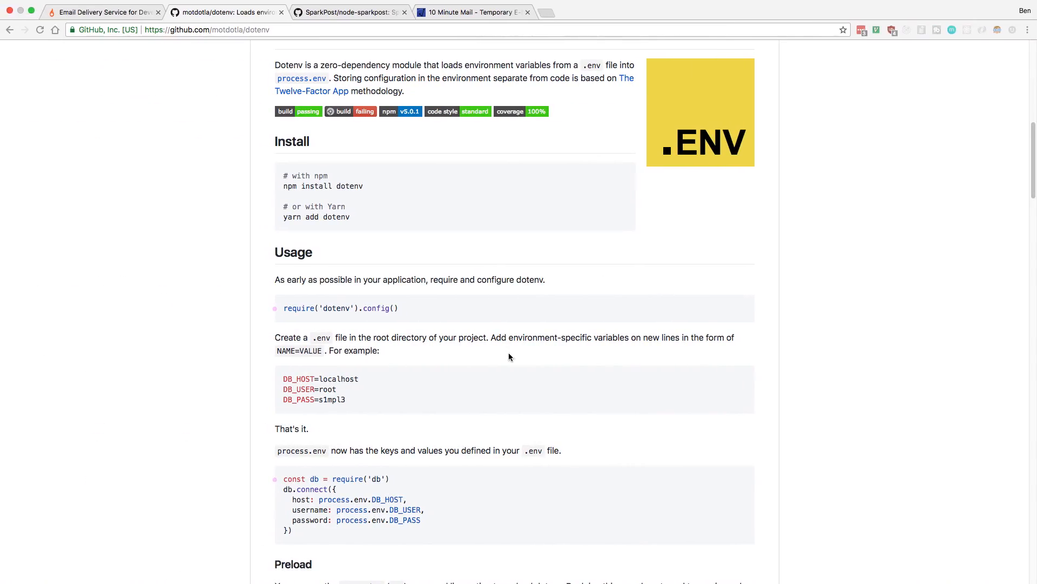
left_click(348, 12)
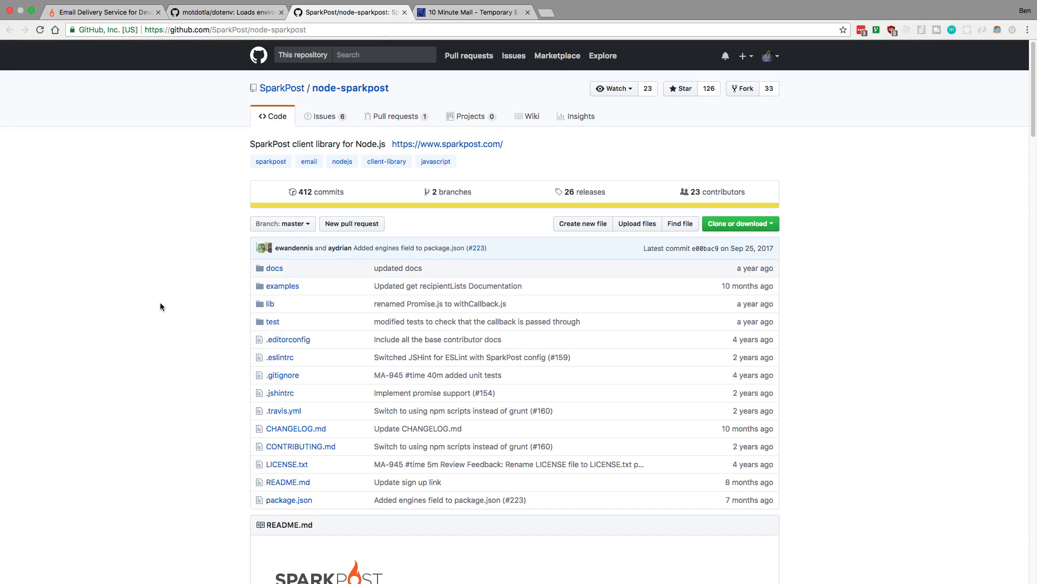
mouse_move(170, 369)
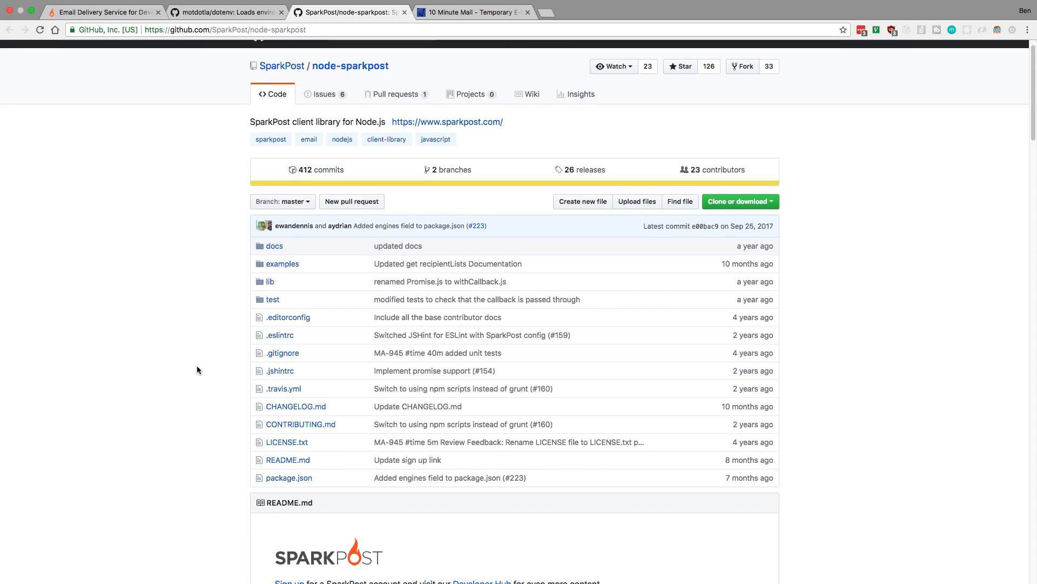
scroll("down", 3)
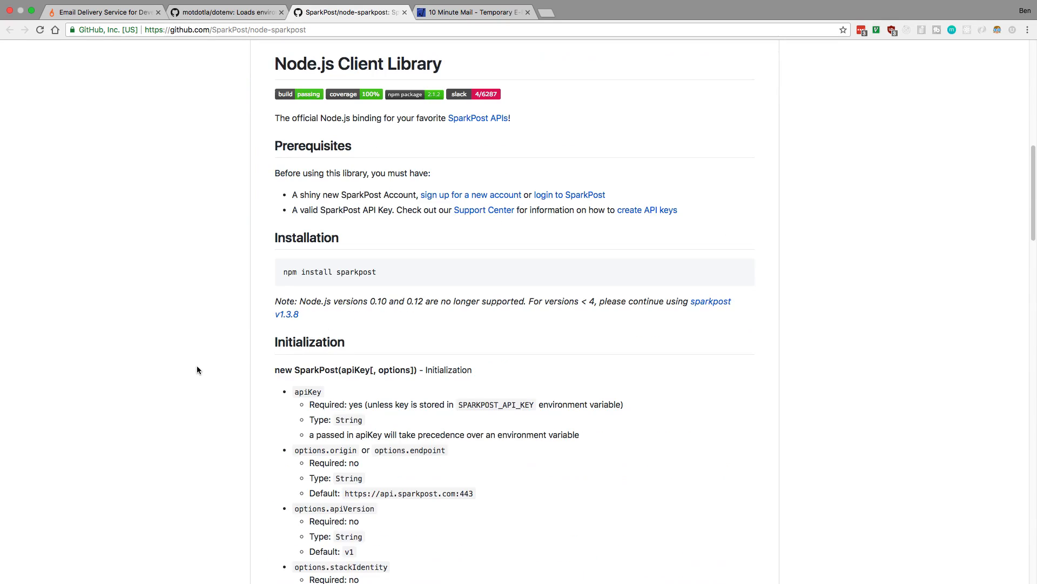
double_click(355, 271)
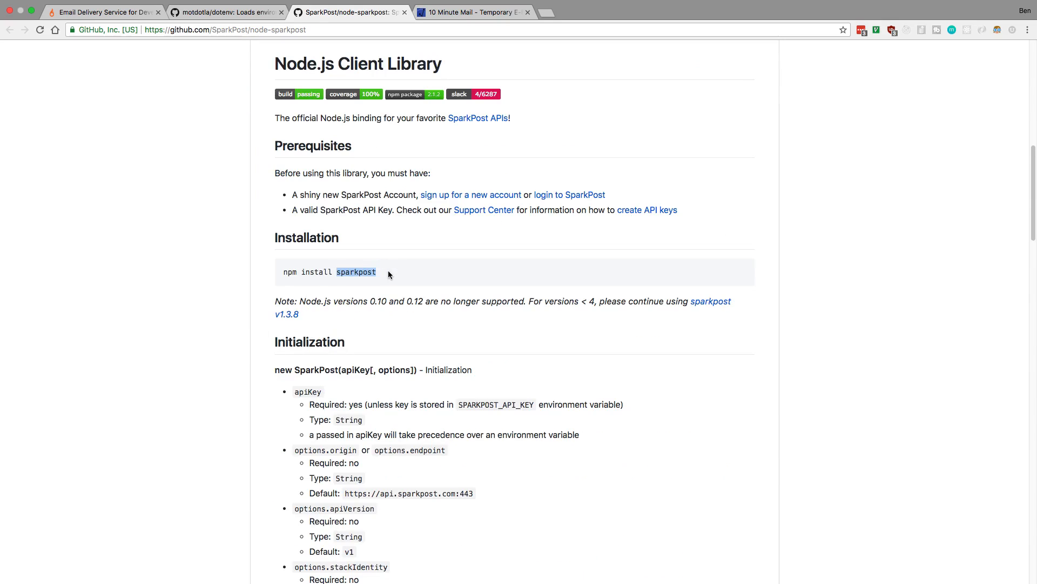
scroll("down", 3)
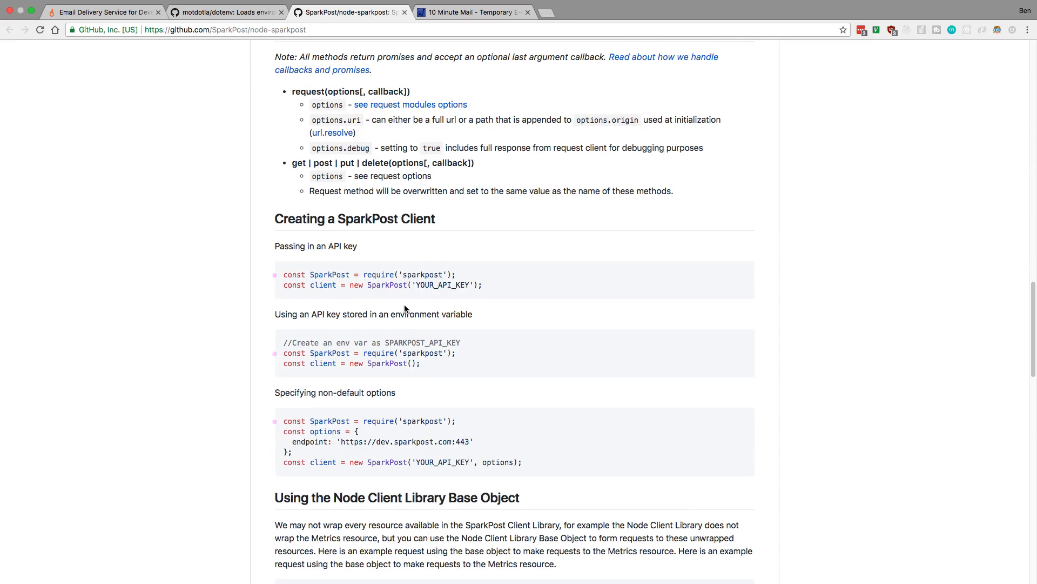
scroll("down", 3)
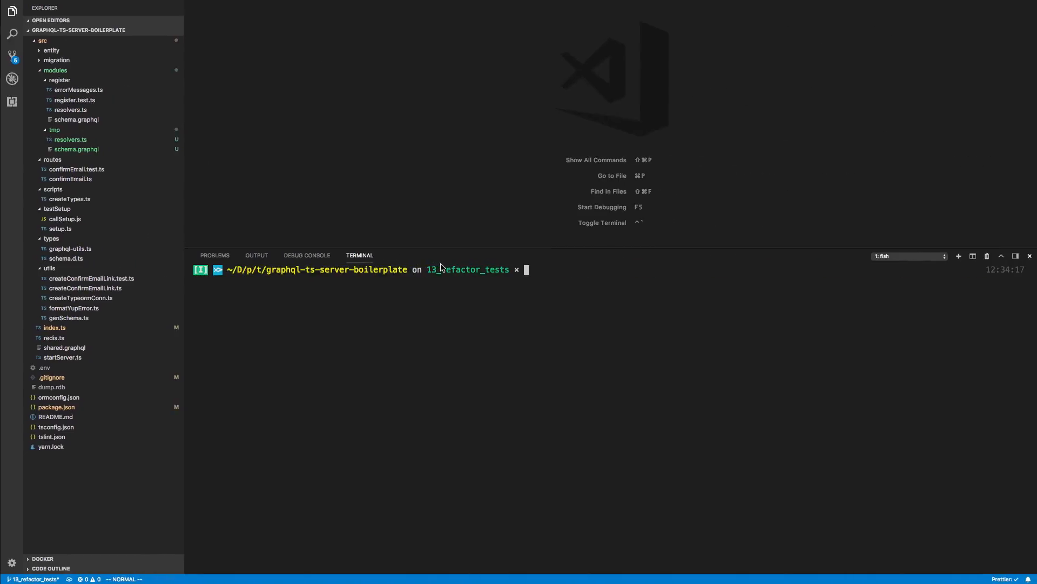
- Type a yarn add command, then write an exported empty sendEmail arrow function in sendEmail.ts
type("yarn add dotenv")
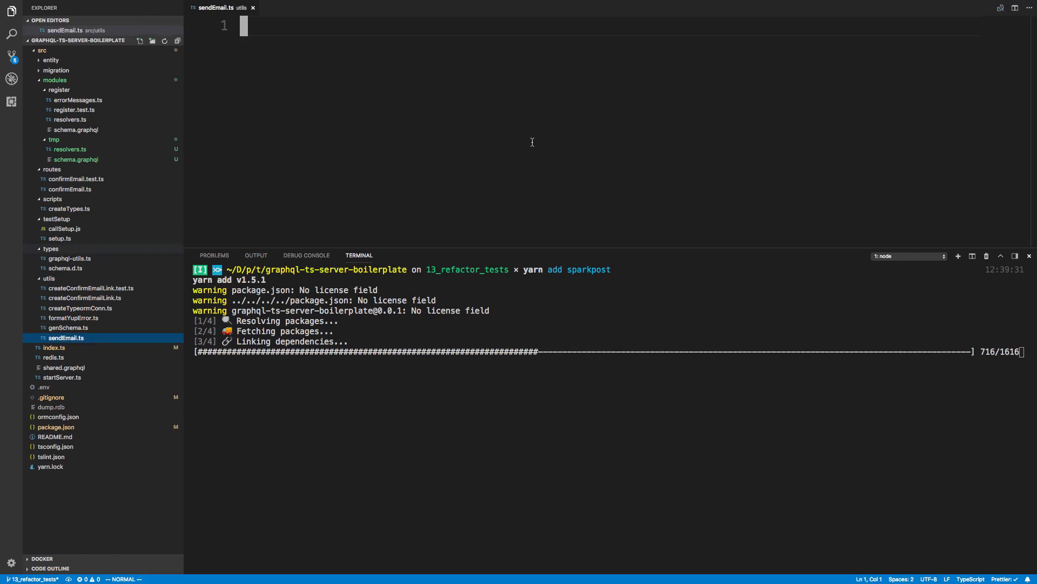
type("export c")
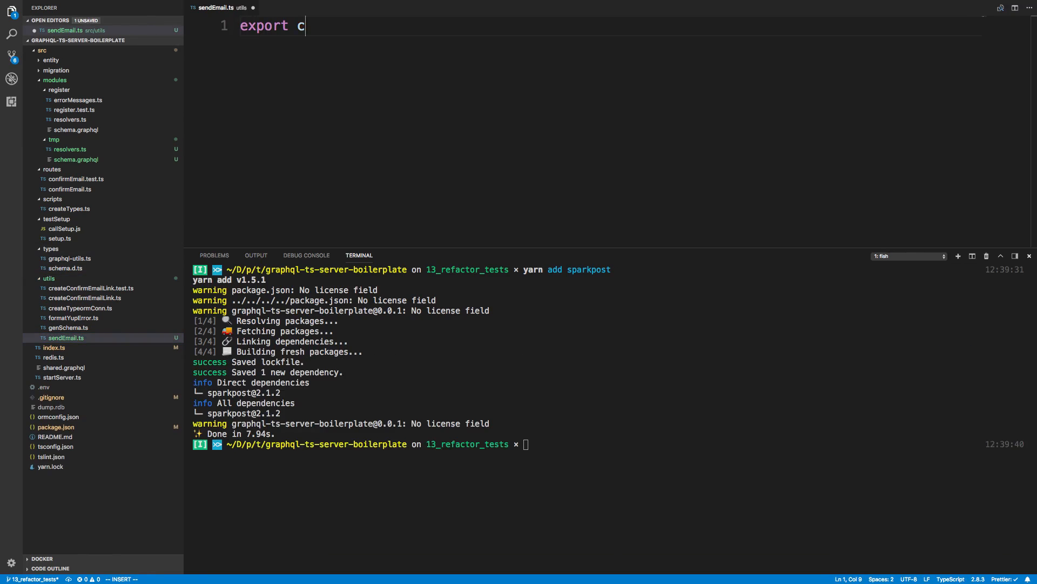
type("onst")
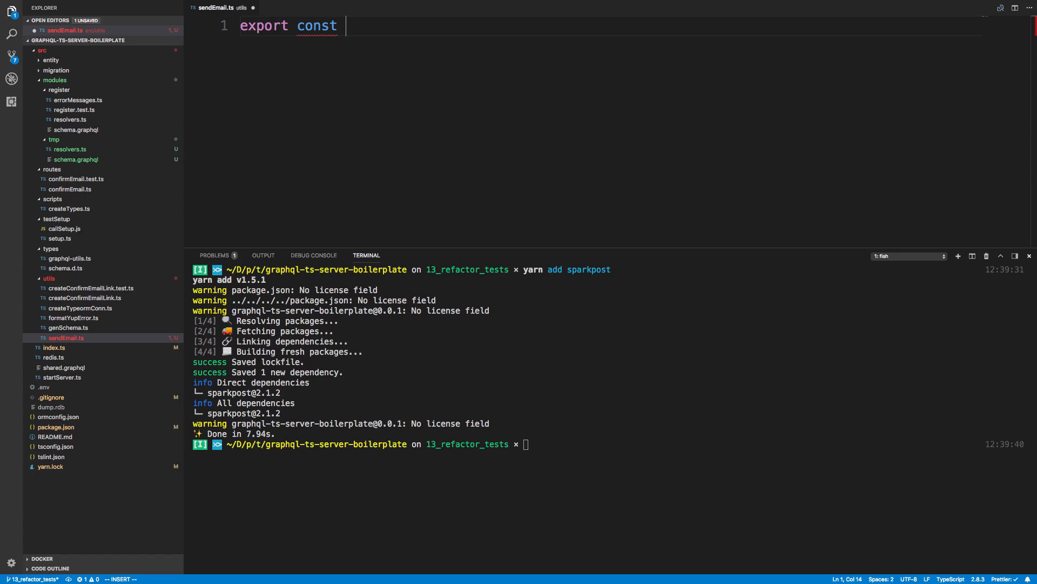
mouse_move(531, 142)
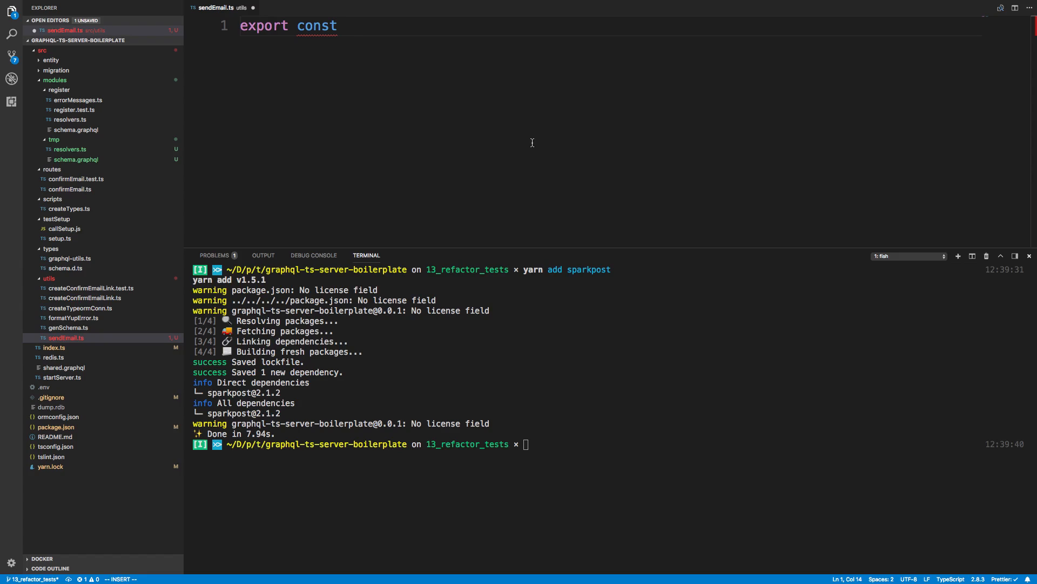
type("sendEmail")
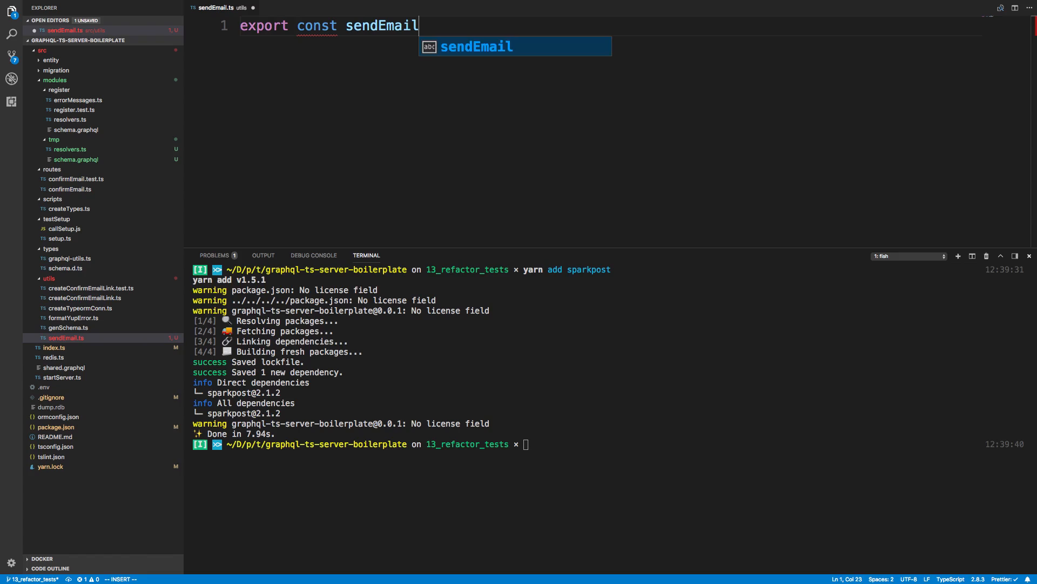
type("= () => {")
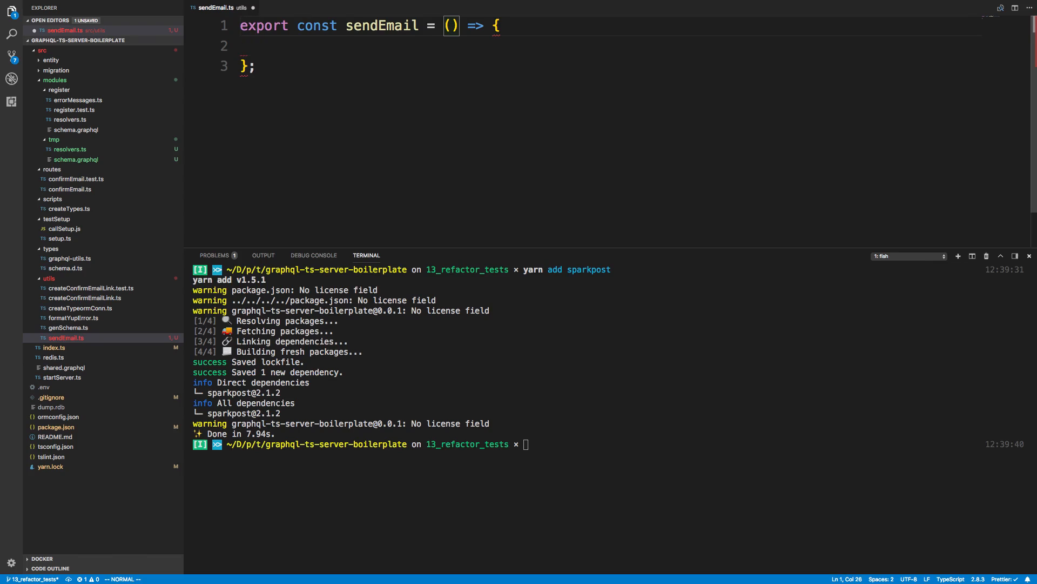
type("yarn add sparkpost")
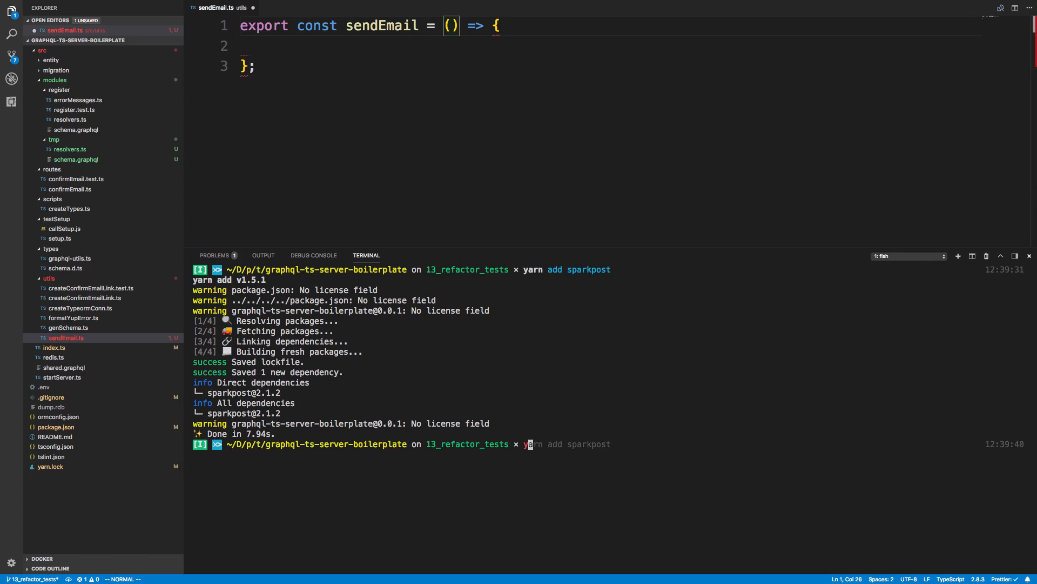
key("ctrl+w")
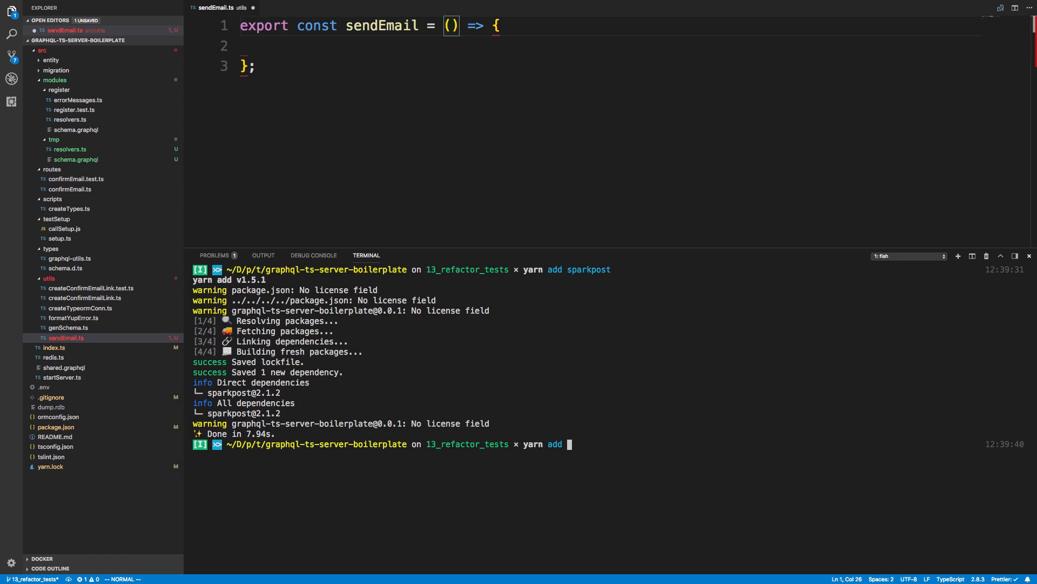
type("sparkpost")
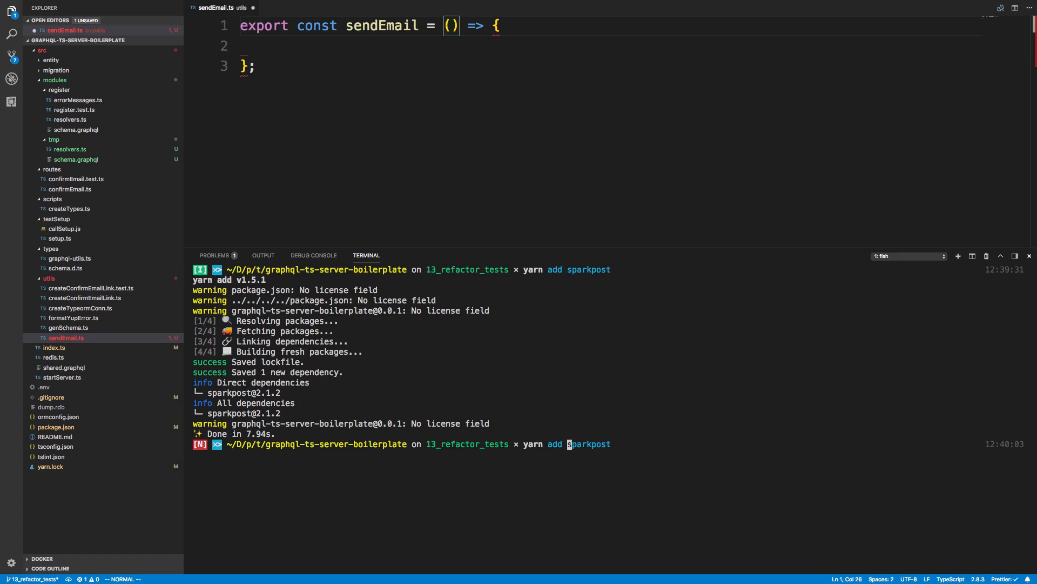
type("@types/")
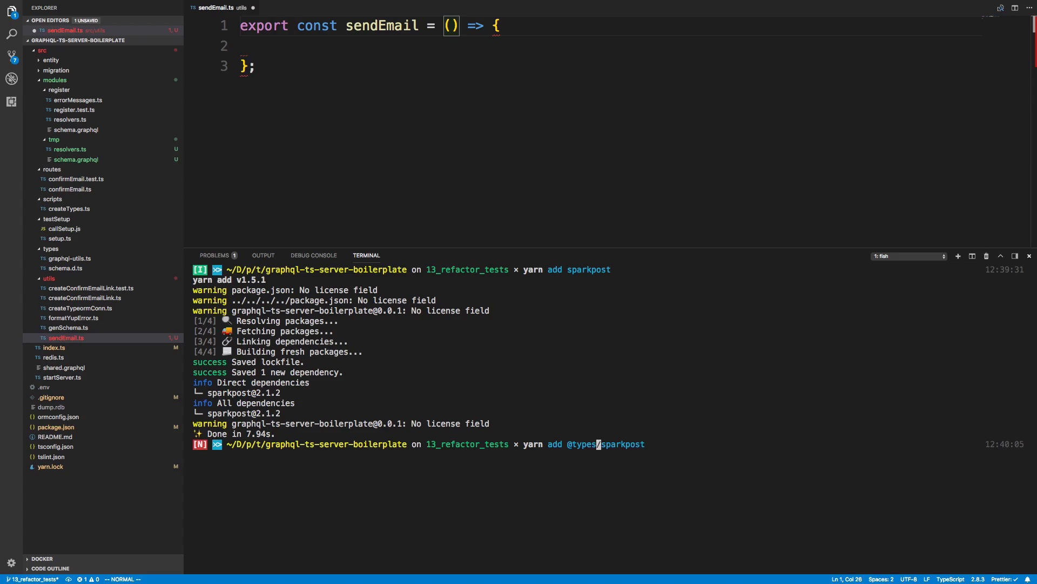
key("Return")
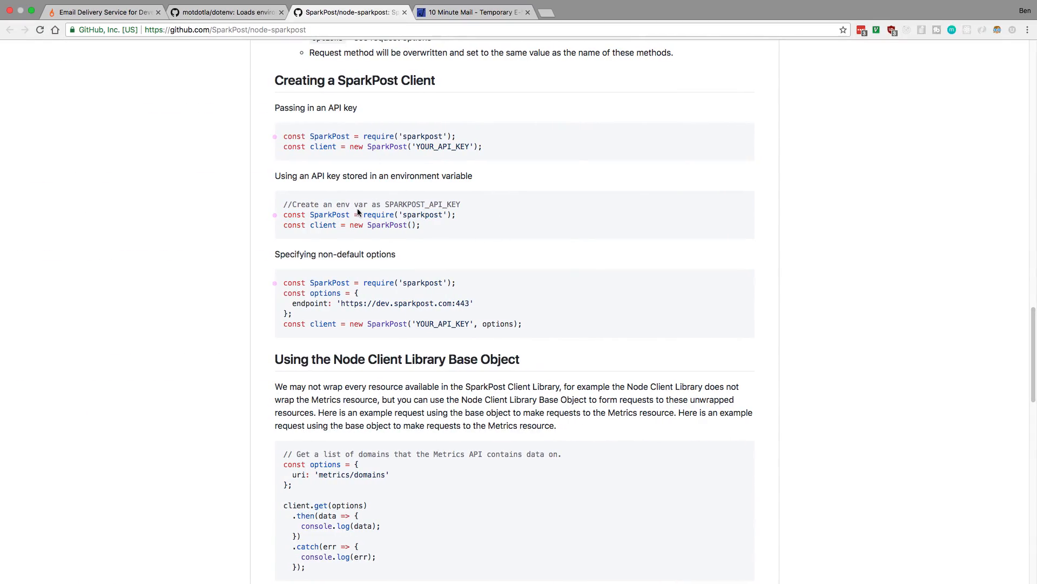
mouse_move(384, 209)
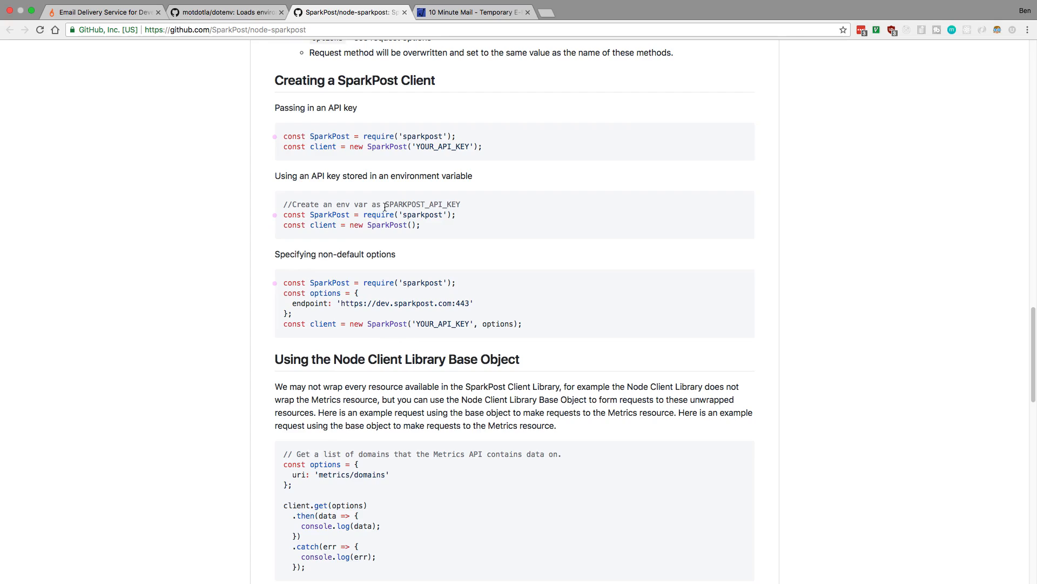
- Select SPARKPOST_API_KEY in node-sparkpost's environment-variable API key example
double_click(404, 204)
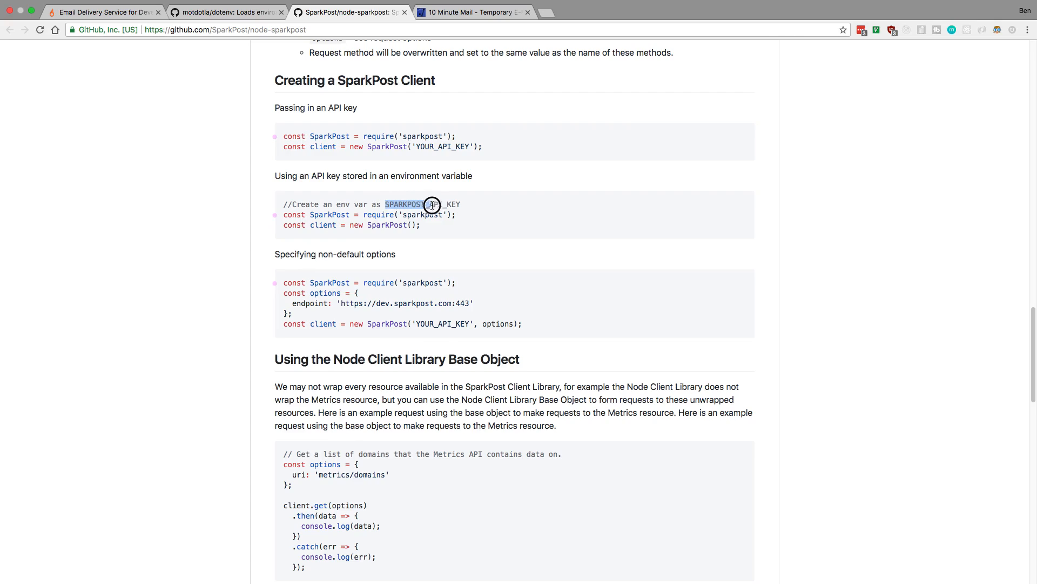
mouse_move(482, 211)
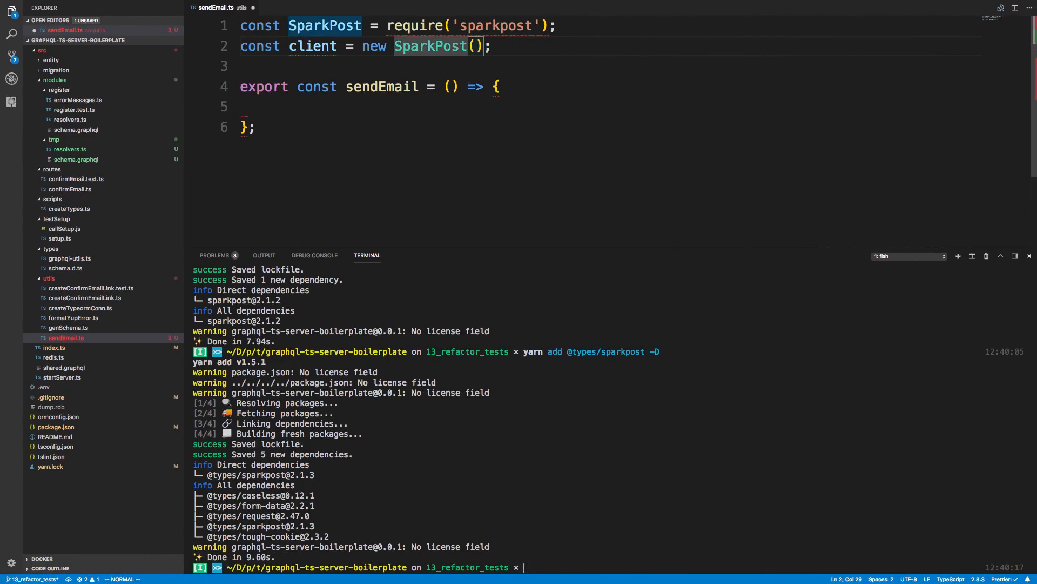
- Build the client from process.env.SPARKPOST_API_KEY and use 'import * as SparkPost'
type("process.env.")
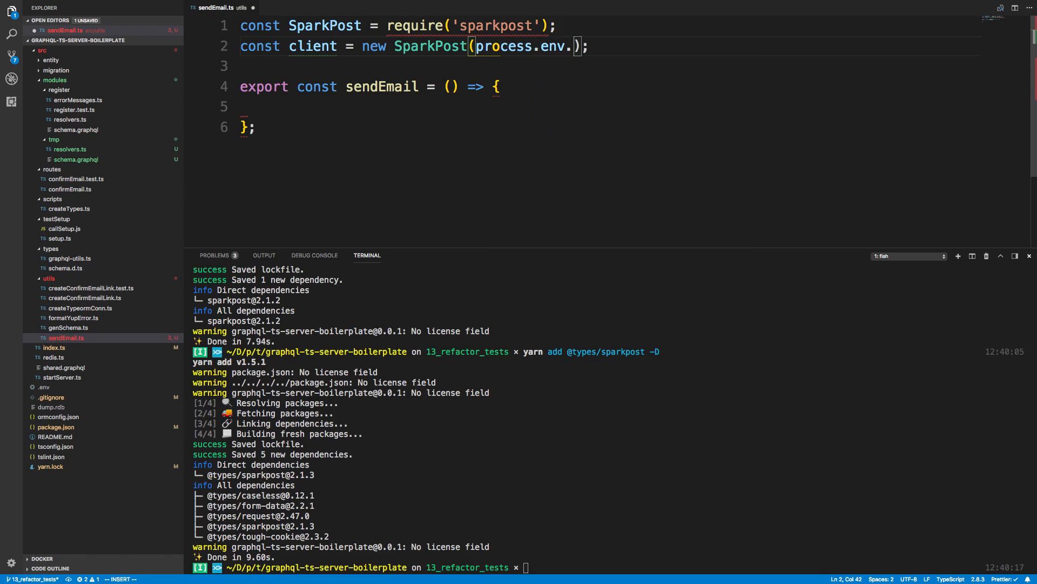
type("SPARKPOST_")
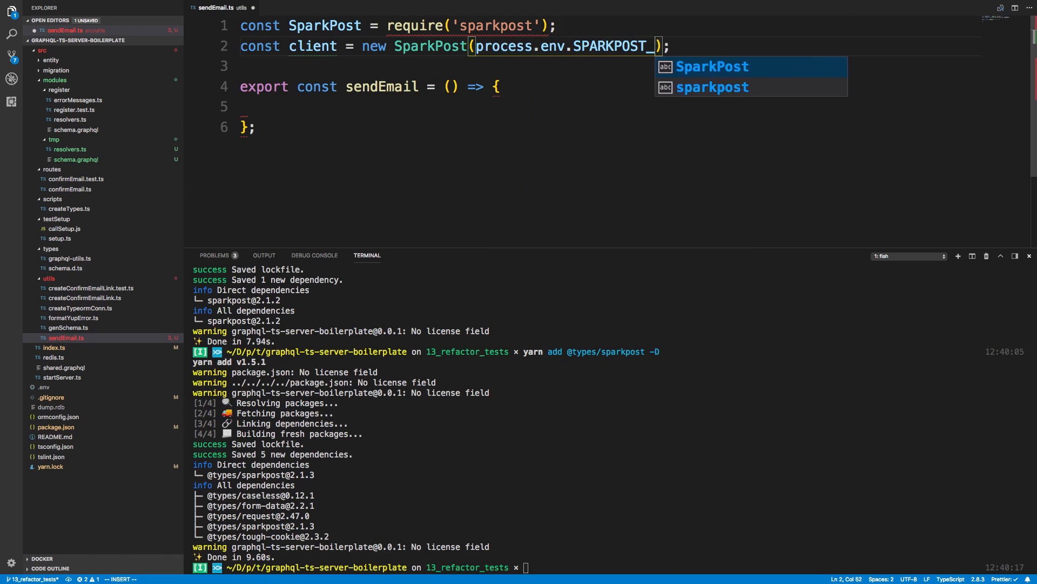
type("API_KEY")
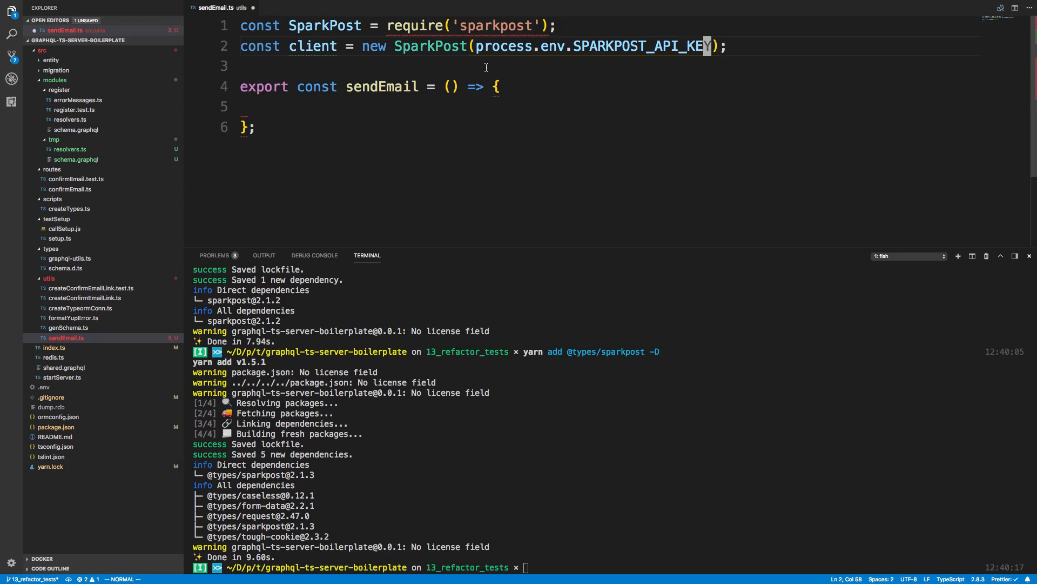
mouse_move(534, 62)
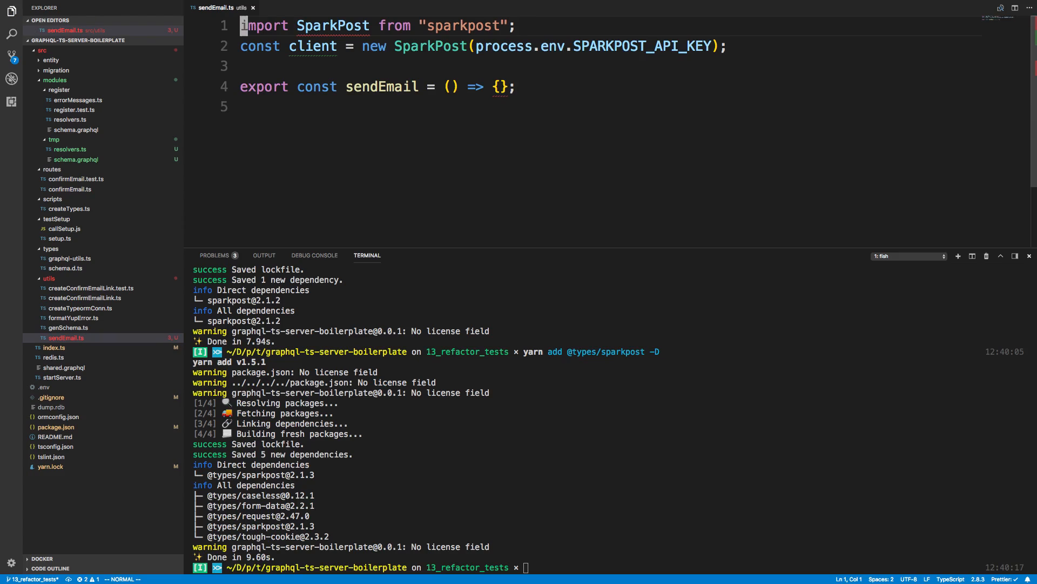
type("* as")
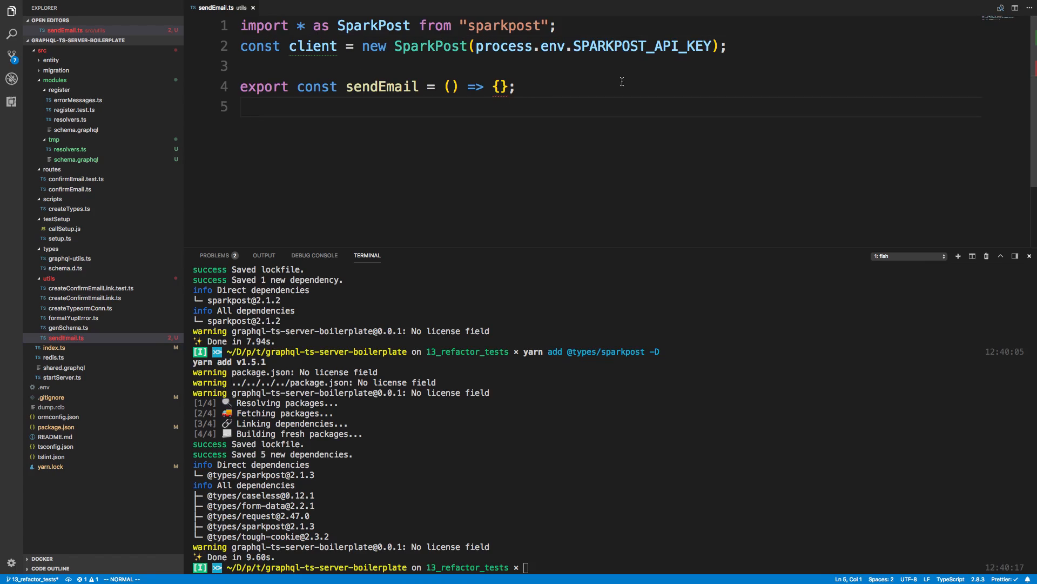
mouse_move(313, 46)
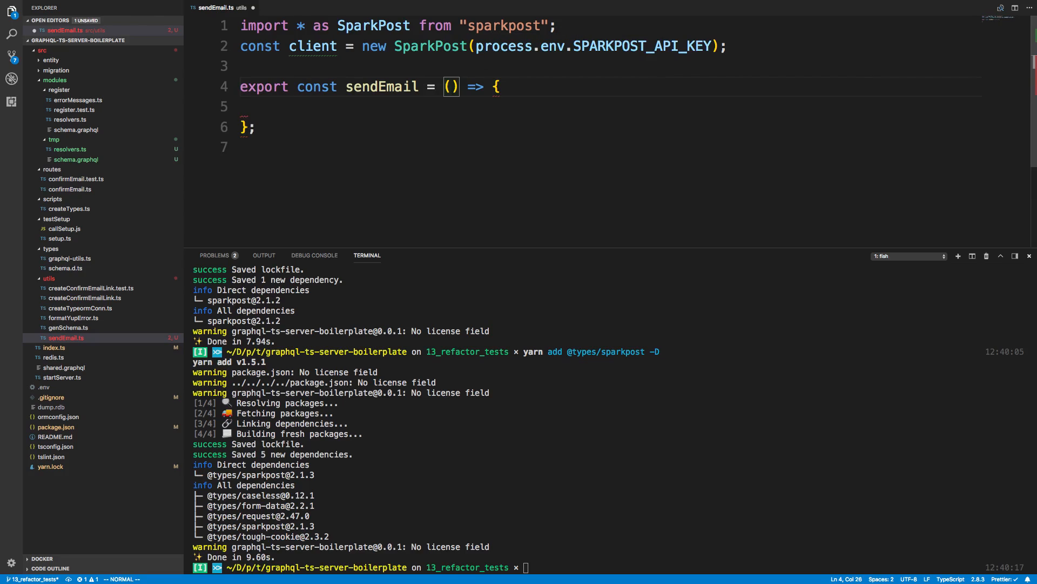
- Give sendEmail recipients and url parameters, typing recipients as string
type("emai")
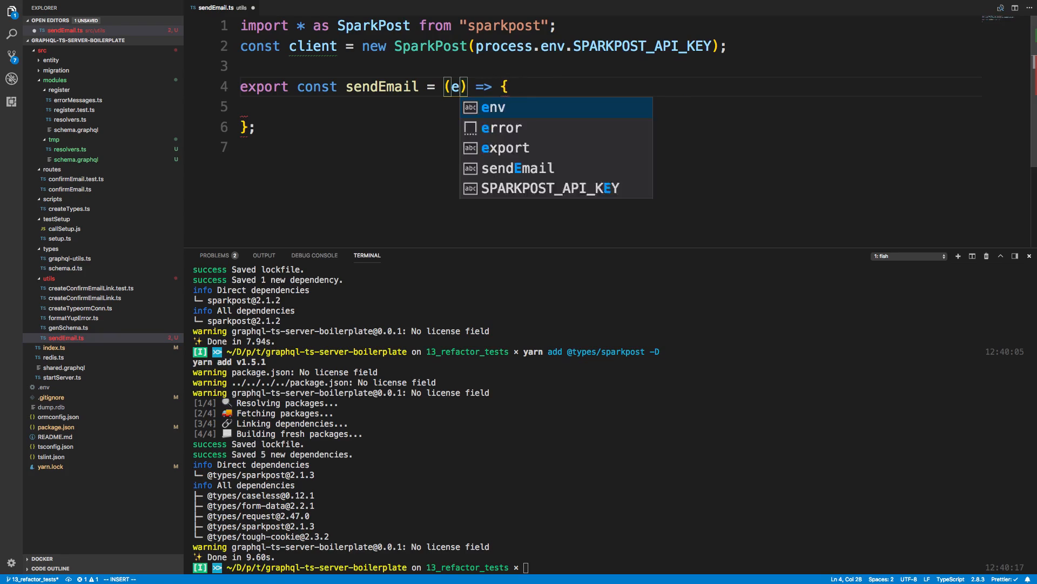
type("recipi")
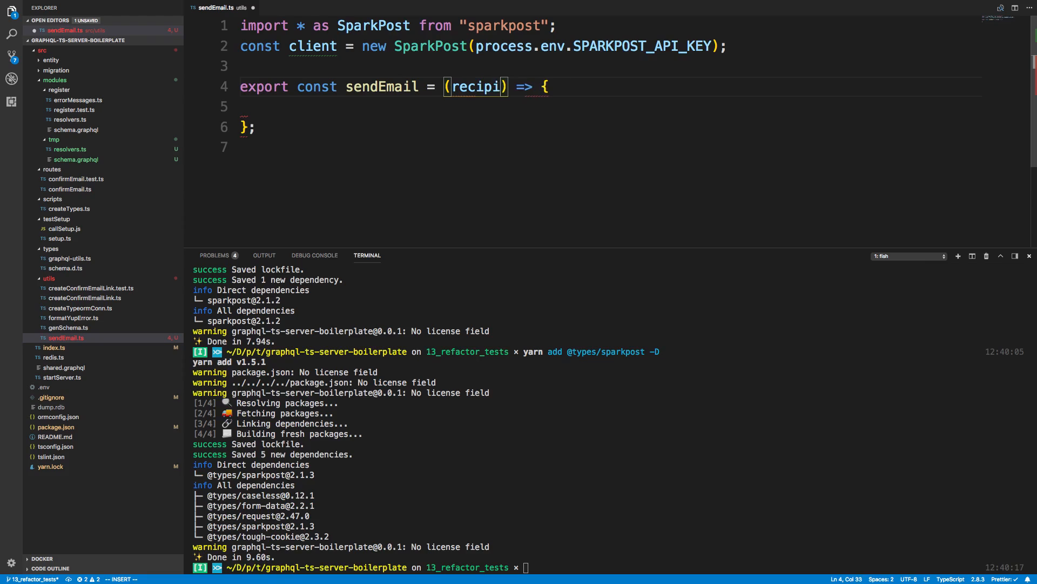
type("ent,")
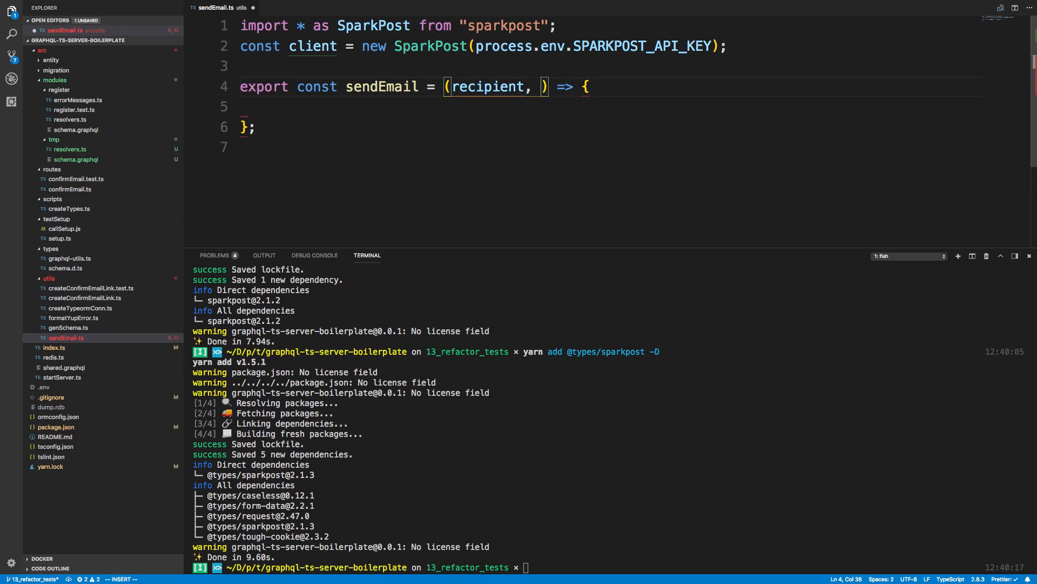
type("url")
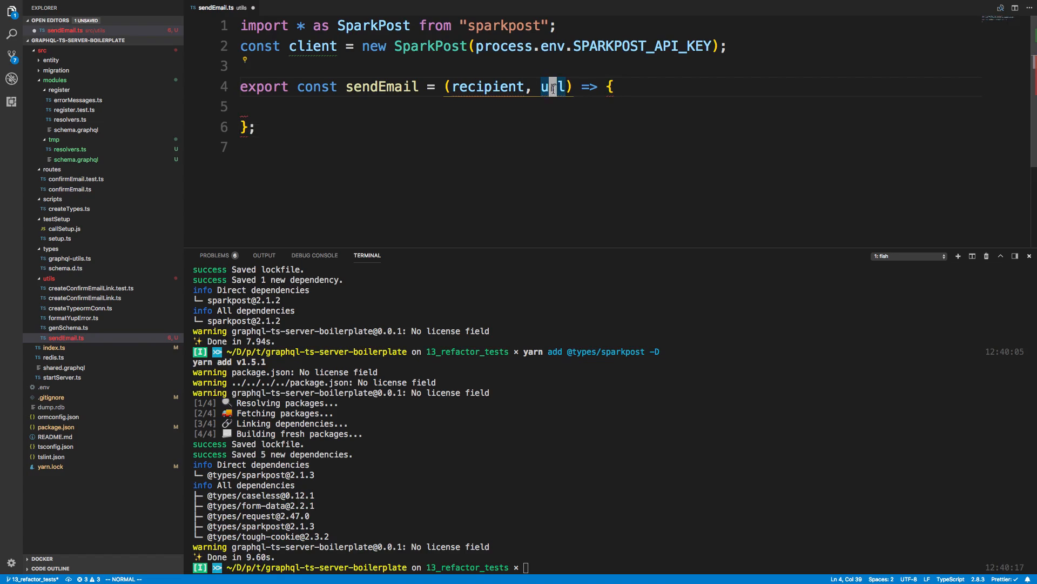
type("recipients:")
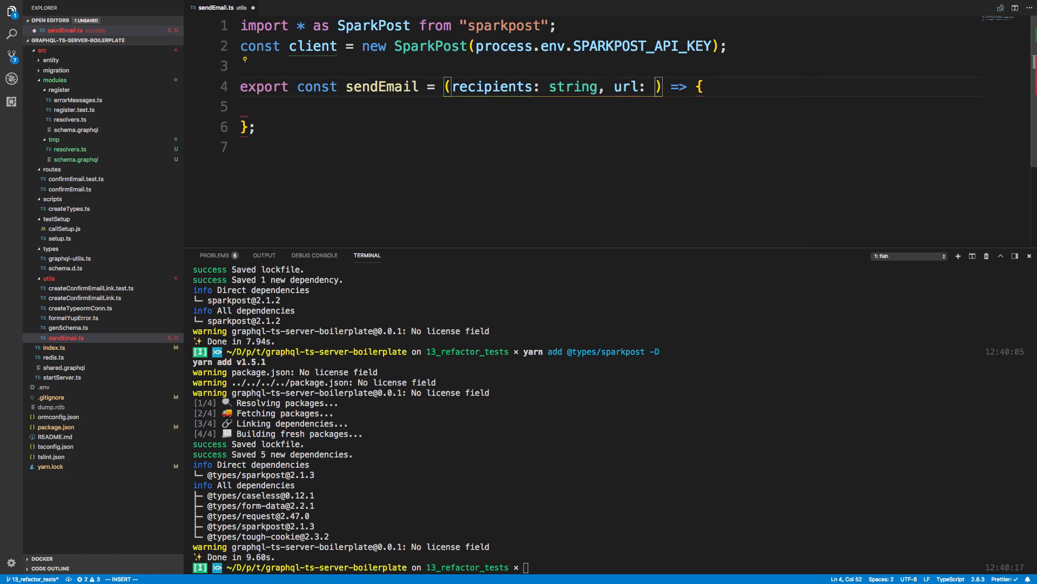
type("string")
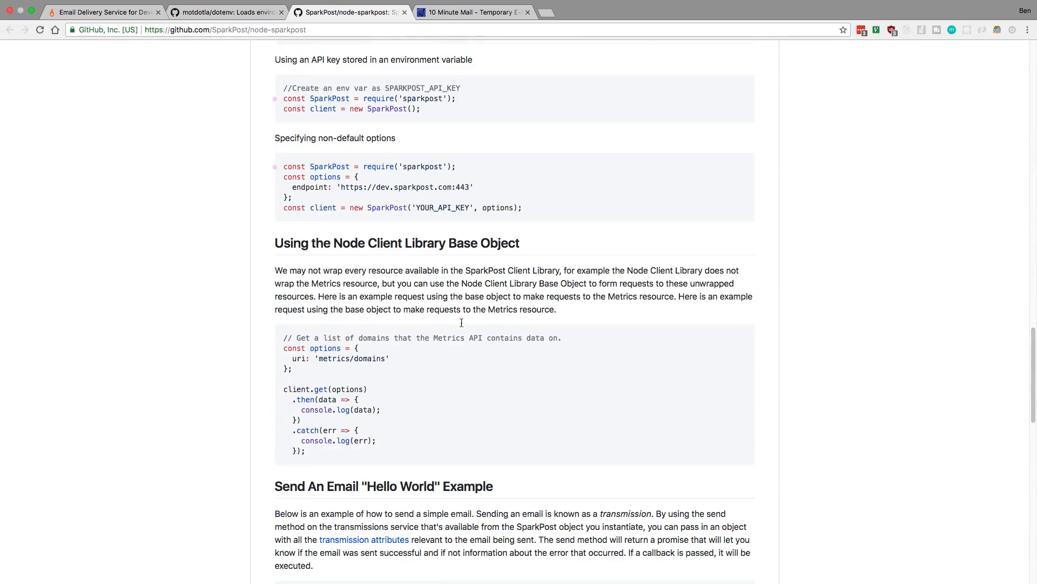
- Scroll the node-sparkpost README down to the Send An Email 'Hello World' example
scroll("down", 3)
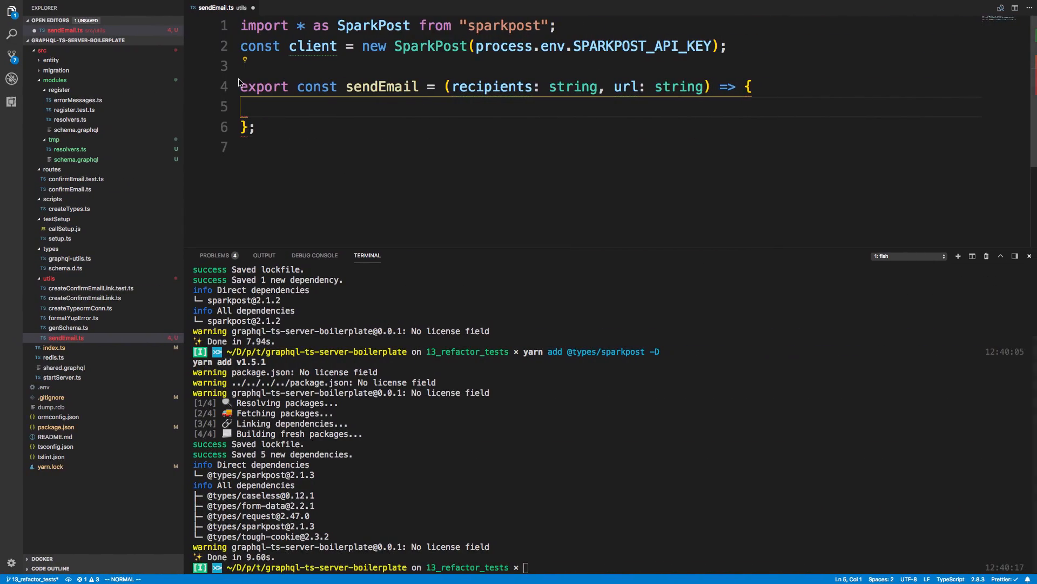
scroll("down", 3)
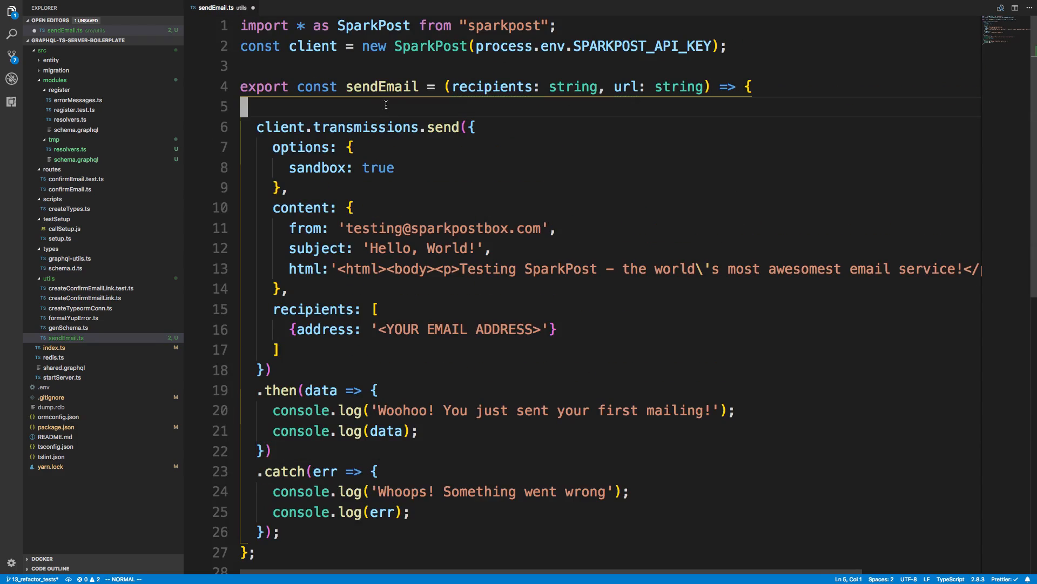
- Make sendEmail async, await the send into a response const, and console.log it
type("asyn")
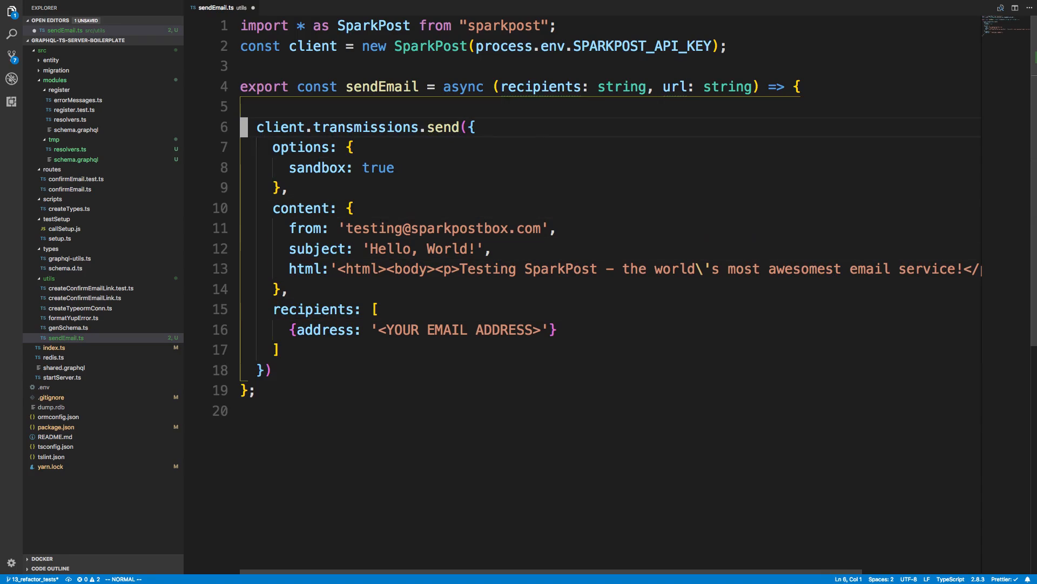
type("const r")
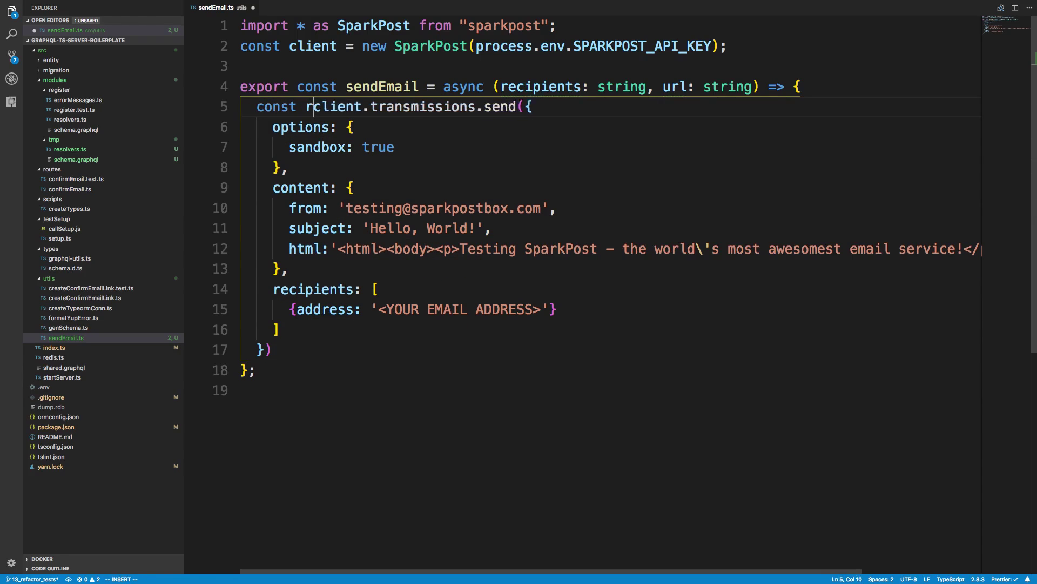
type("response = await")
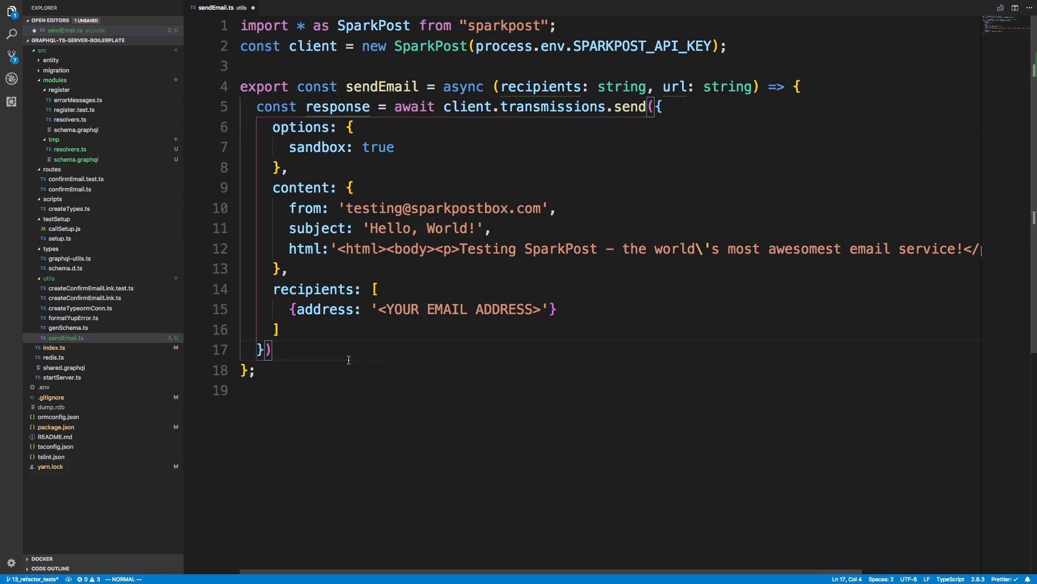
type("console.log(res)")
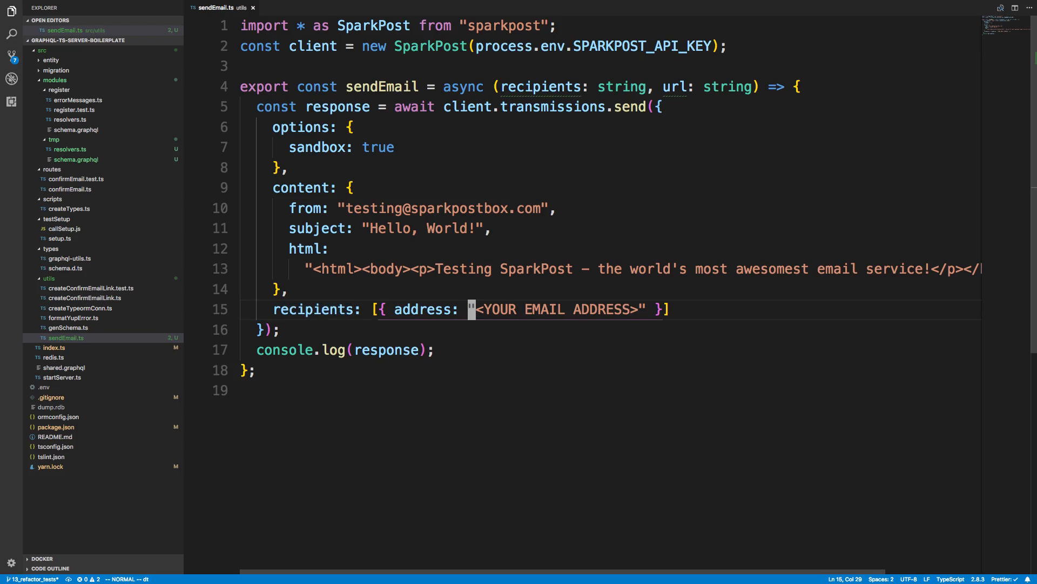
- Use recipient as the transmission address and set the subject to 'Confirm Email'
type("recipie")
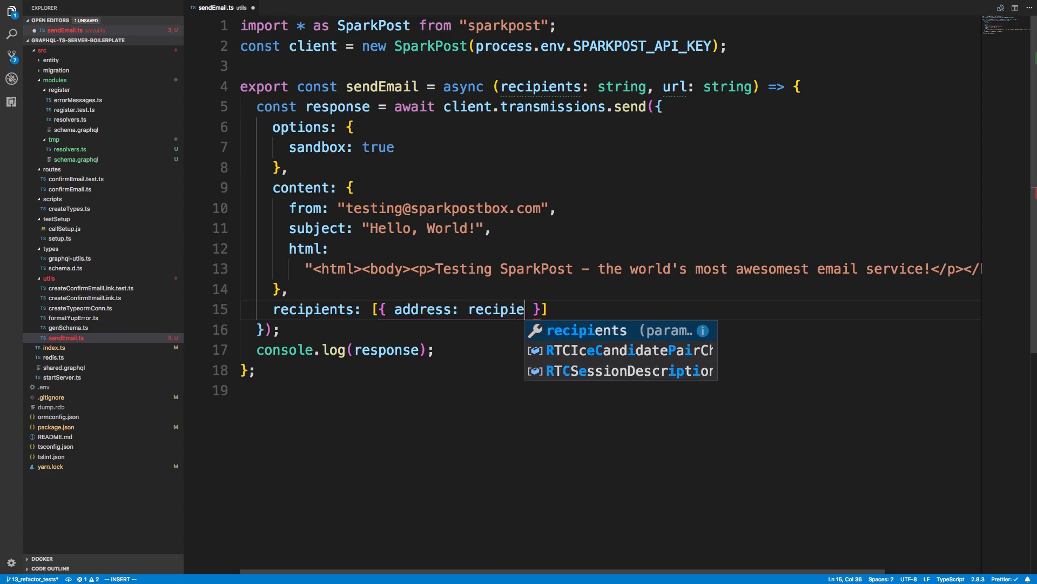
key("Escape")
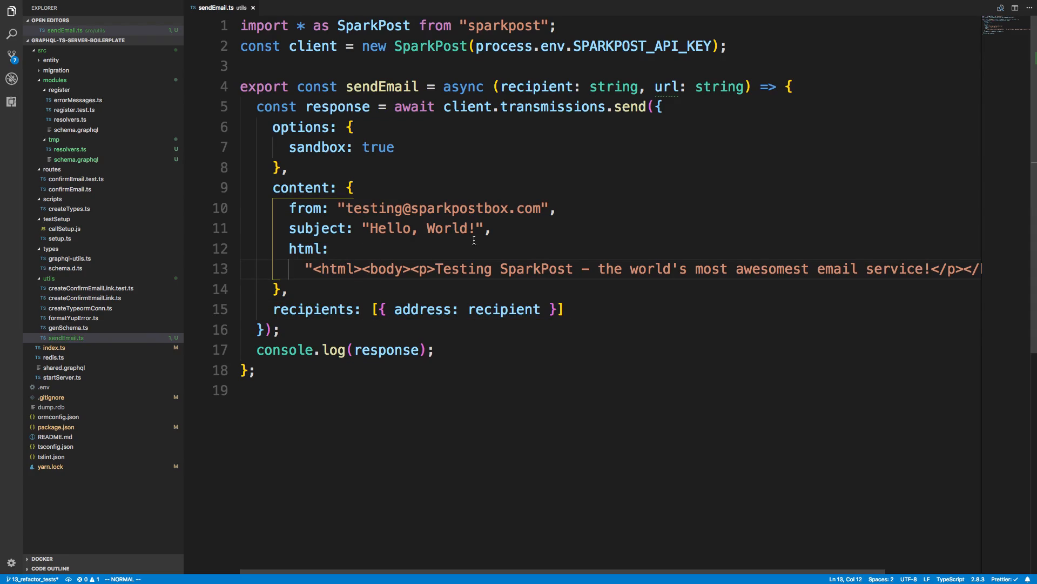
left_click(350, 207)
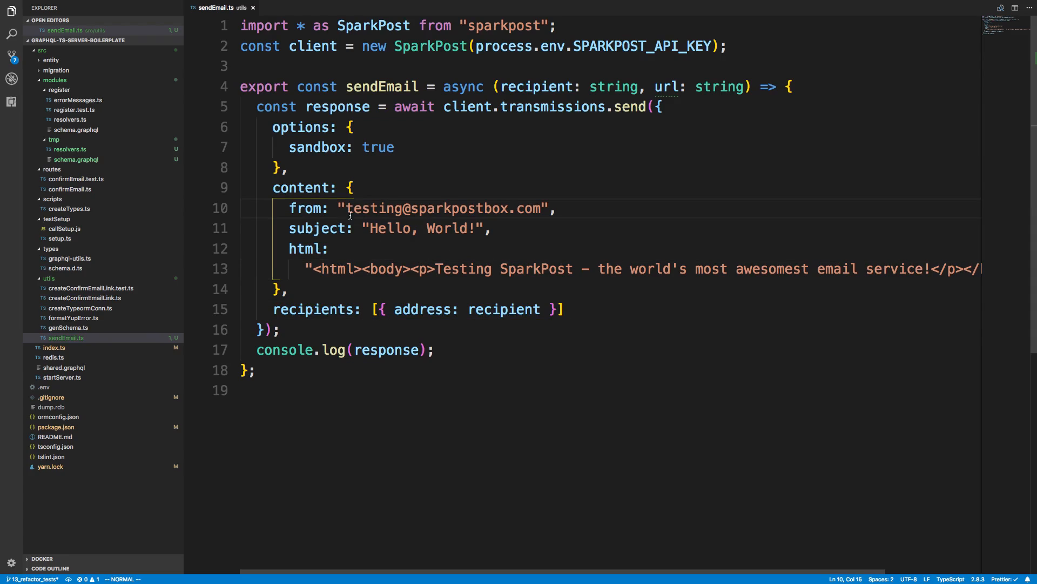
mouse_move(534, 207)
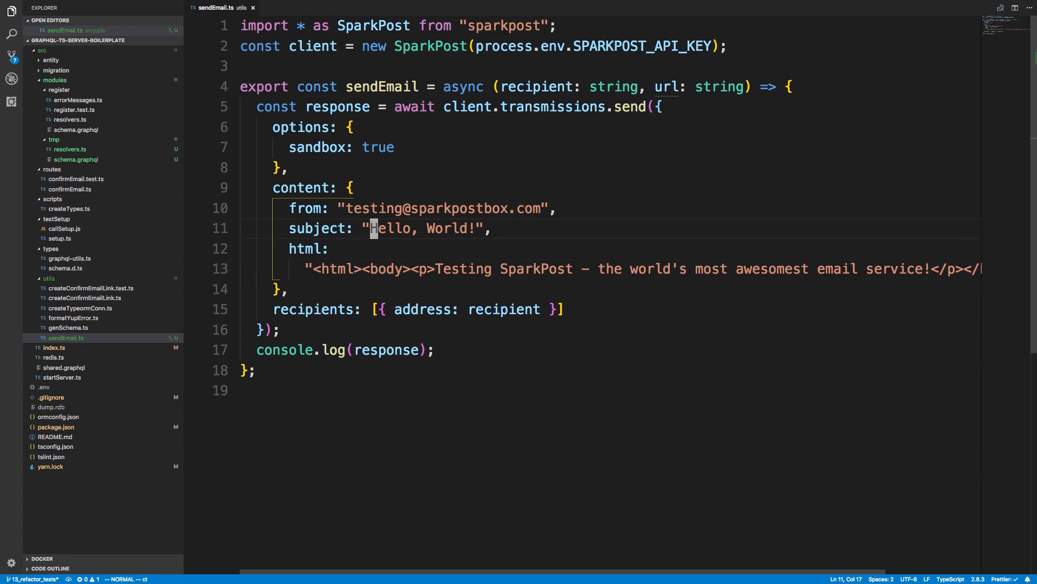
type("Confirm Emai")
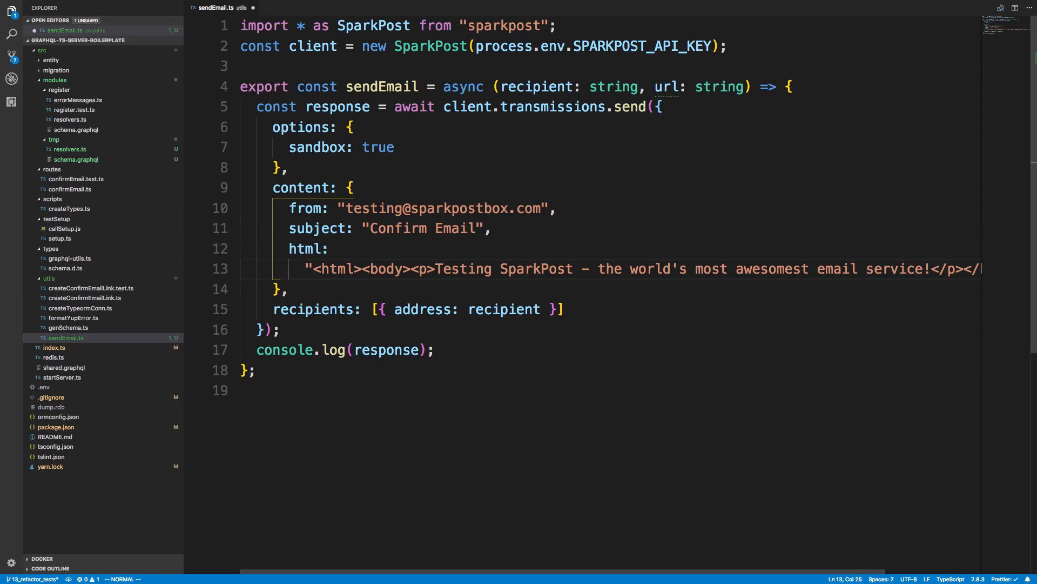
scroll("right", 3)
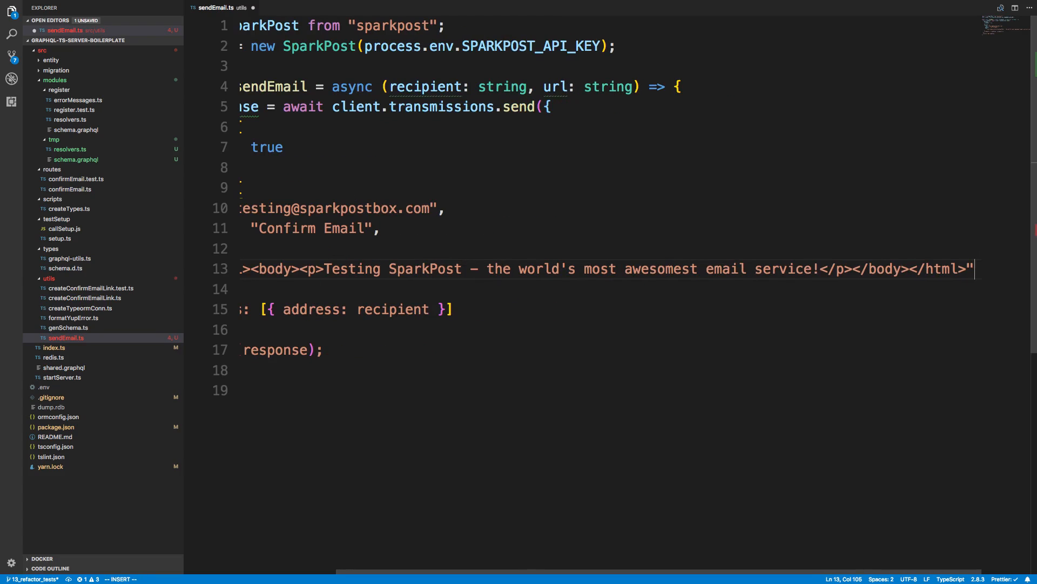
- Add an anchor to the email HTML body linking href to ${url} with text 'confirm email'
key("Escape")
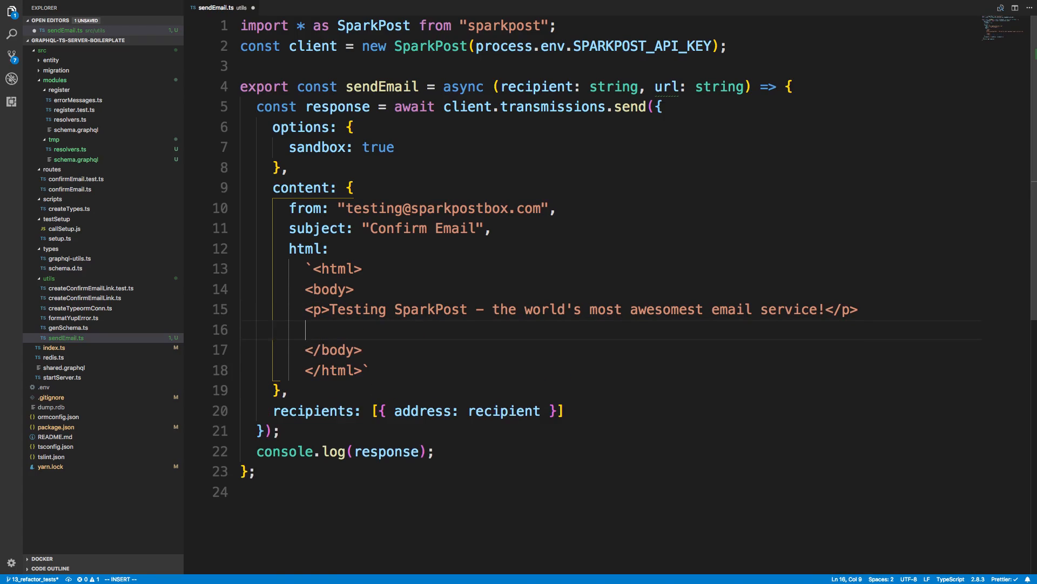
type("<a")
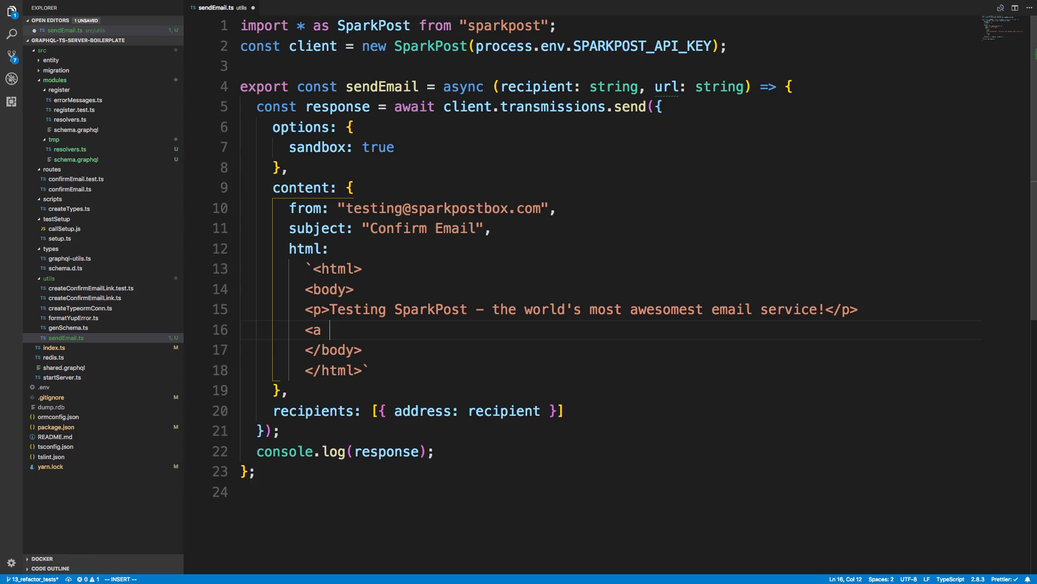
type("href=")
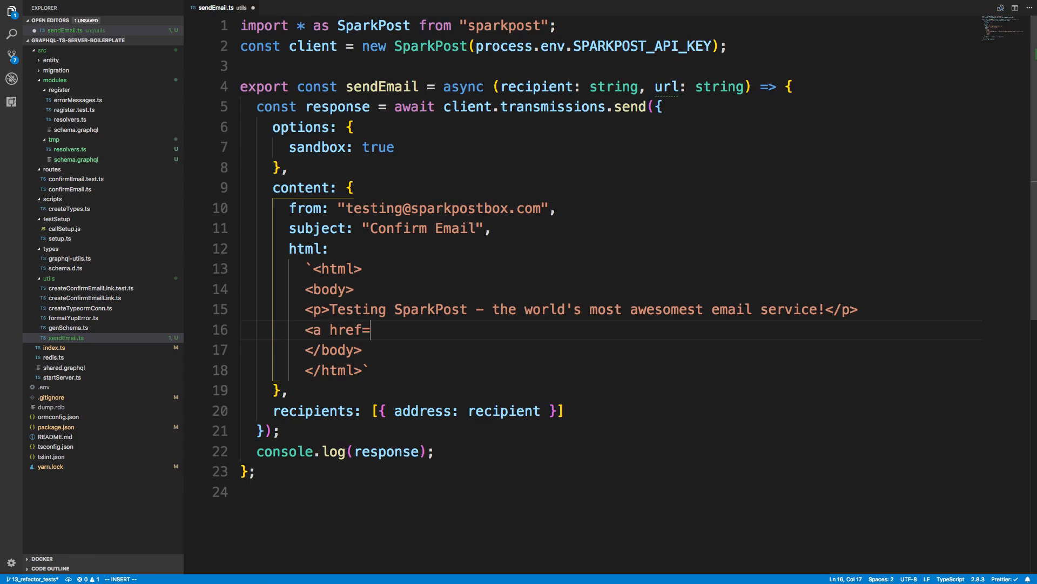
type("\"\"")
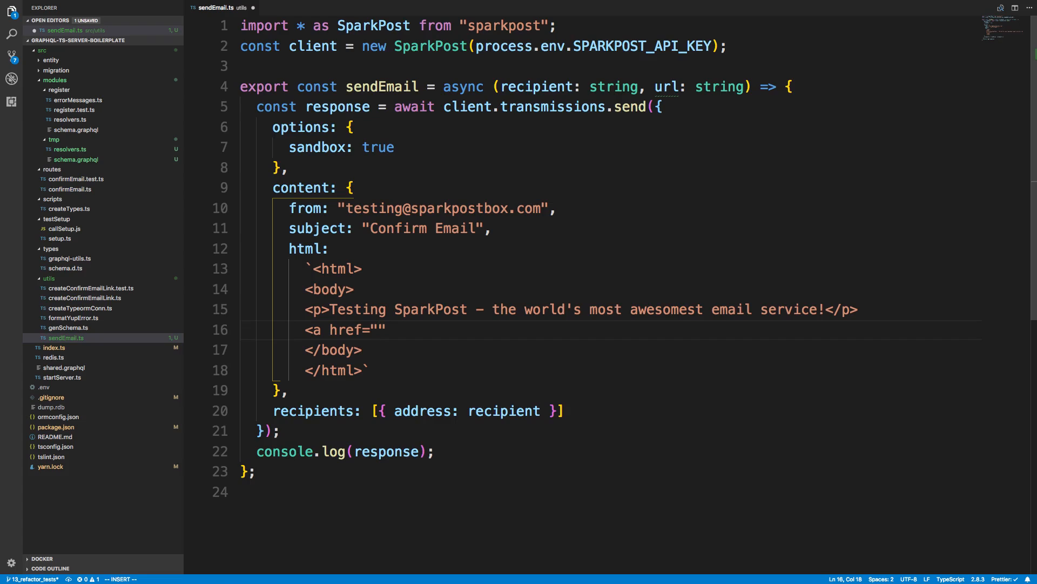
type("${}")
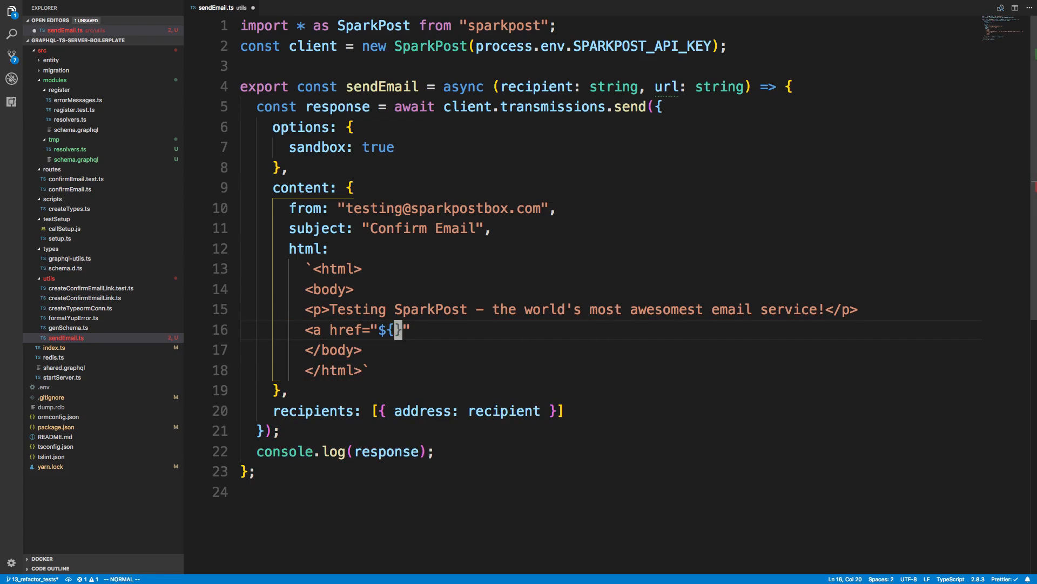
type("url")
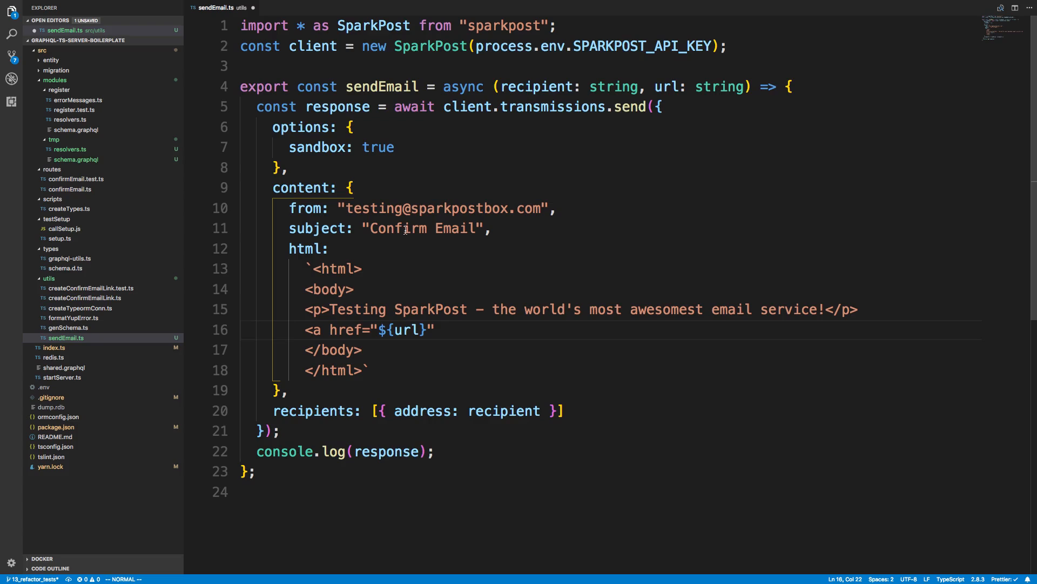
mouse_move(325, 329)
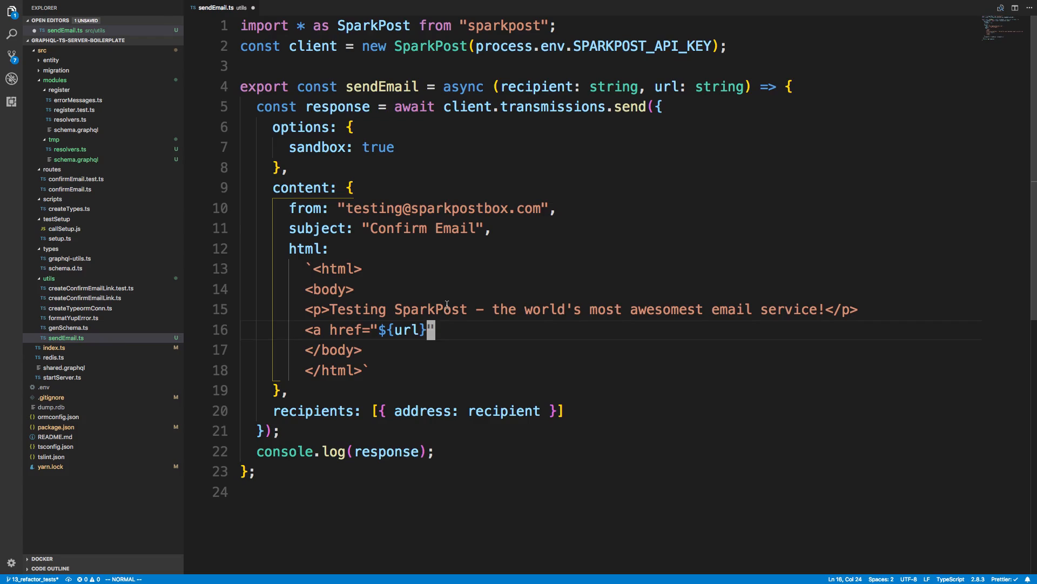
type(">Hell")
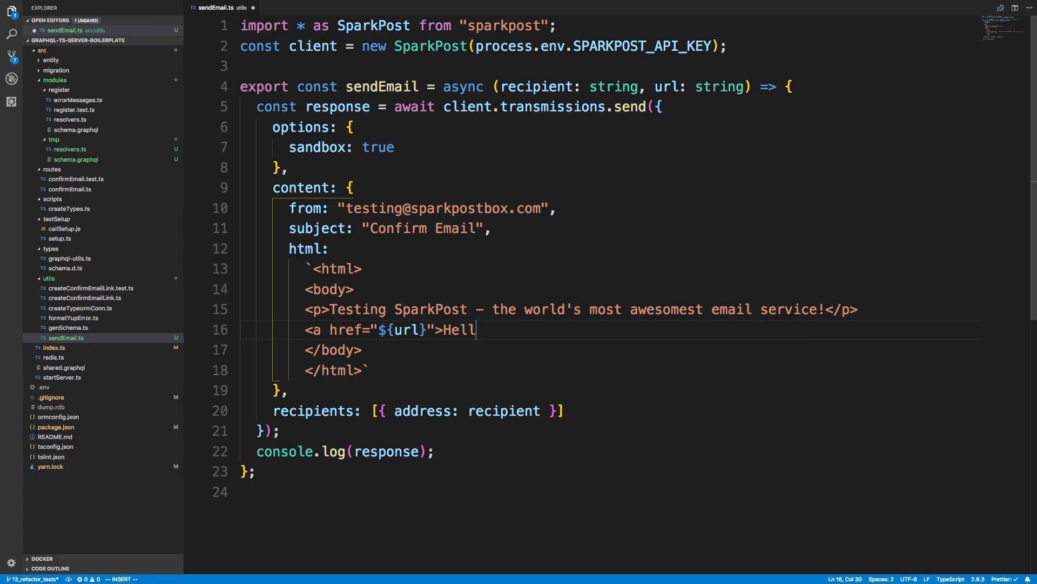
key("BackSpace")
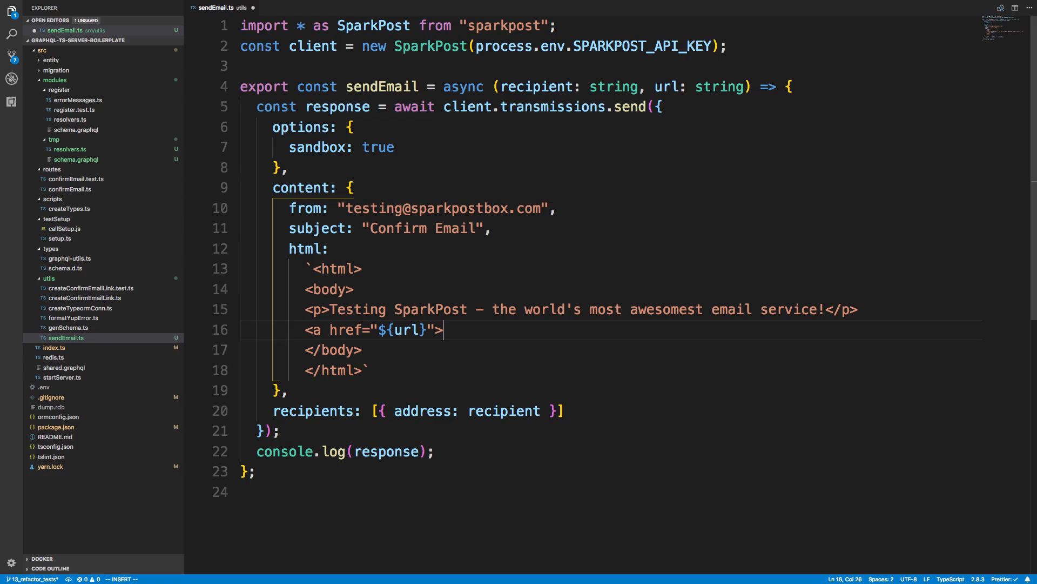
type("confirm")
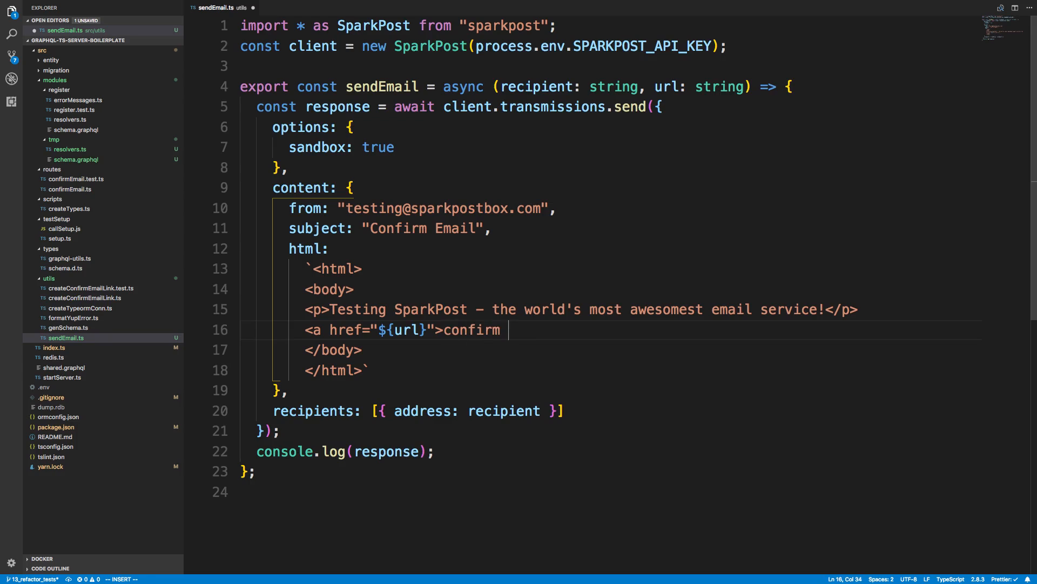
type("email</a>")
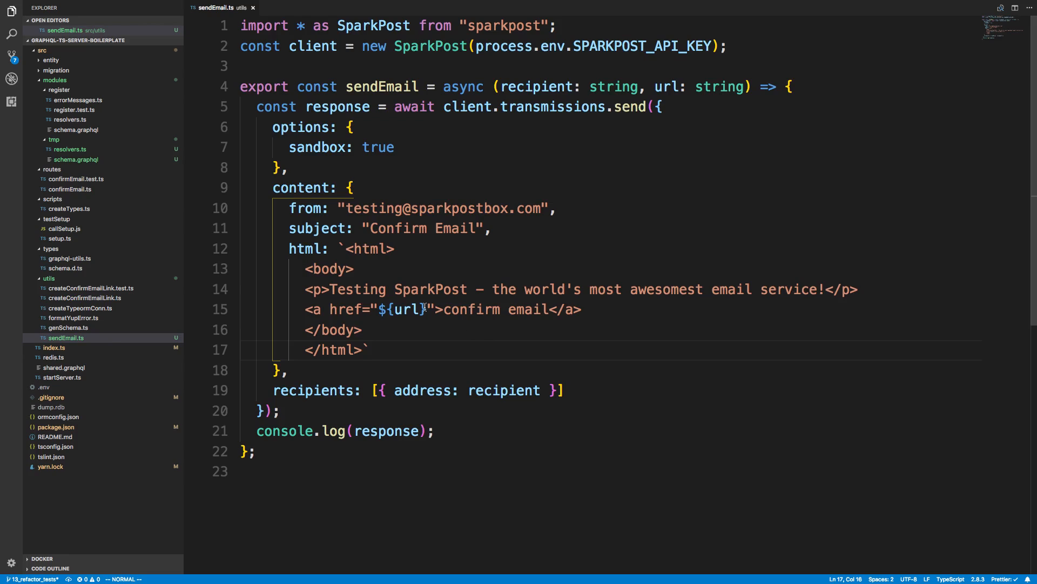
mouse_move(112, 120)
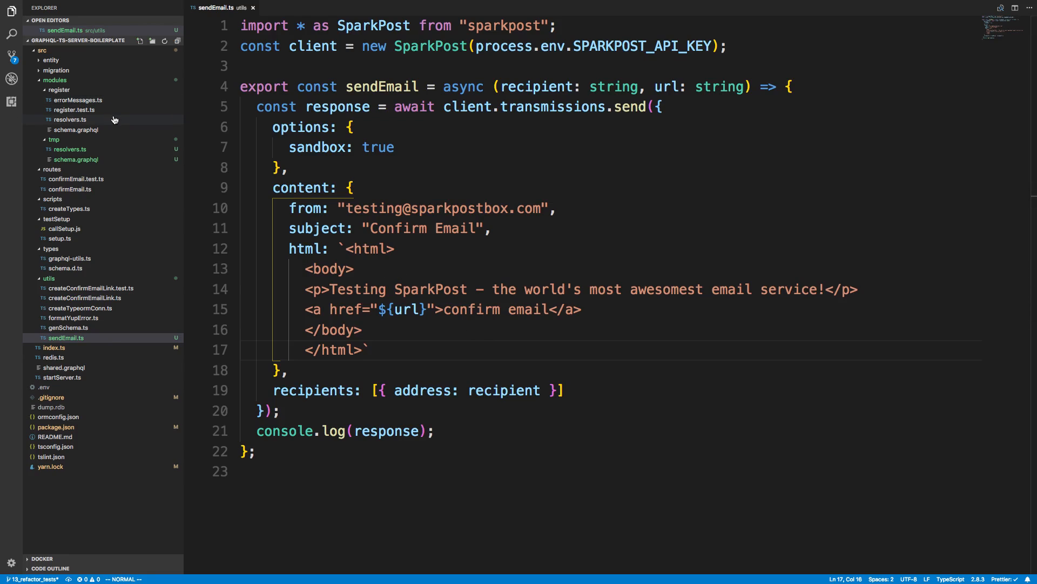
- In resolvers.ts, wrap createConfirmEmailLink in sendEmail(email, ...) and accept the sendEmail import
left_click(69, 129)
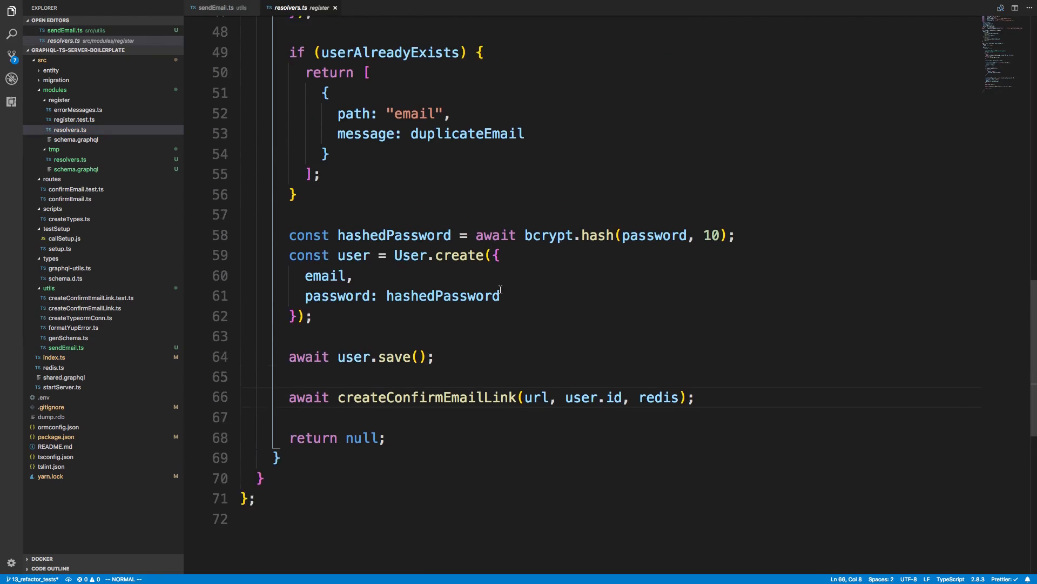
type("sendEm")
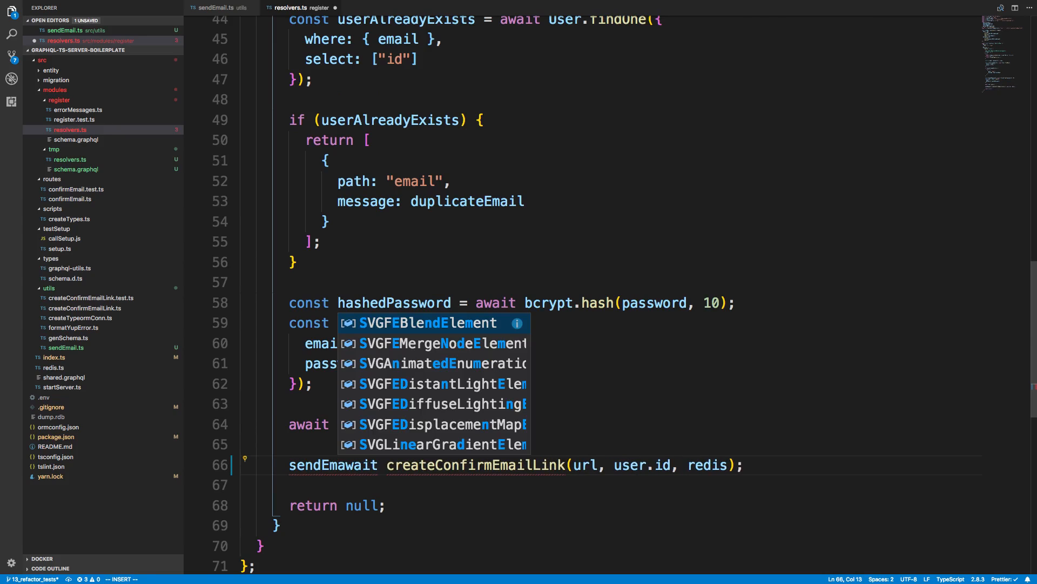
key("Escape")
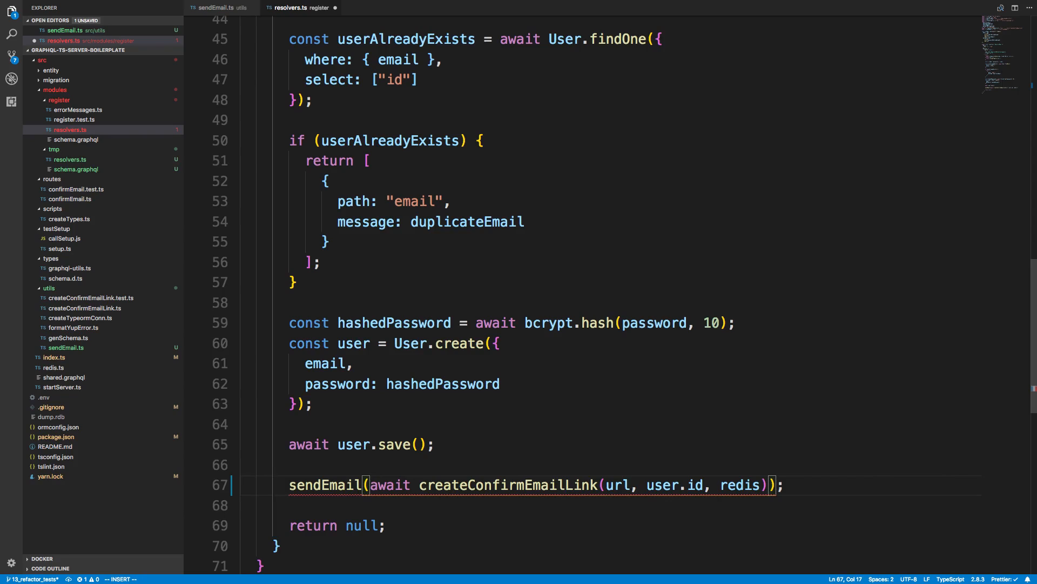
type("email,")
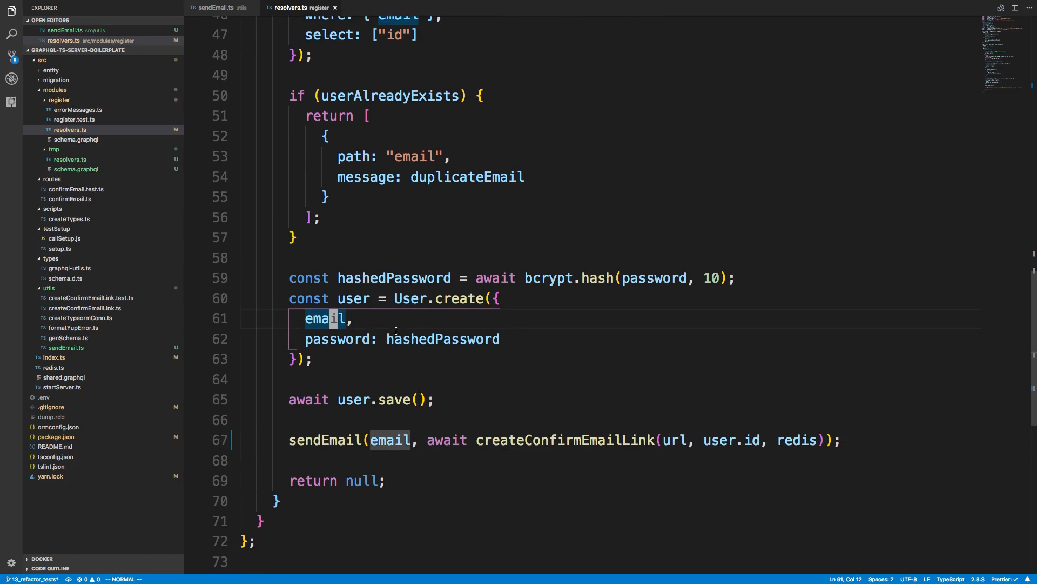
mouse_move(389, 440)
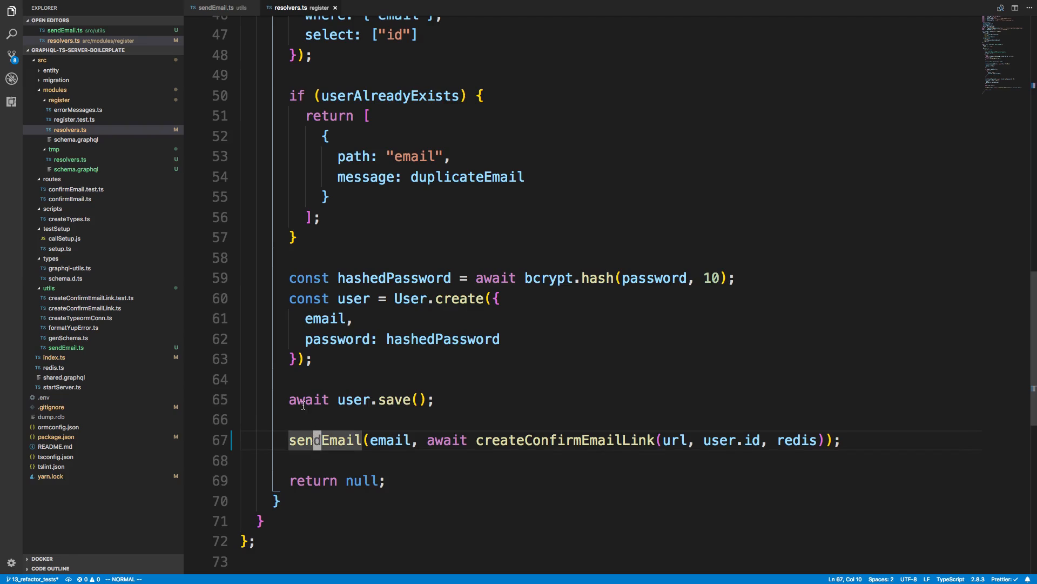
type("arn start")
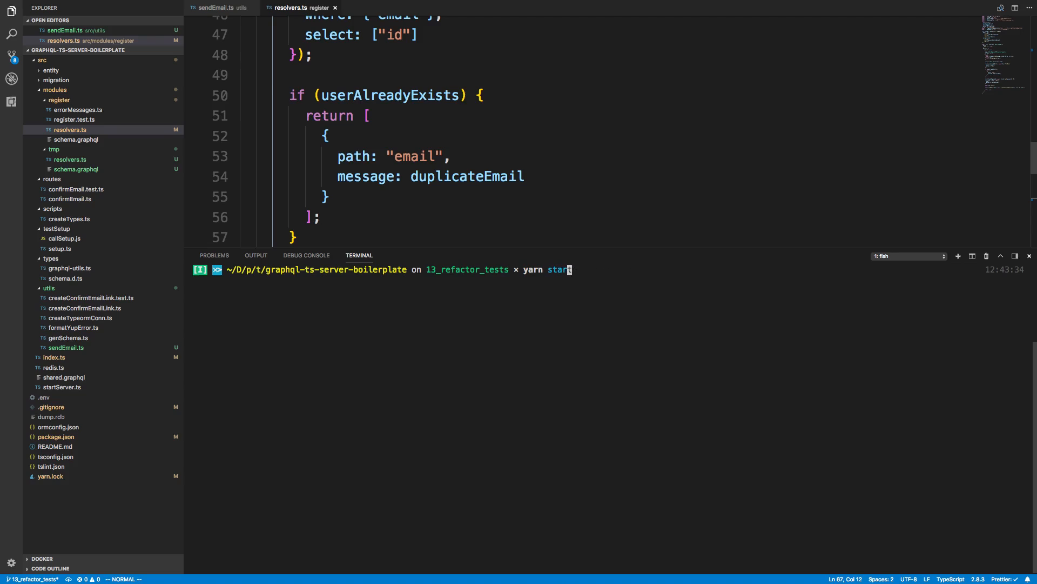
- Launch the server with yarn start, then enter localhost:3000 in a new browser tab
key("Return")
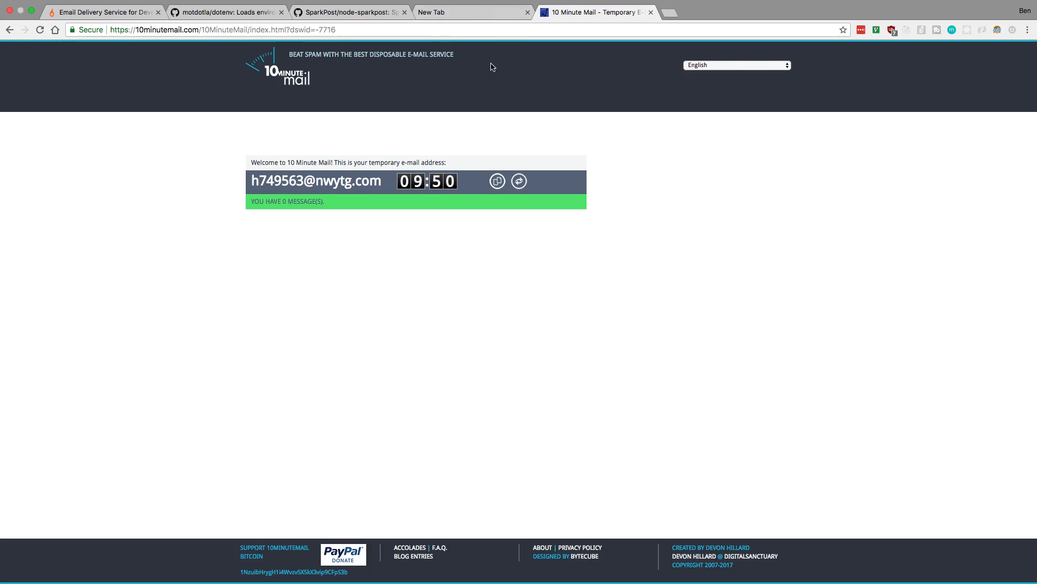
left_click(473, 12)
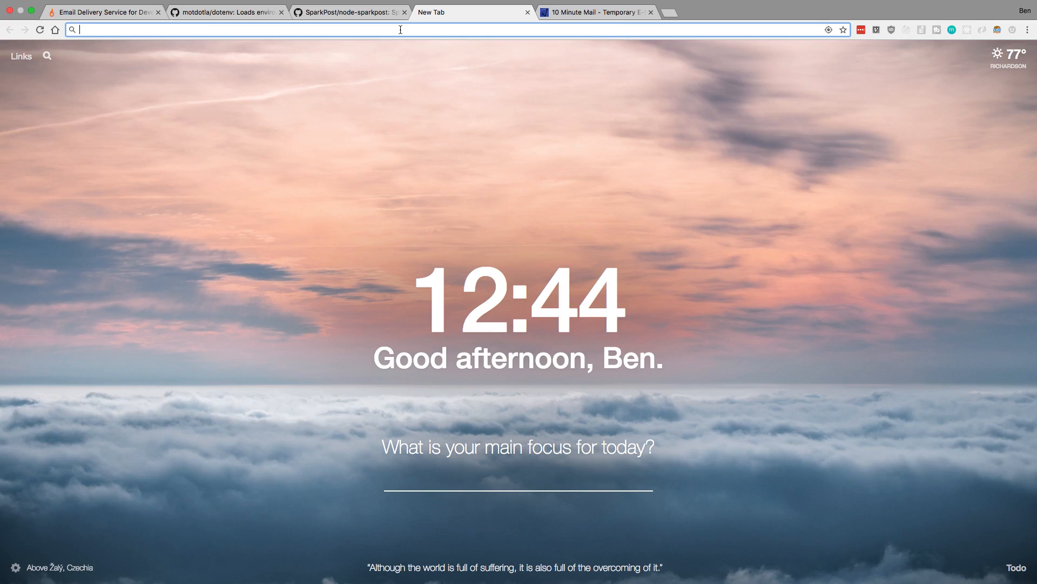
type("localhost:3000")
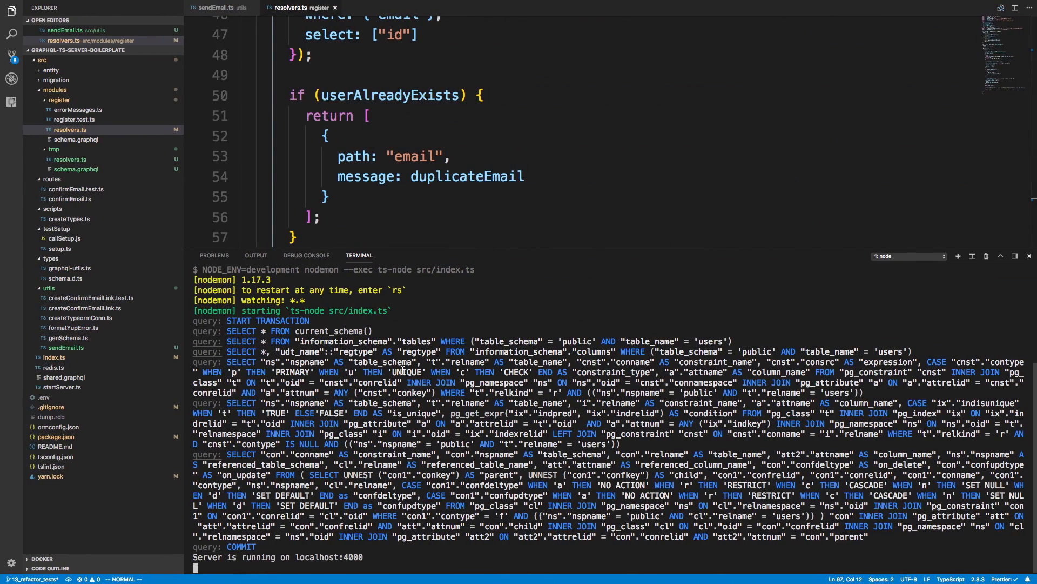
- Write a register mutation using the 10 Minute Mail address in a new Playground tab and run it
left_click(474, 12)
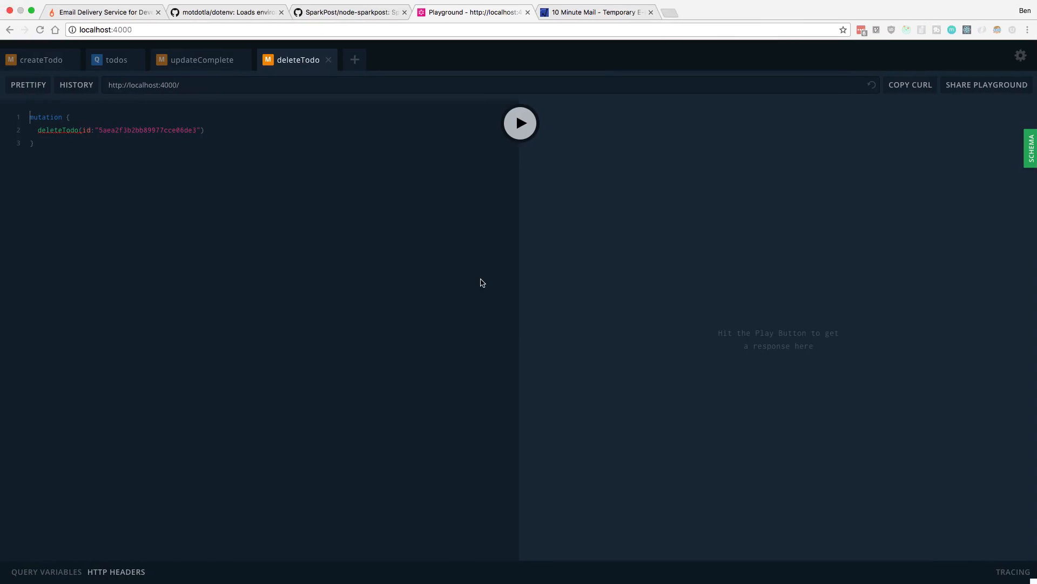
mouse_move(354, 60)
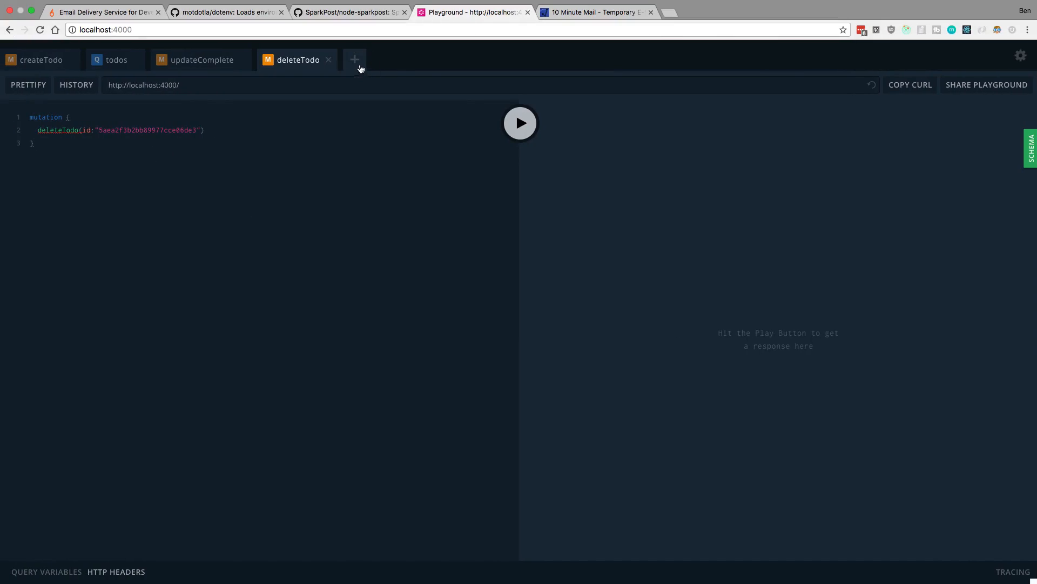
left_click(354, 59)
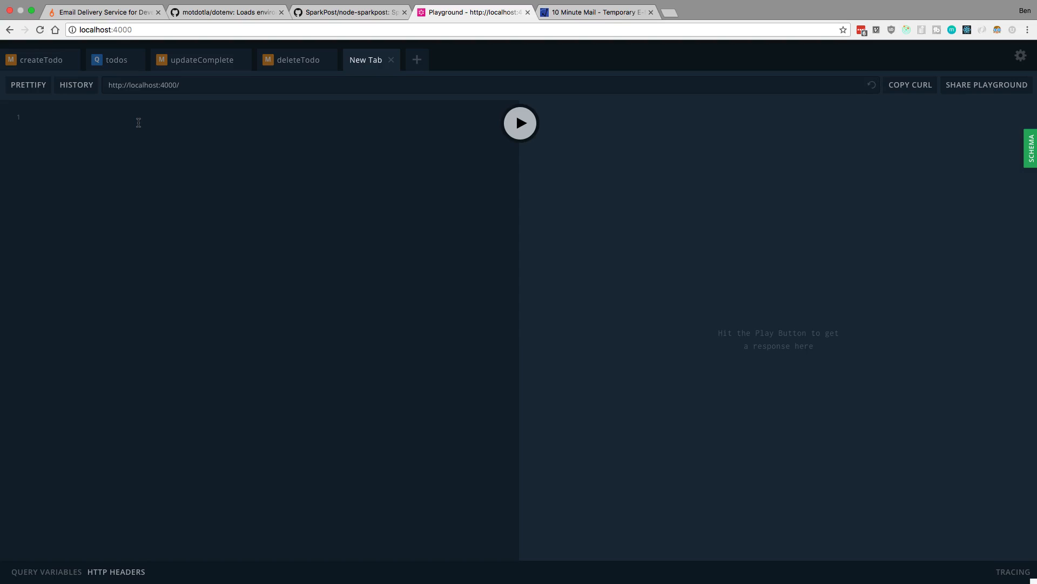
type("mutation {")
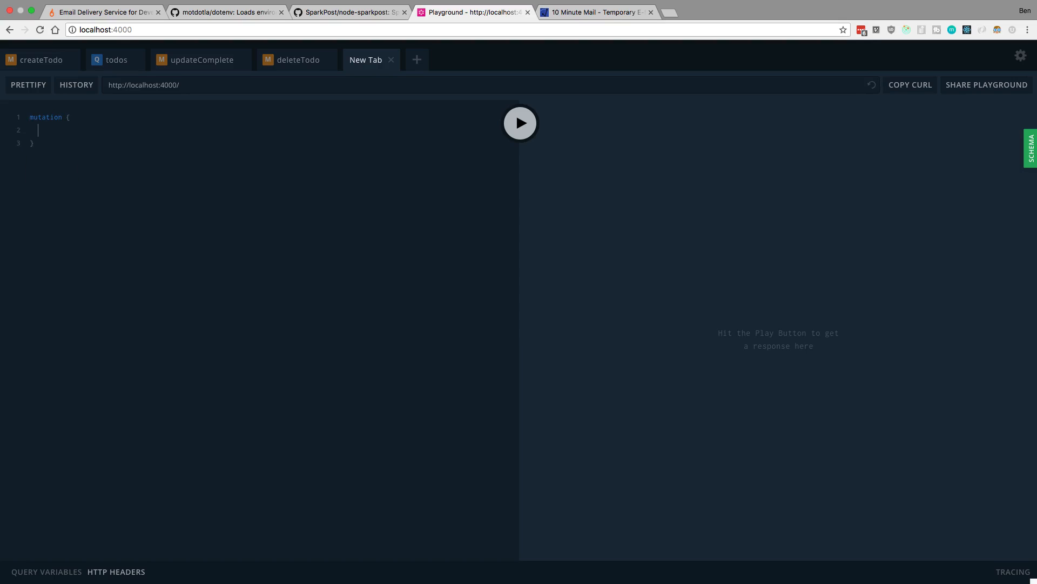
type("register(email:")
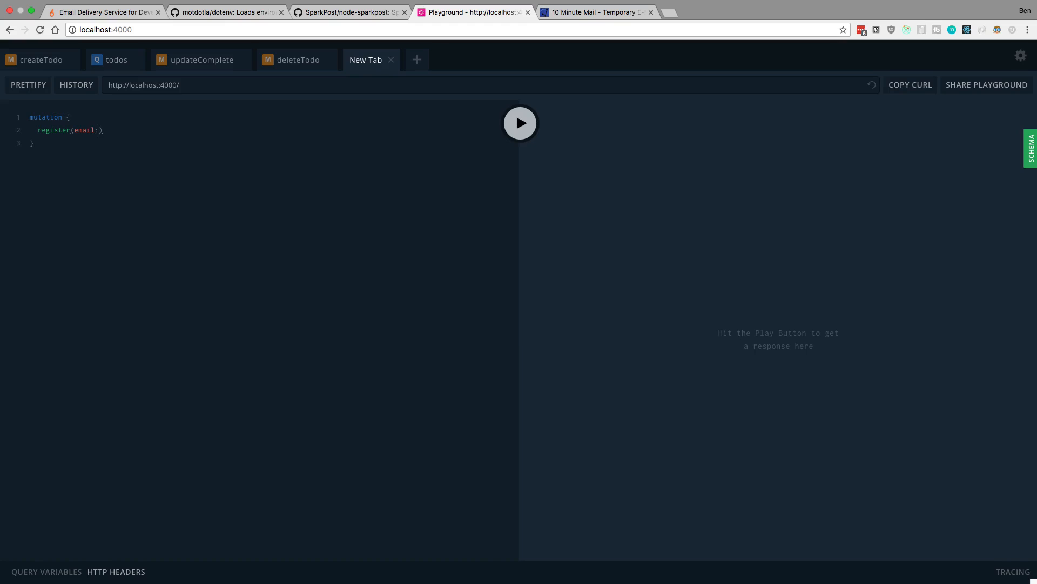
type("\"\")")
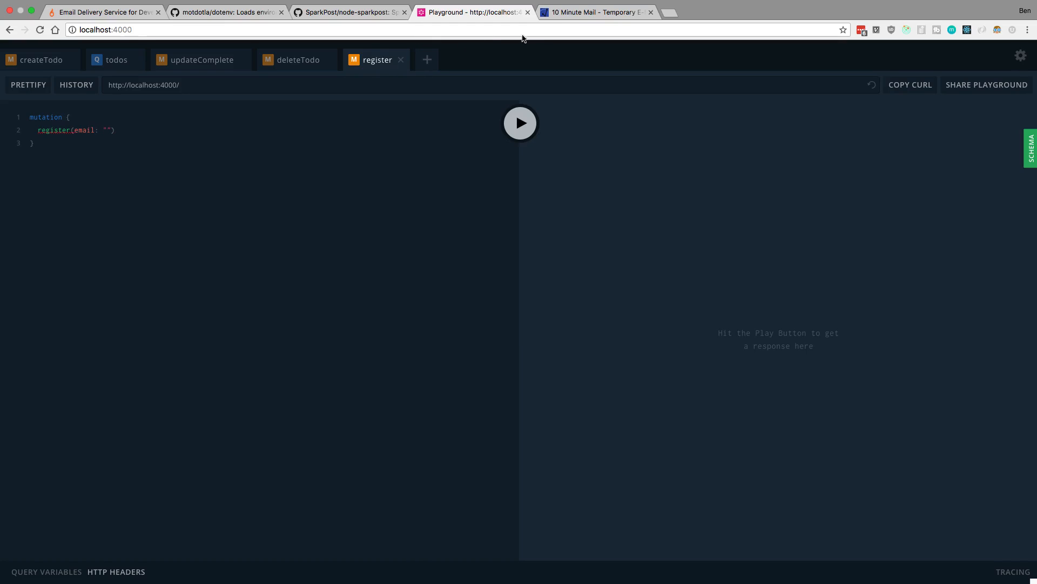
left_click(593, 12)
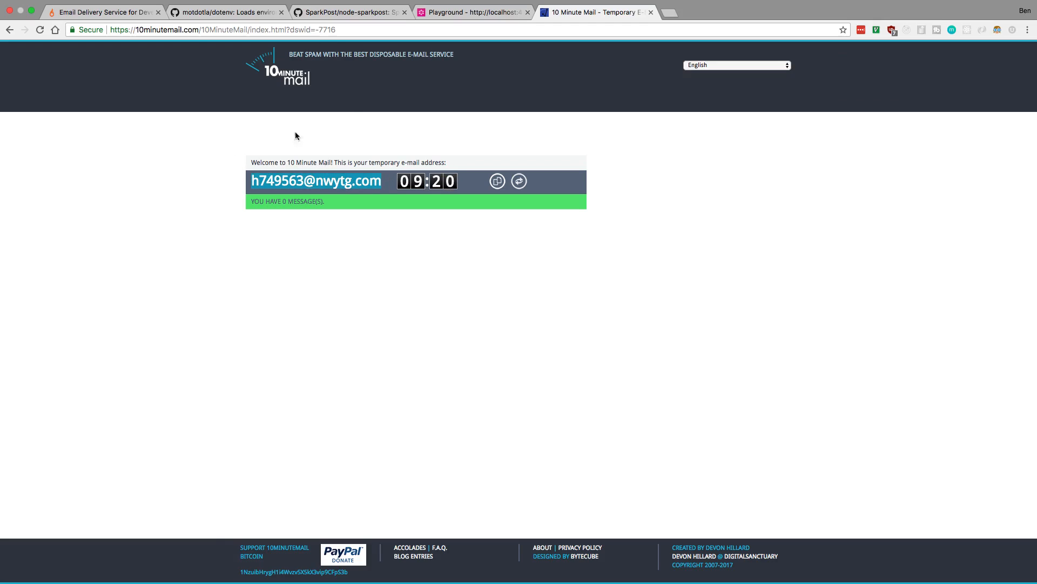
left_click(474, 11)
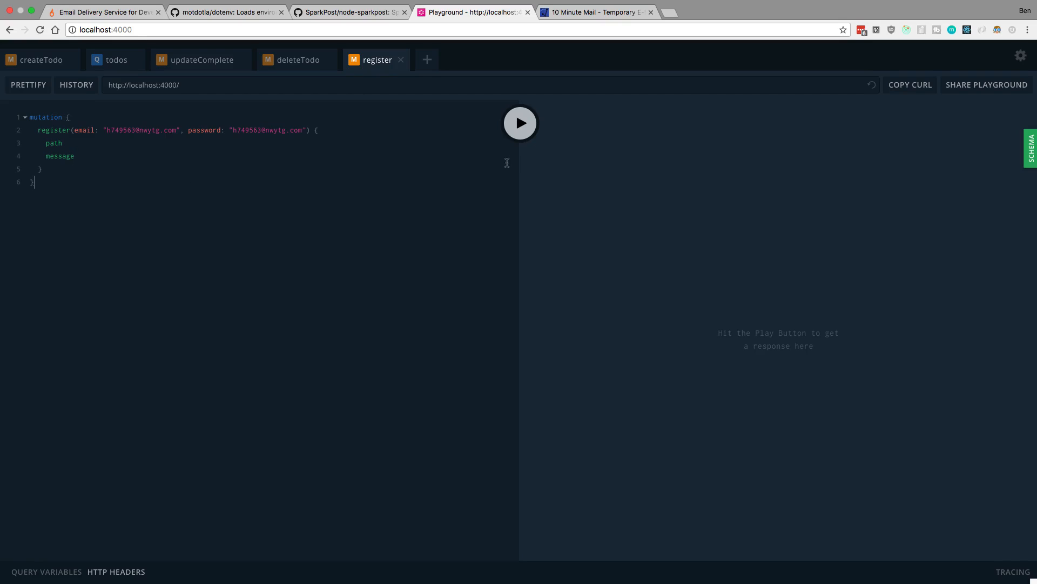
left_click(519, 122)
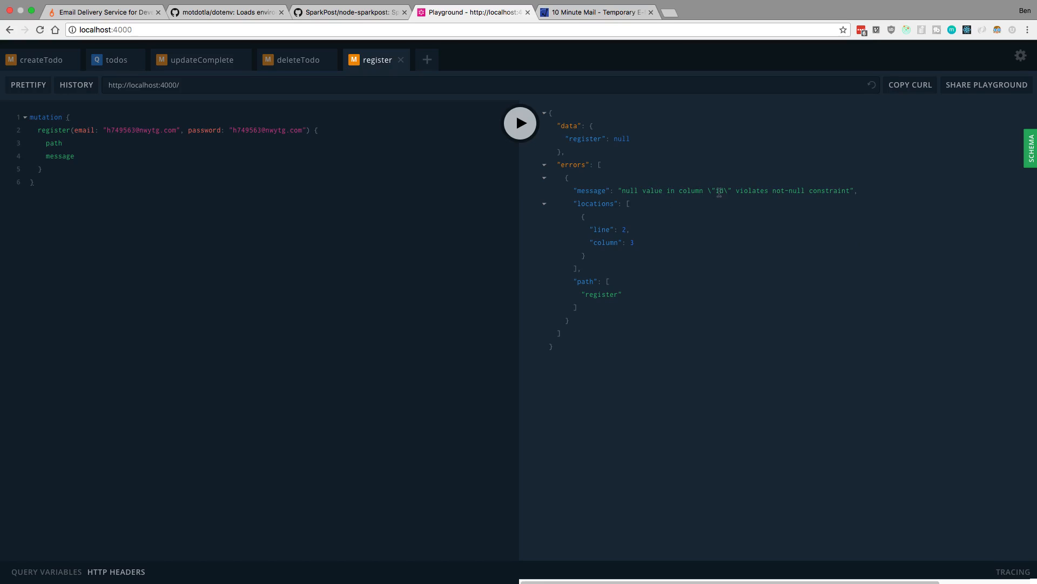
mouse_move(842, 182)
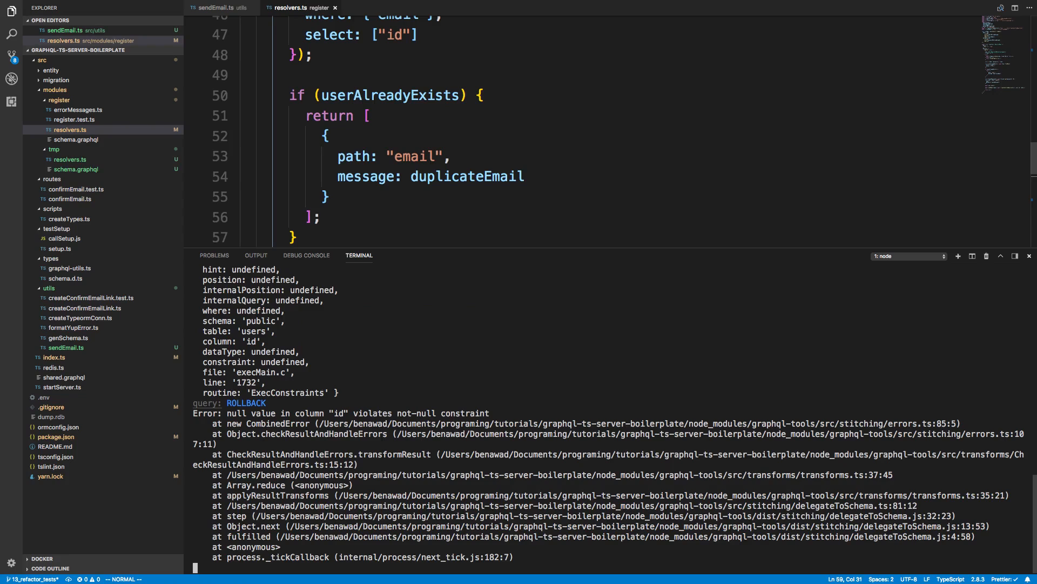
mouse_move(367, 413)
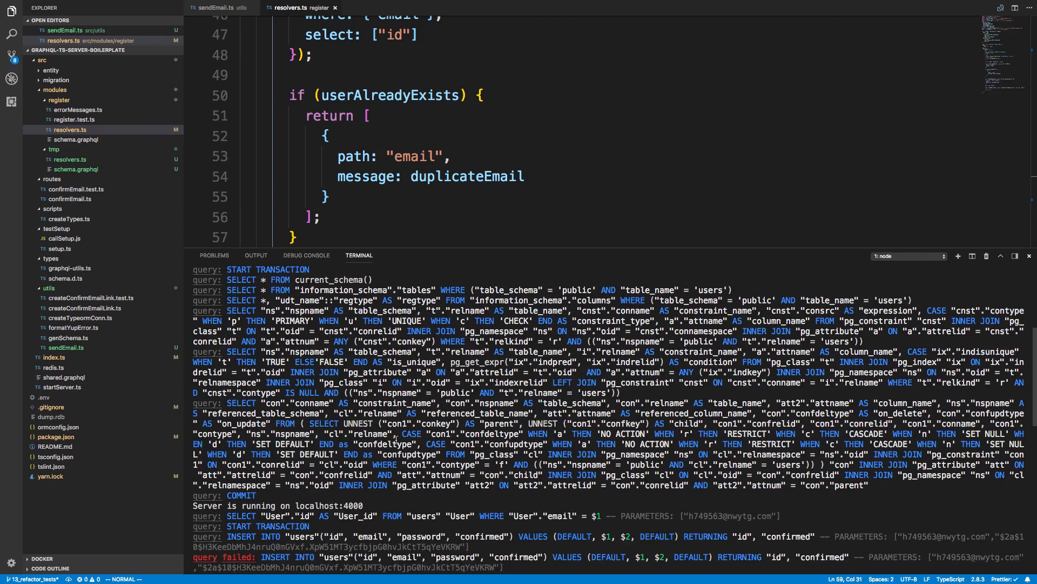
- Review the null id error in the terminal and check User.ts's uuid id column
scroll("down", 3)
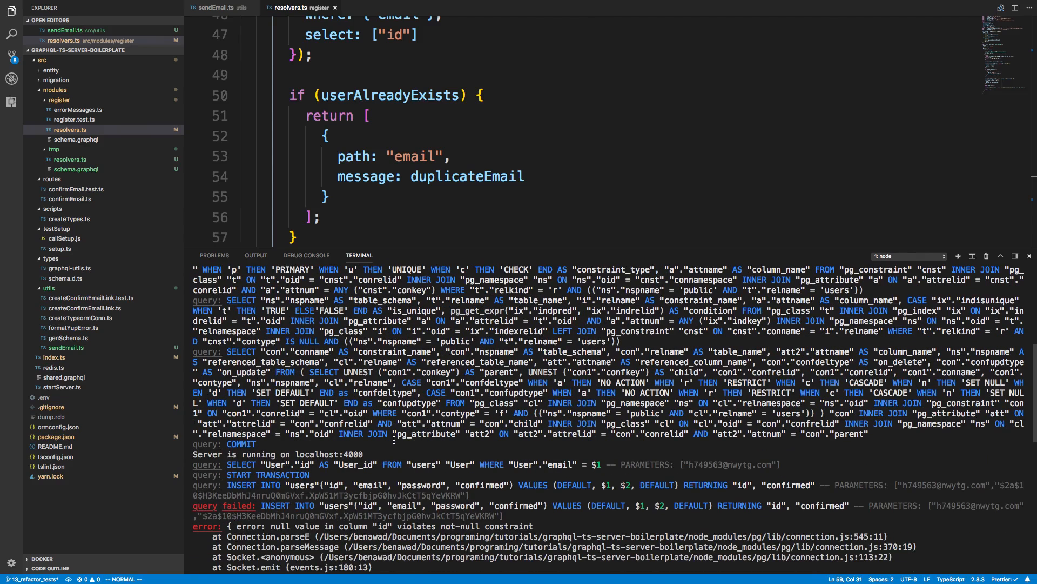
scroll("down", 3)
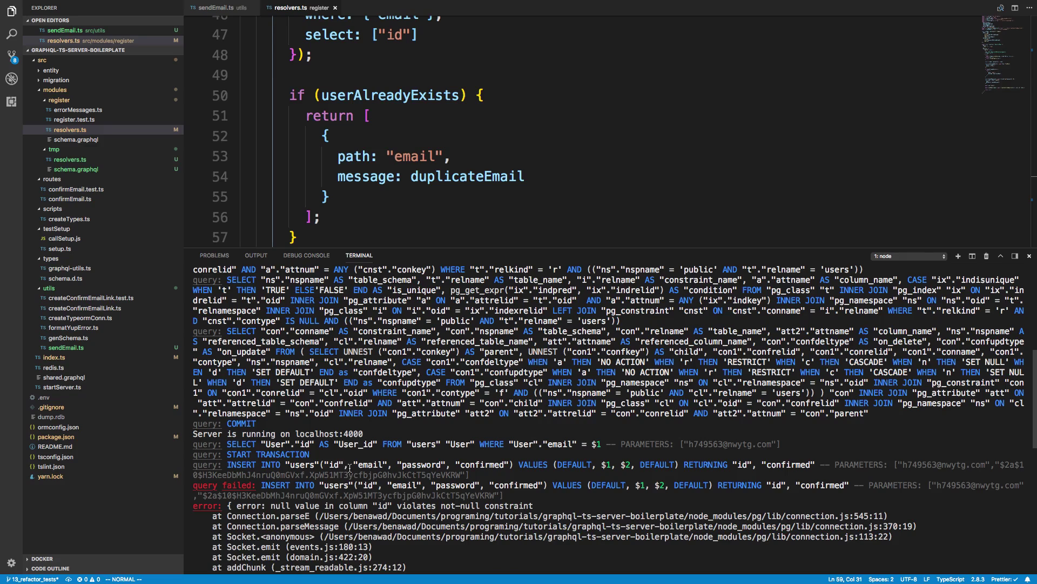
scroll("down", 3)
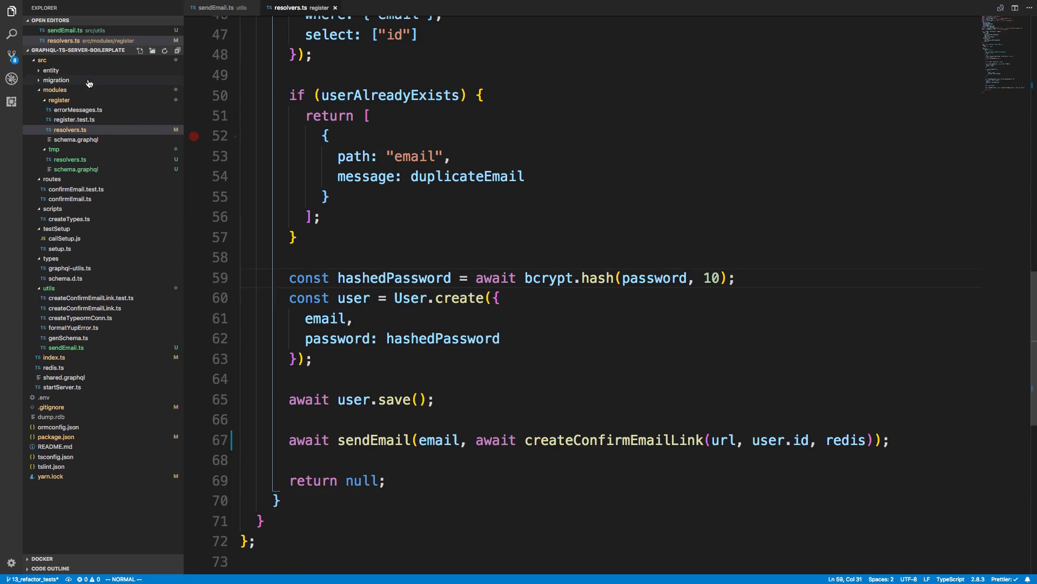
left_click(59, 90)
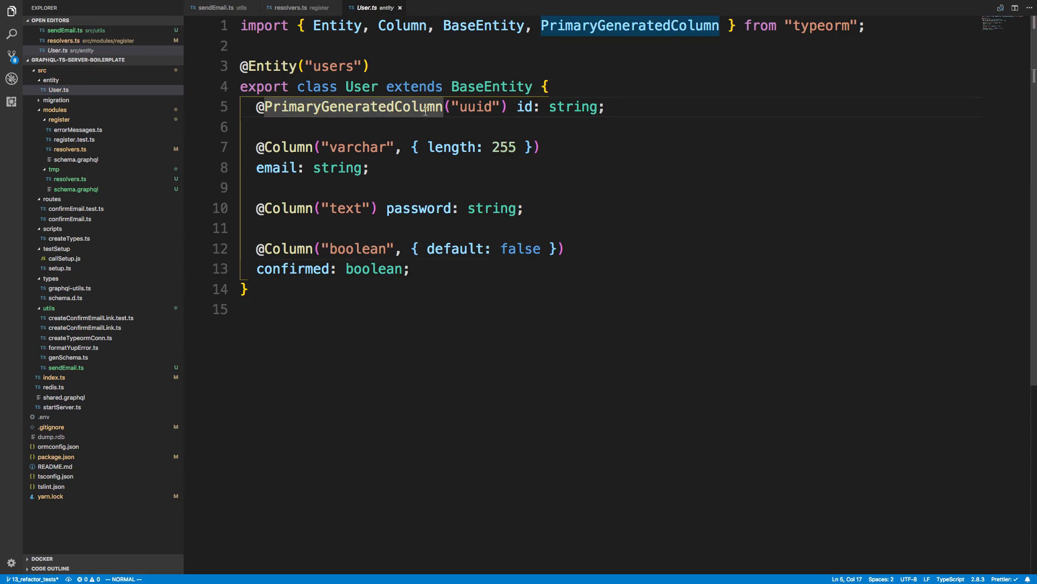
left_click(295, 7)
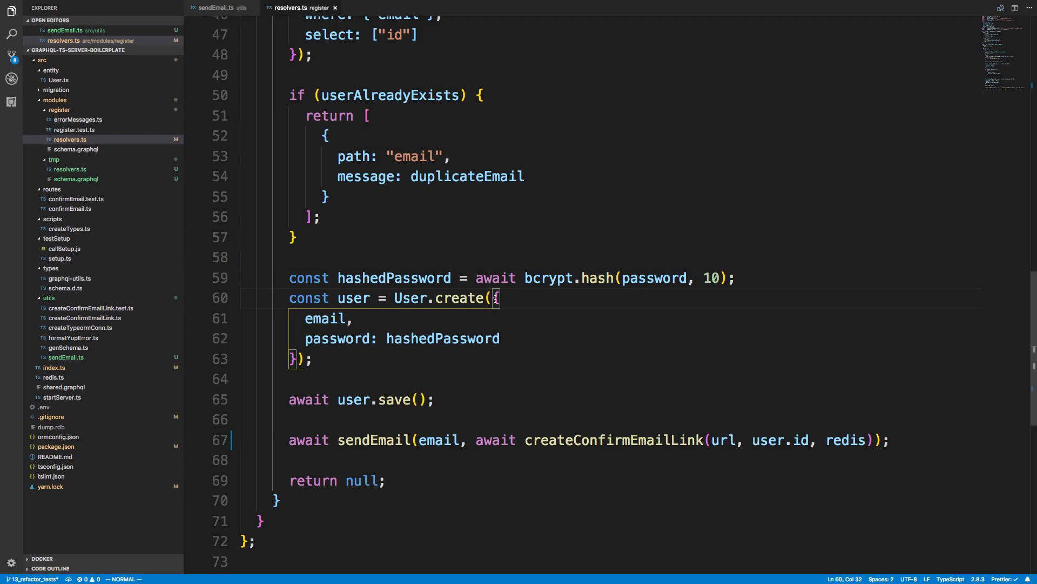
- Set the new user's id to v4() imported from 'uuid', and begin an if (process.env.NODE_ENV) guard
type("id:")
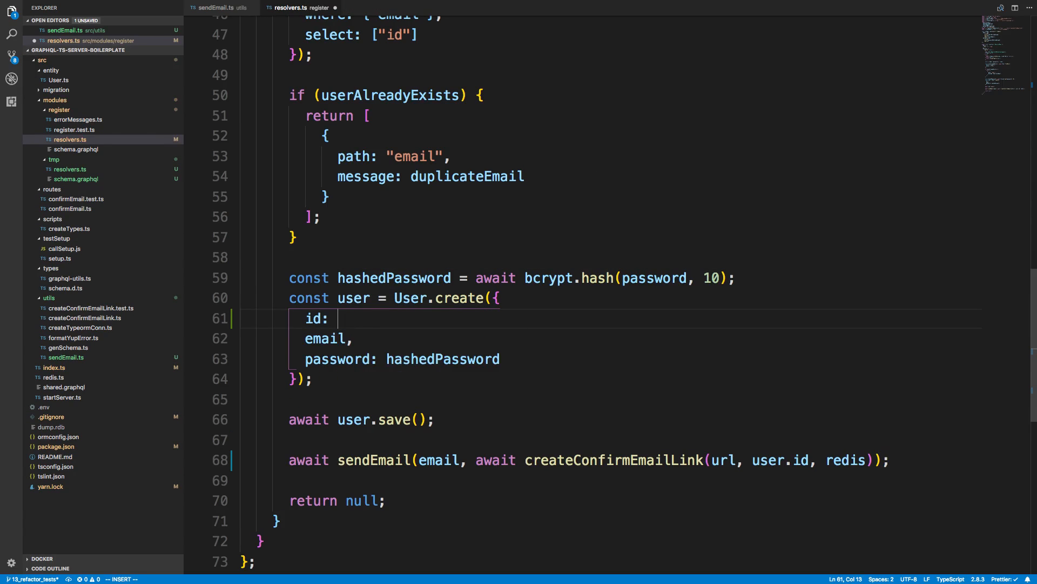
key("gg")
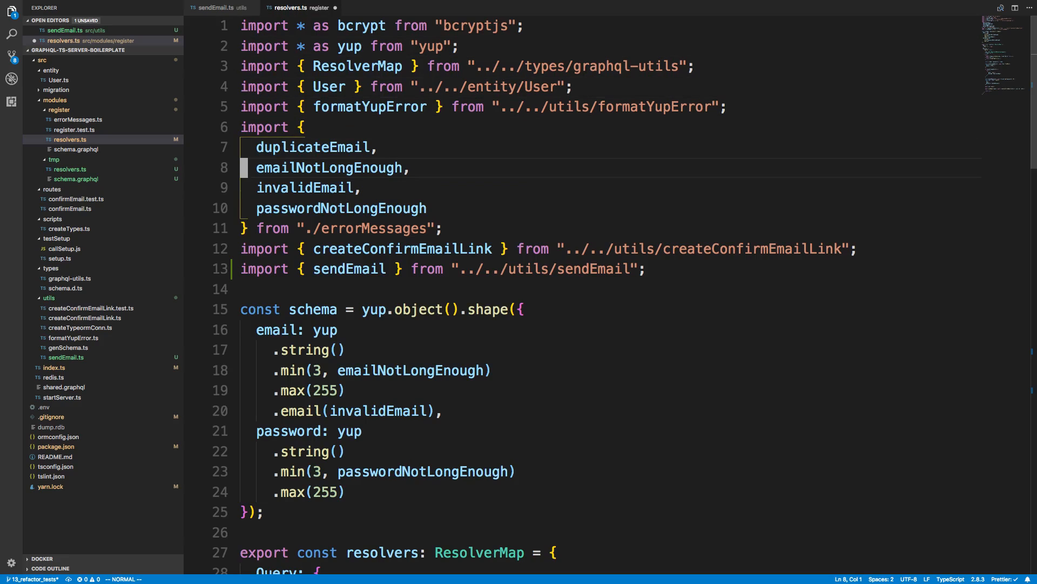
left_click(271, 127)
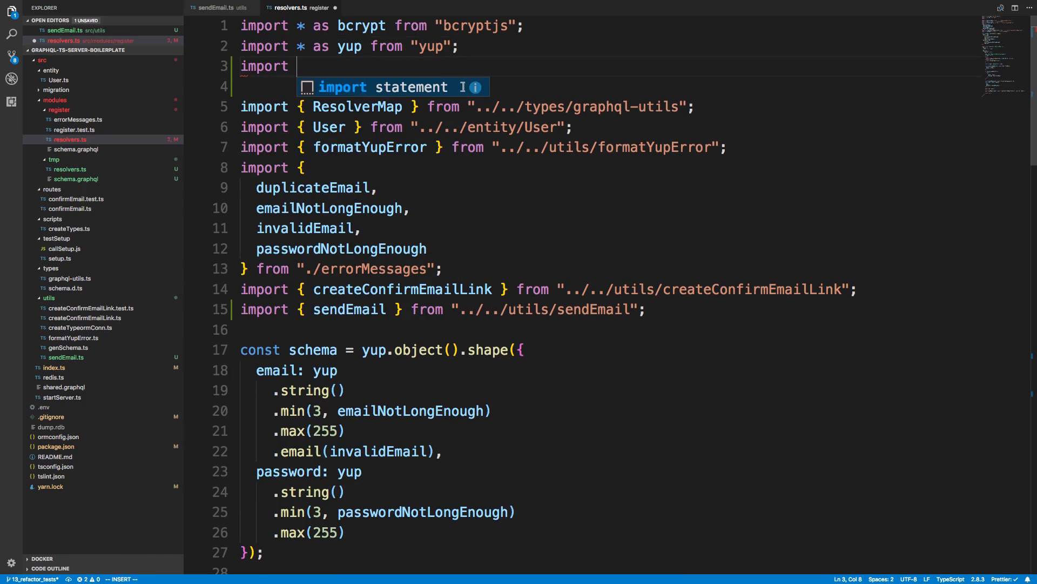
type("{v")
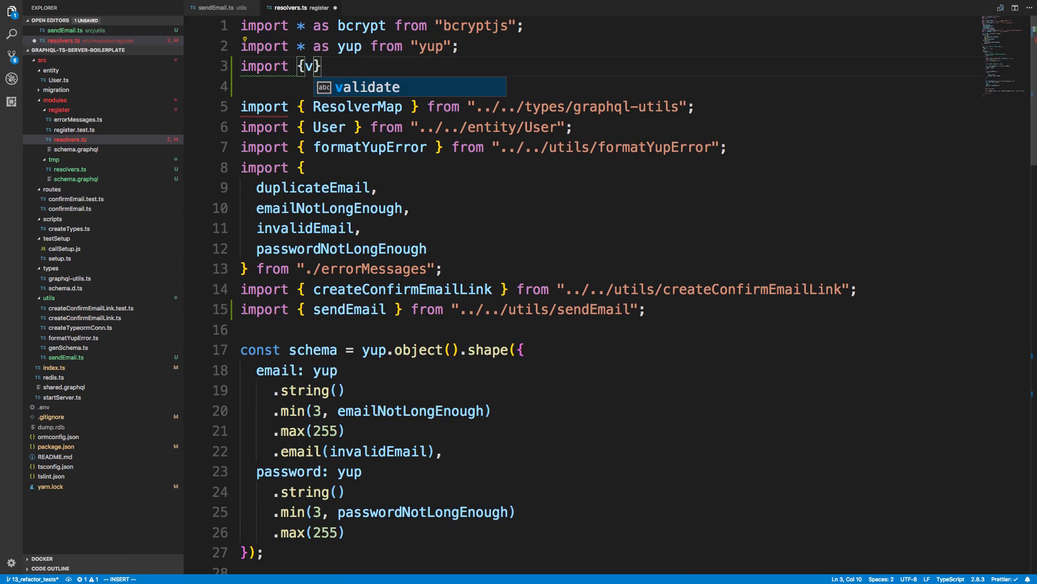
type("4} from 'uu")
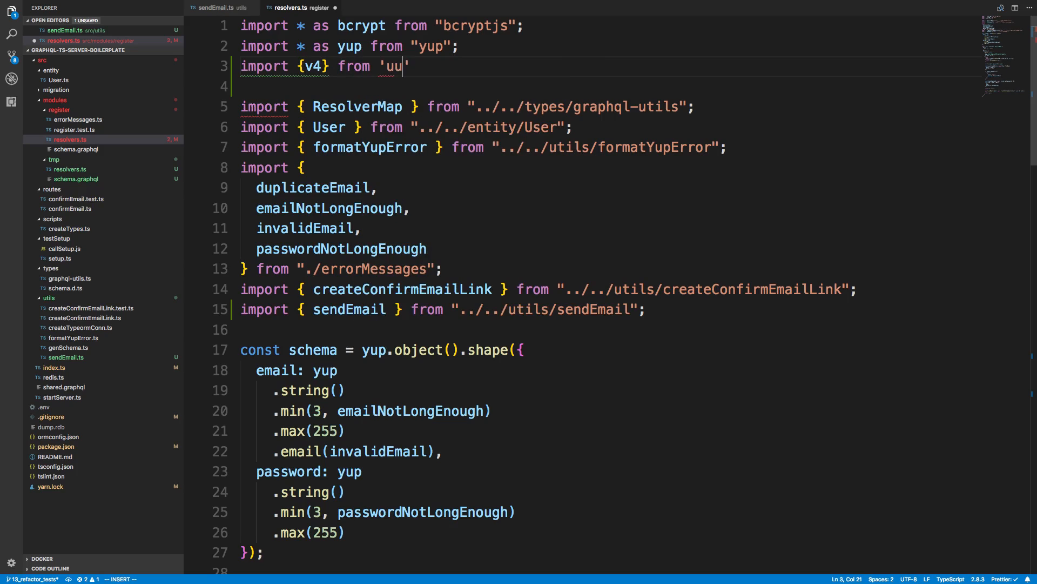
scroll("down", 3)
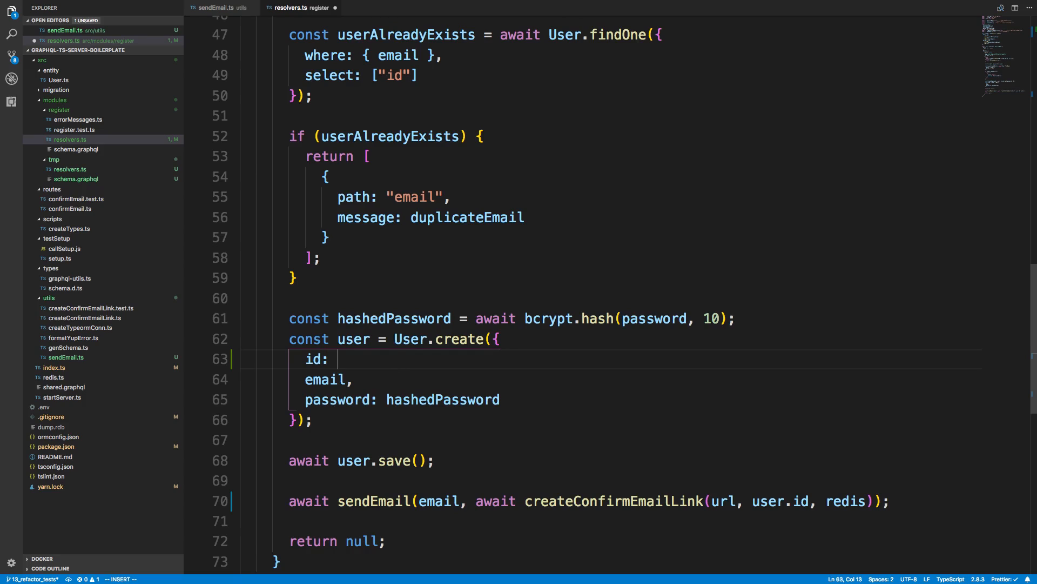
type("v4()")
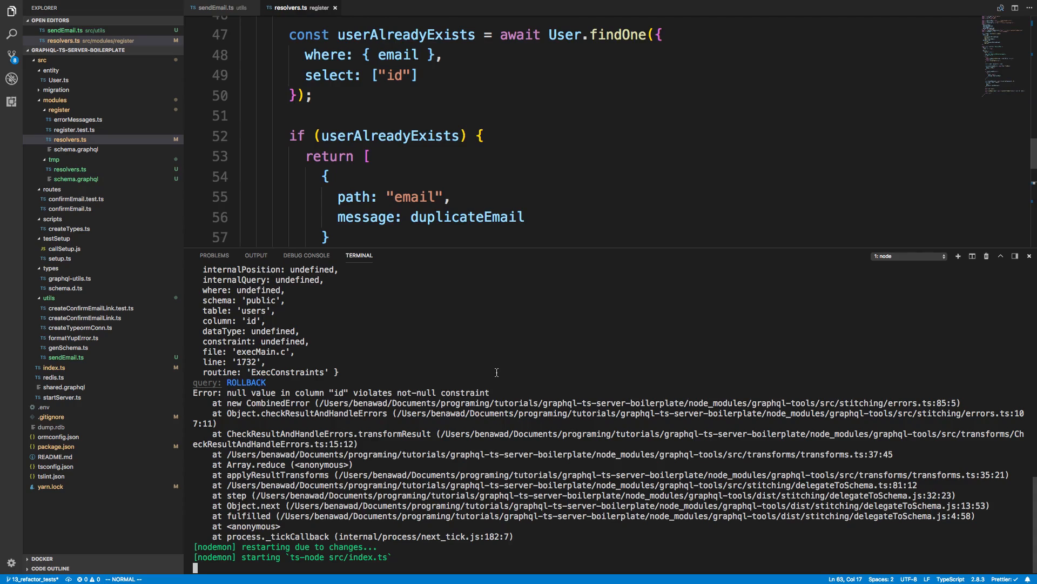
mouse_move(472, 410)
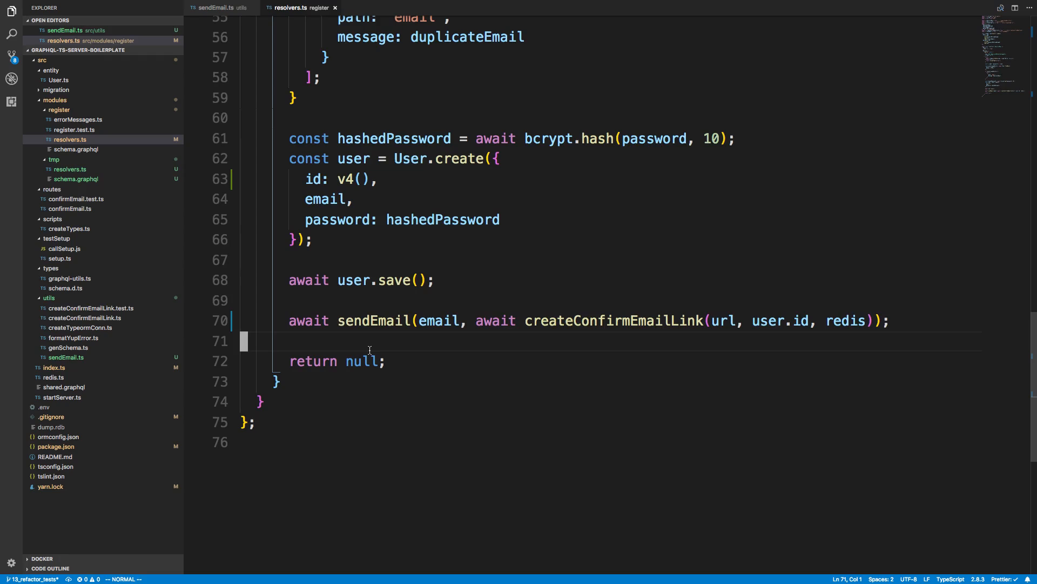
mouse_move(360, 341)
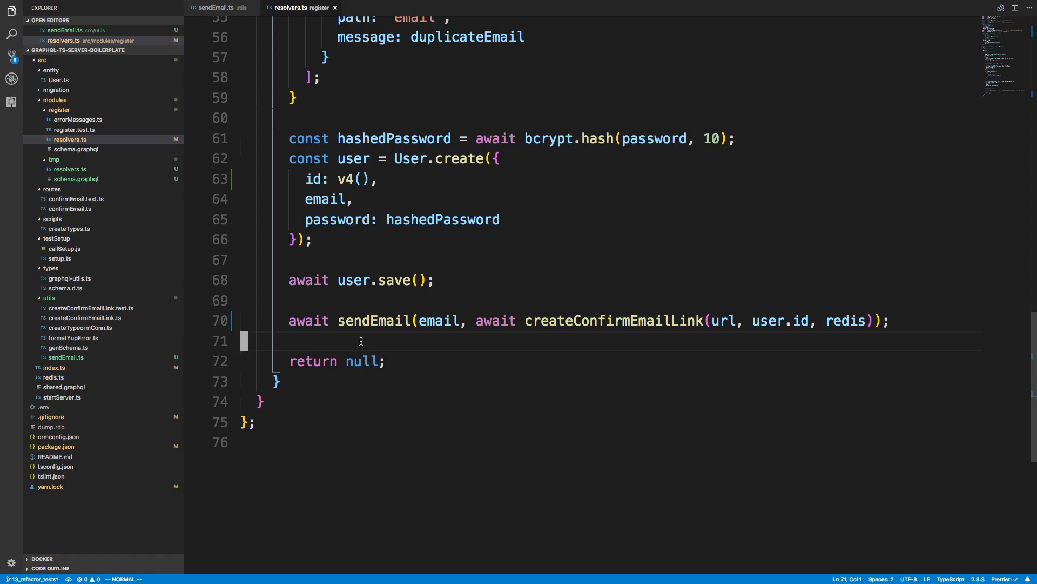
type("if (")
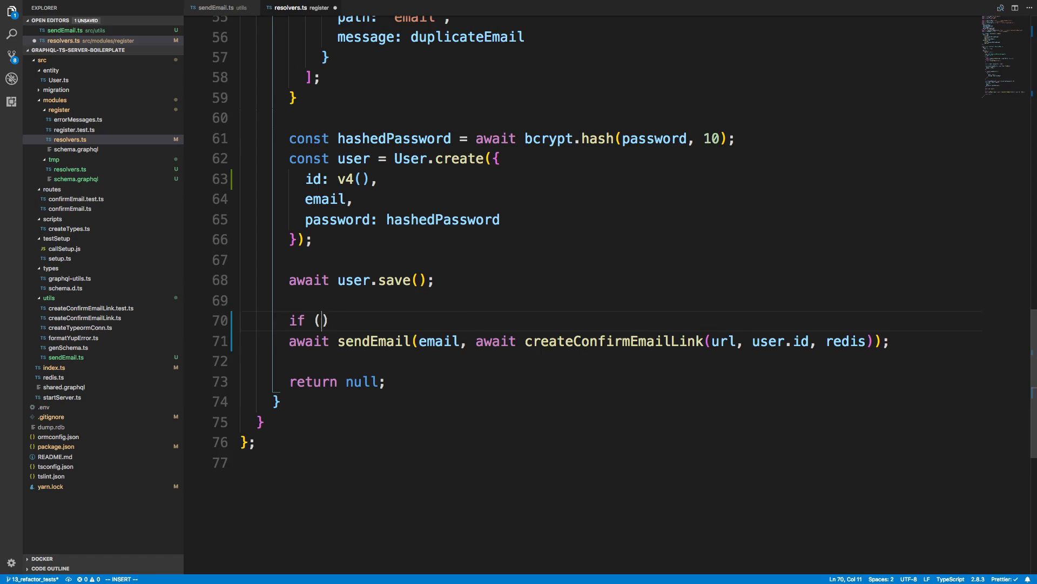
type("process.env.NOD")
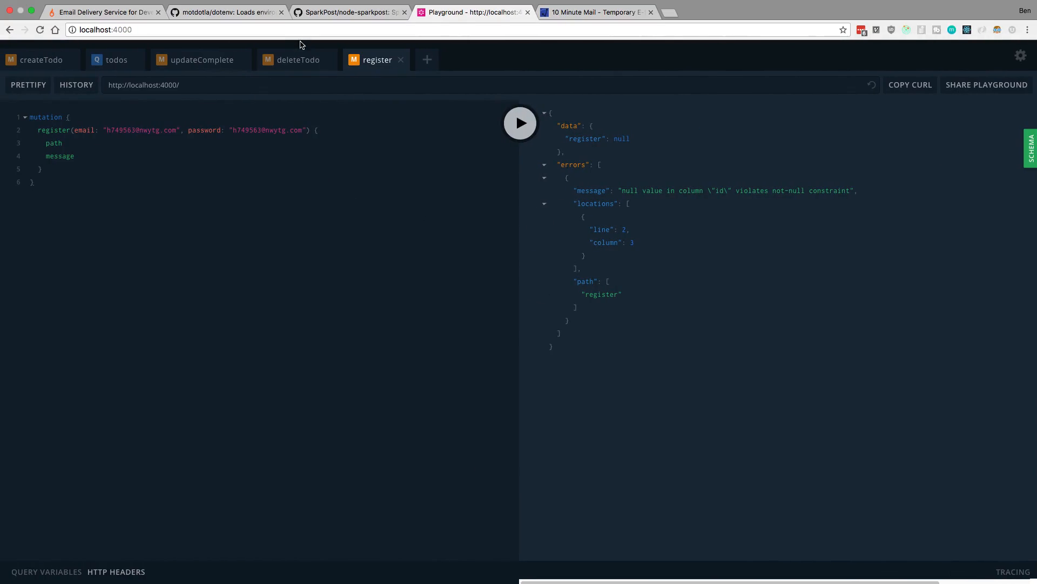
- Rerun the register mutation and confirm SparkPost reports one accepted recipient
left_click(519, 123)
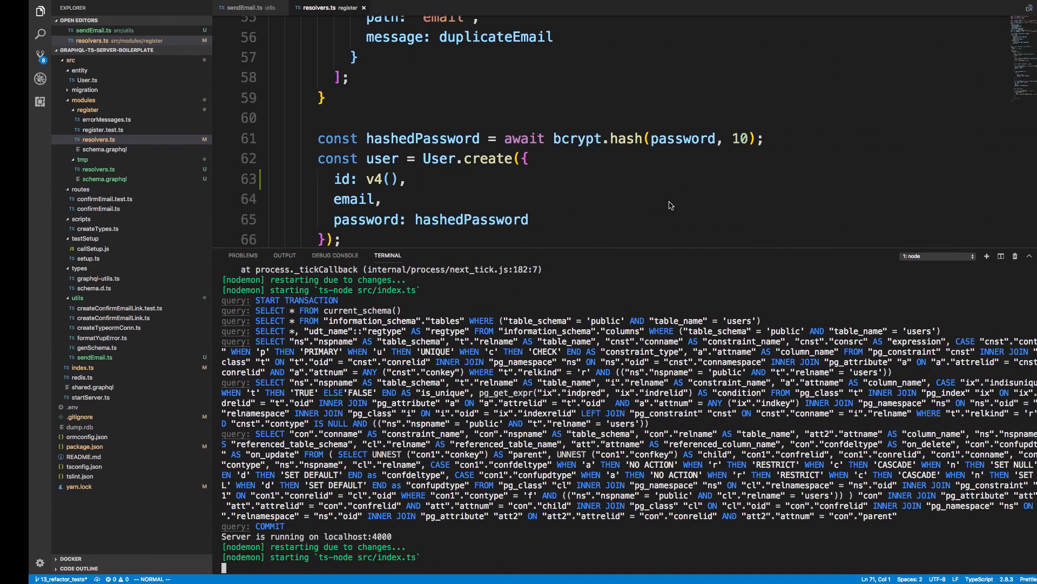
scroll("down", 3)
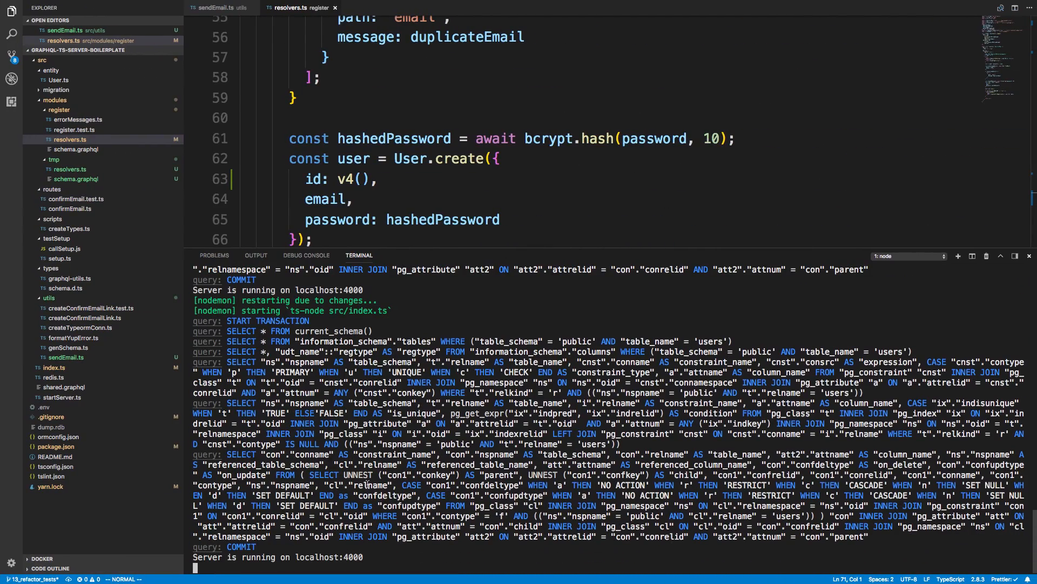
left_click(474, 12)
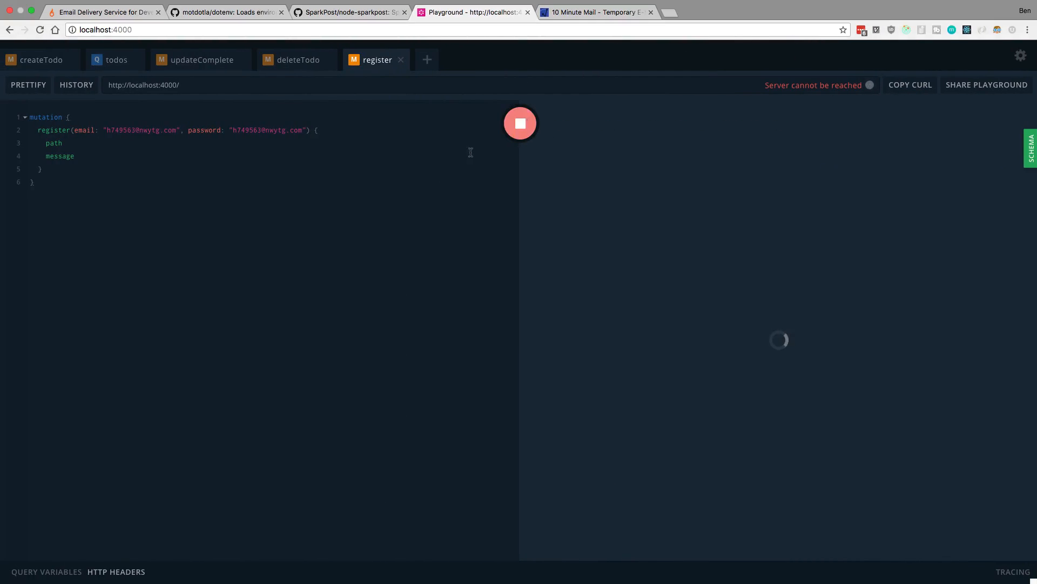
left_click(520, 124)
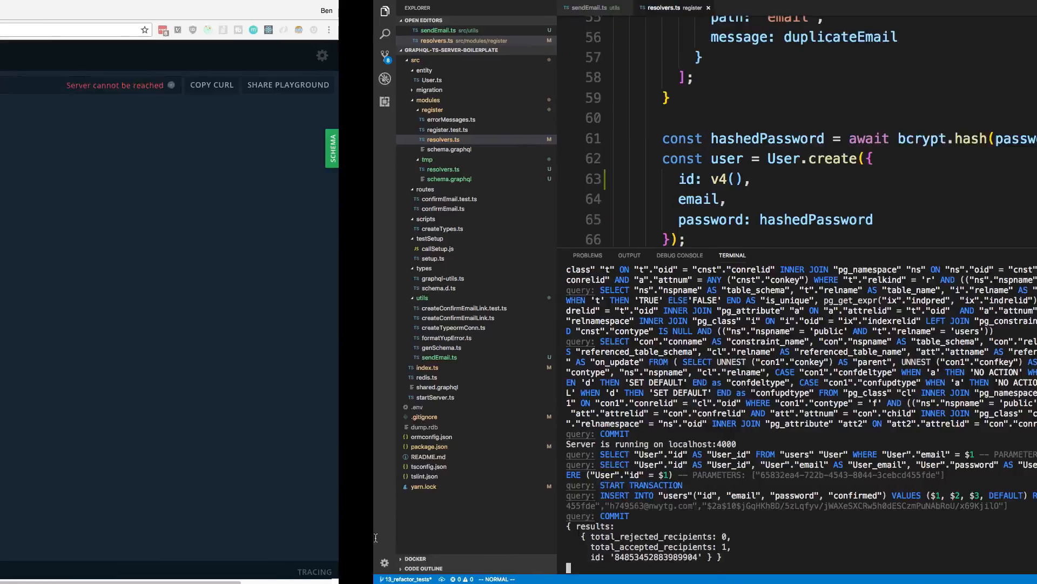
left_click(595, 12)
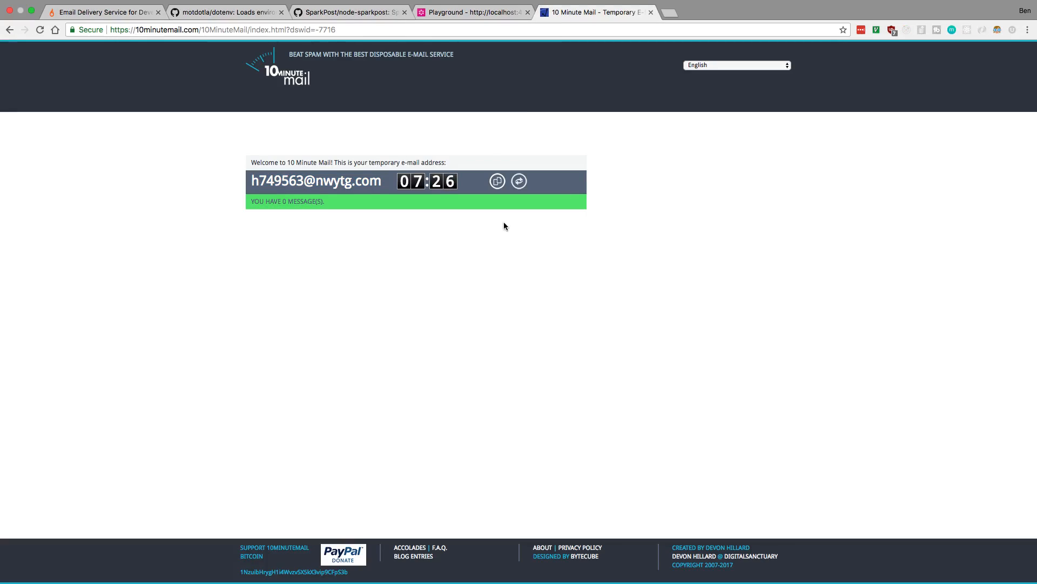
mouse_move(231, 41)
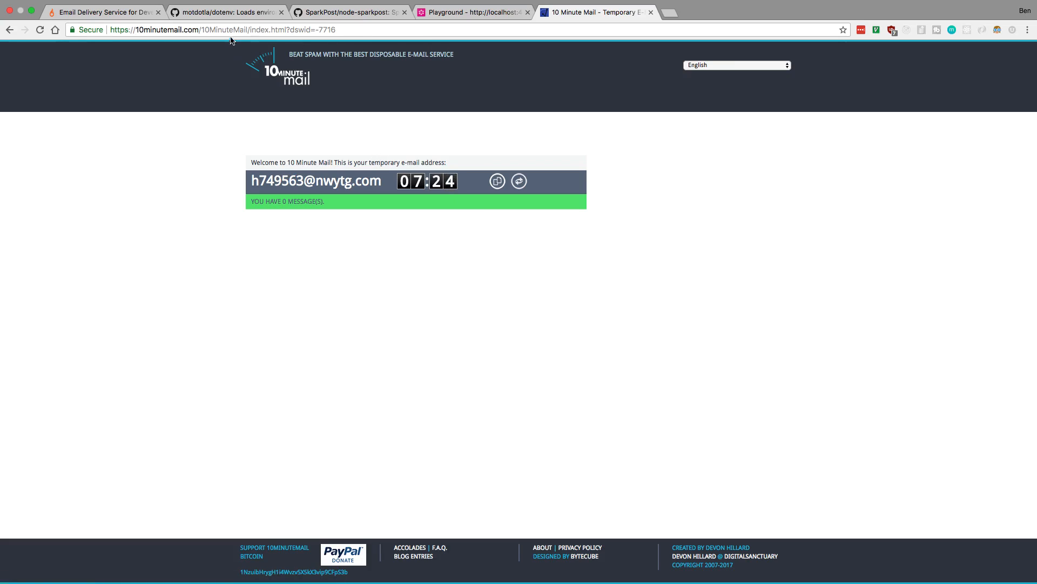
left_click(519, 180)
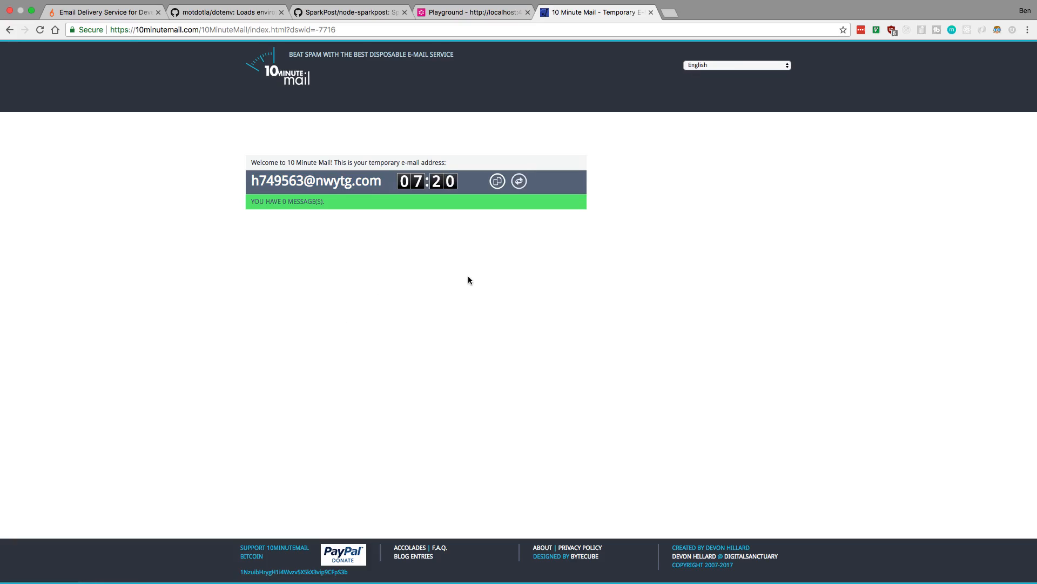
mouse_move(506, 272)
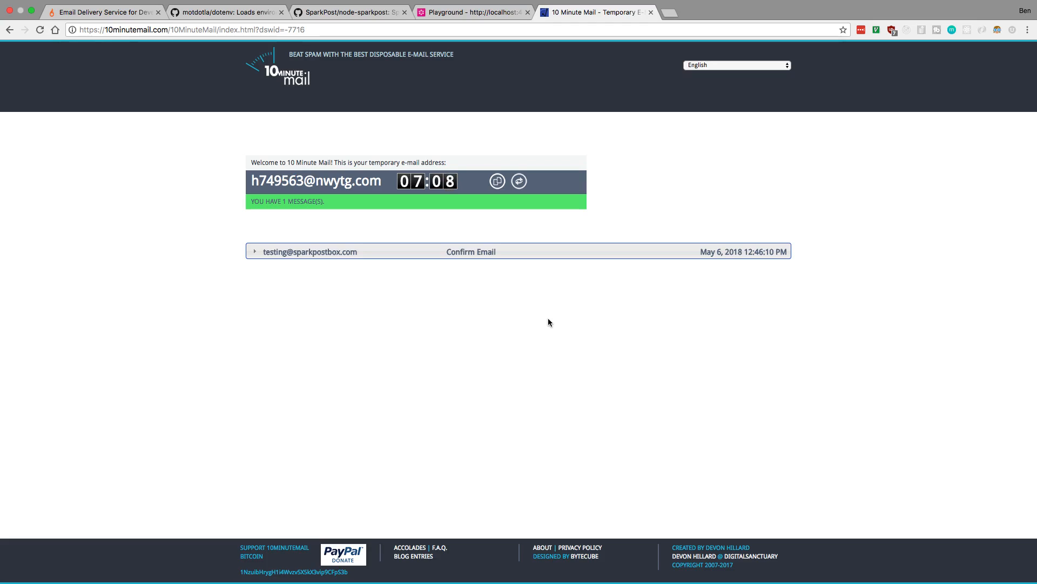
left_click(310, 252)
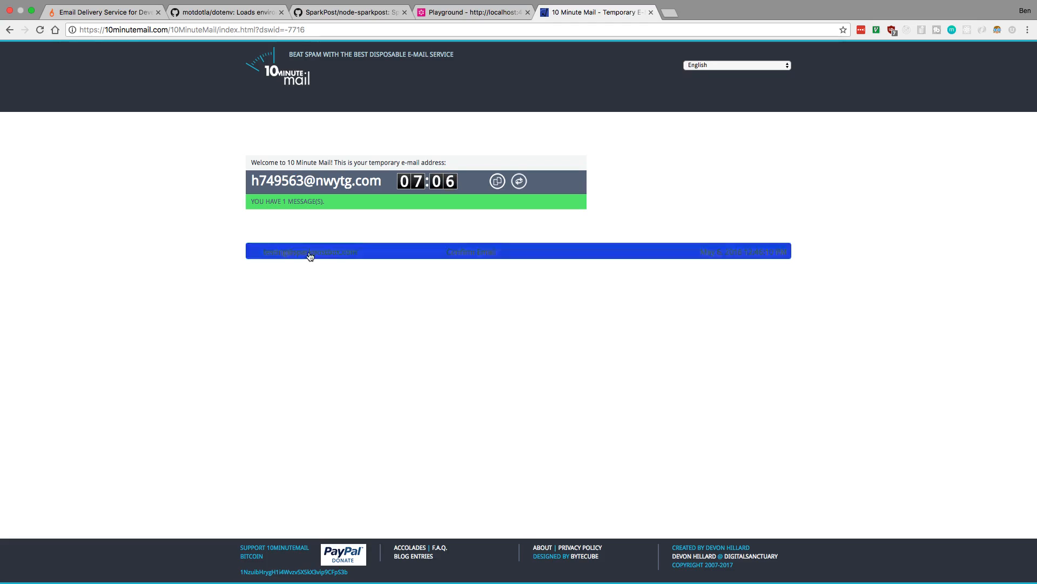
left_click(470, 251)
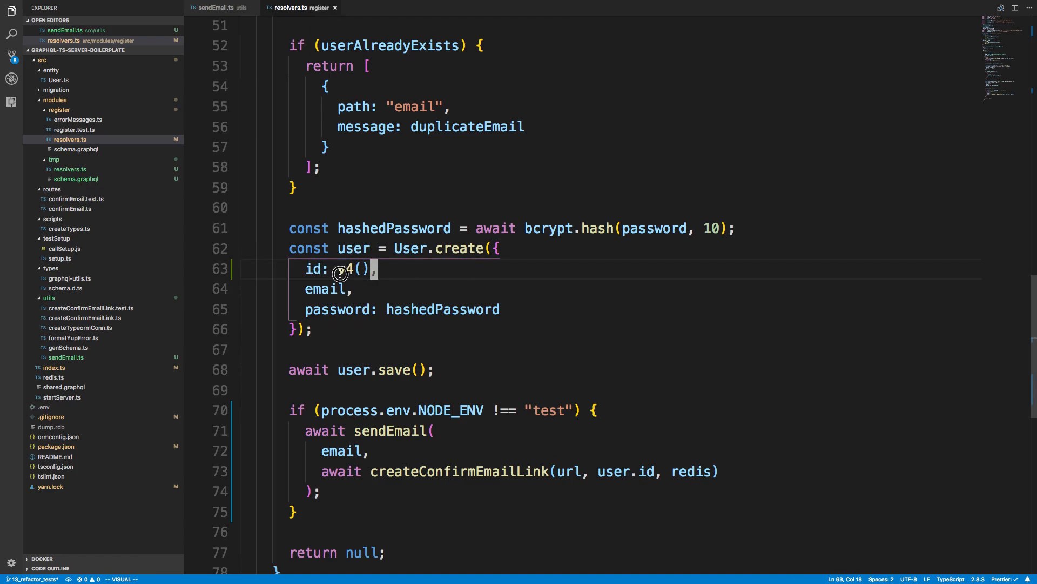
left_click(59, 80)
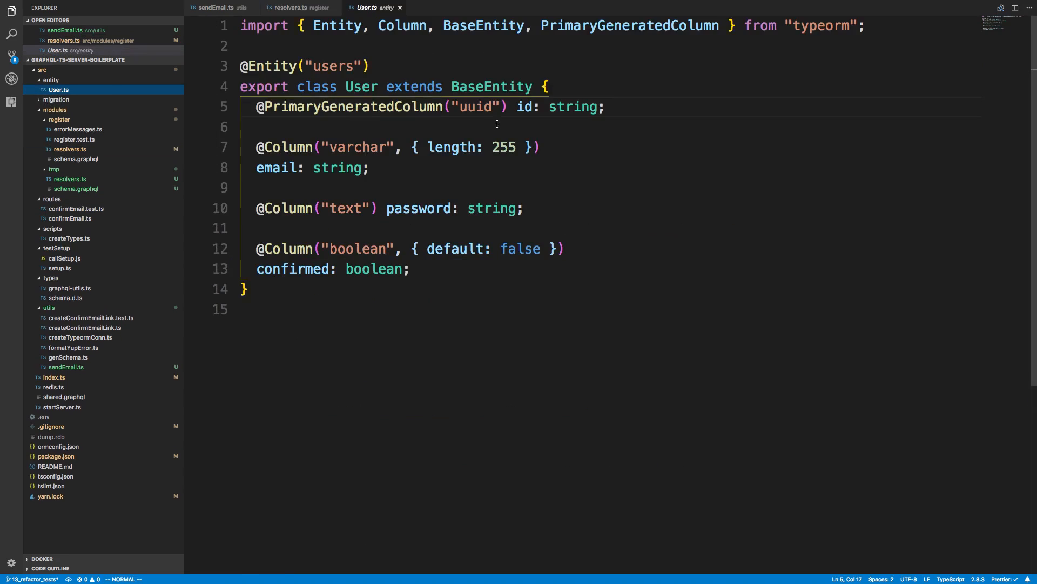